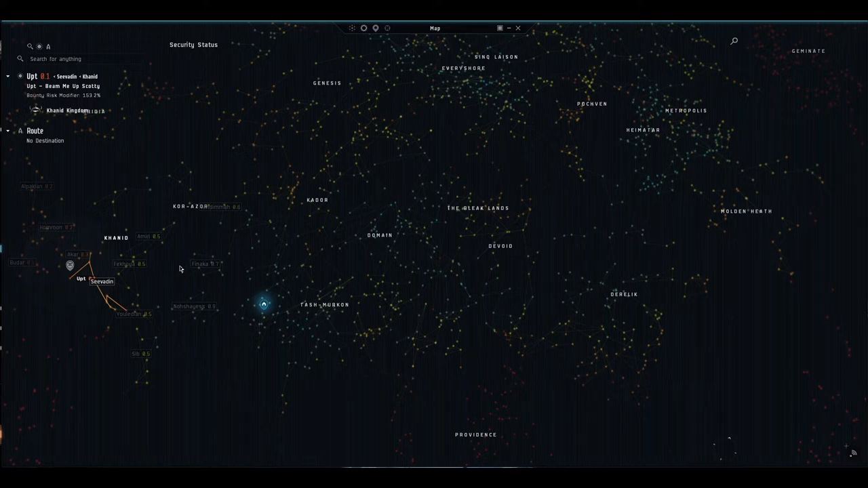
{"action": "mouse_move", "coordinate": [244, 369]}
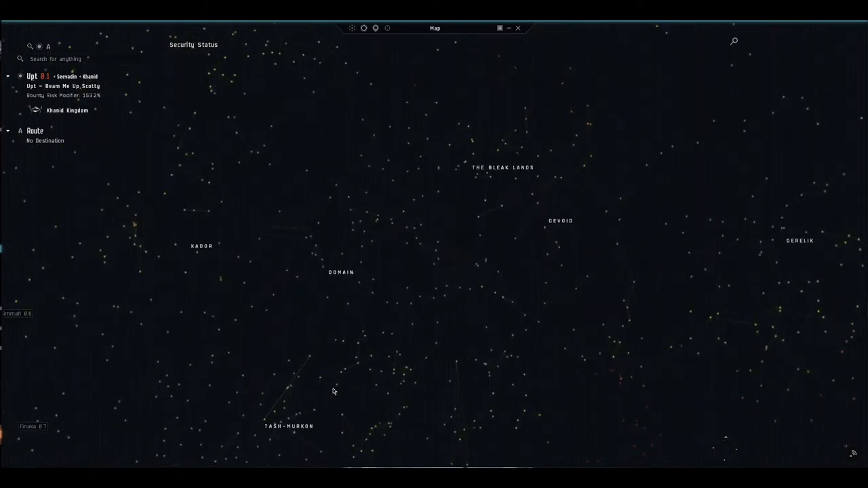
Step: Zoom and rotate the star map to examine the Upt route
{"action": "scroll", "scroll_direction": "down", "scroll_amount": 3}
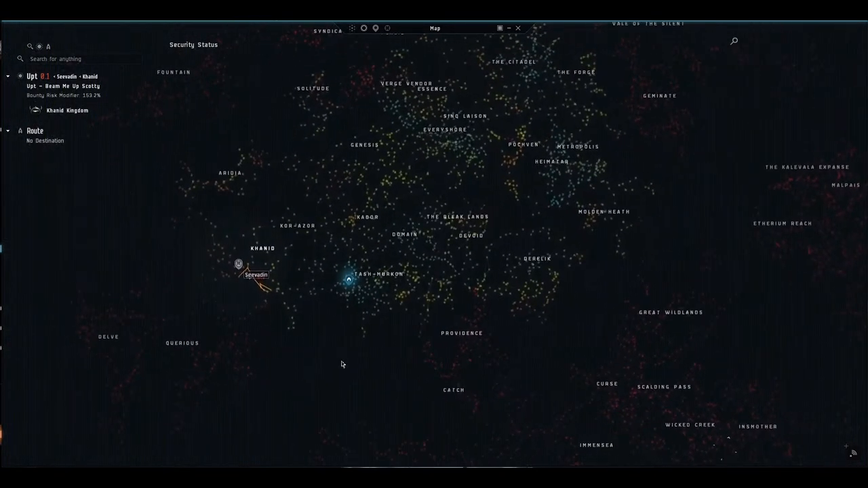
{"action": "scroll", "scroll_direction": "up", "scroll_amount": 3}
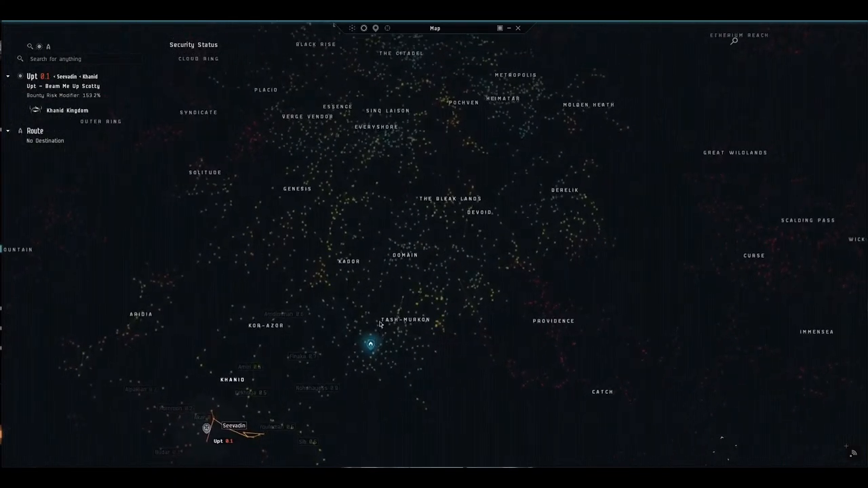
{"action": "scroll", "scroll_direction": "down", "scroll_amount": 3}
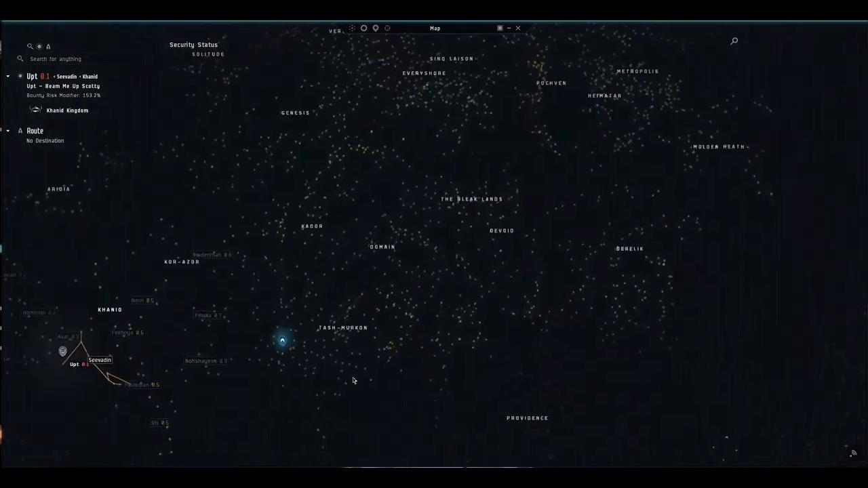
{"action": "scroll", "scroll_direction": "down", "scroll_amount": 3}
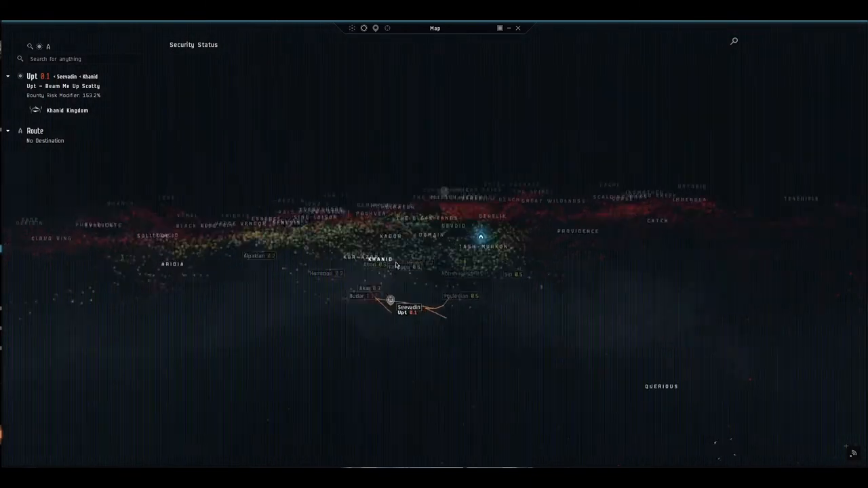
{"action": "scroll", "scroll_direction": "down", "scroll_amount": 3}
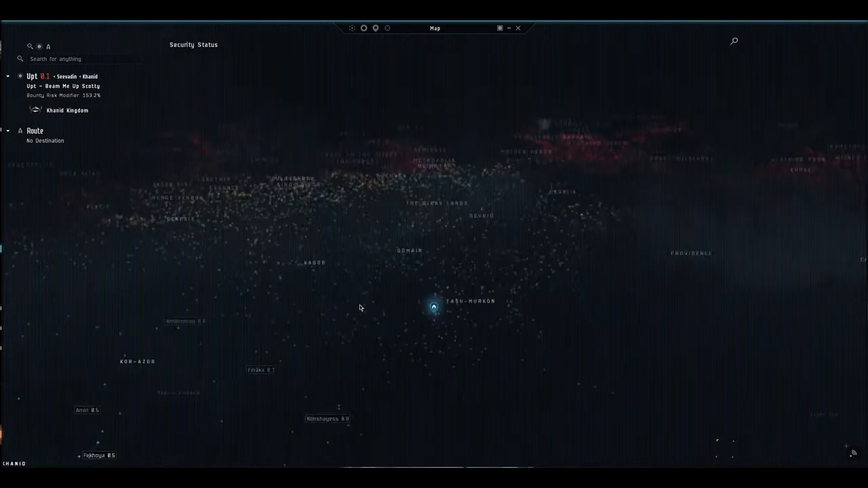
{"action": "scroll", "scroll_direction": "down", "scroll_amount": 3}
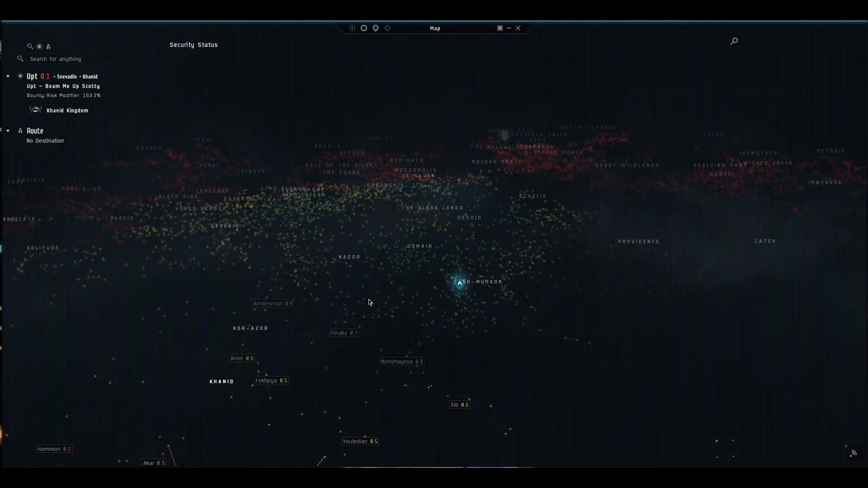
{"action": "left_click_drag", "start_coordinate": [369, 301], "coordinate": [391, 280]}
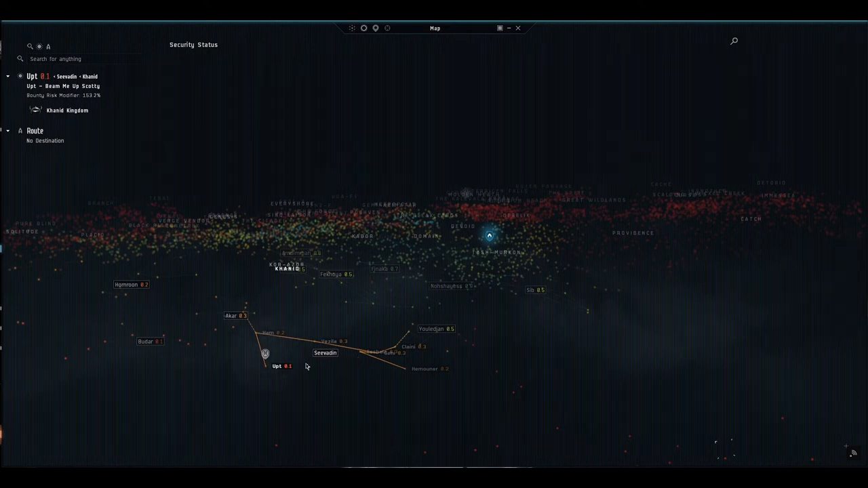
{"action": "mouse_move", "coordinate": [277, 346]}
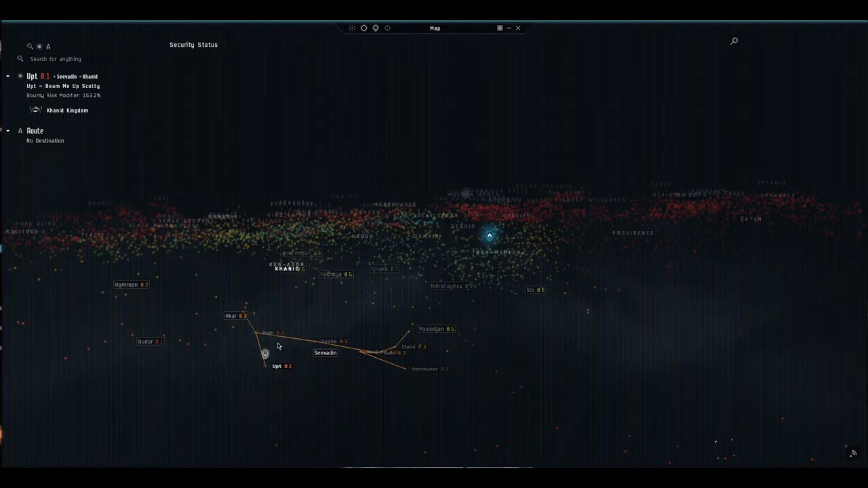
{"action": "mouse_move", "coordinate": [269, 348]}
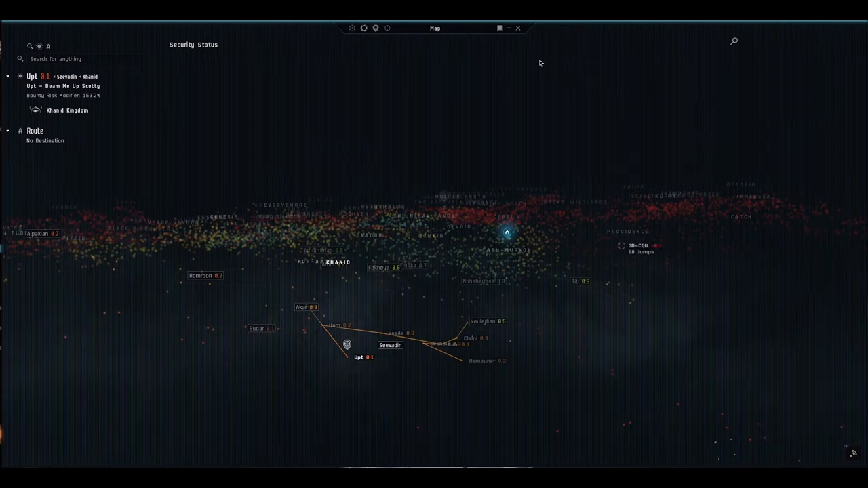
Step: Close the star map and bring up the chat channels list in the station hangar
{"action": "left_click", "coordinate": [499, 27]}
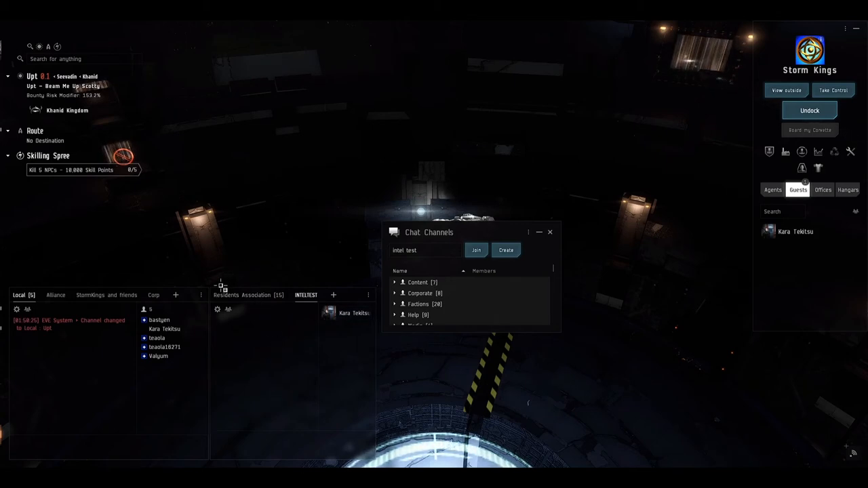
{"action": "mouse_move", "coordinate": [239, 273]}
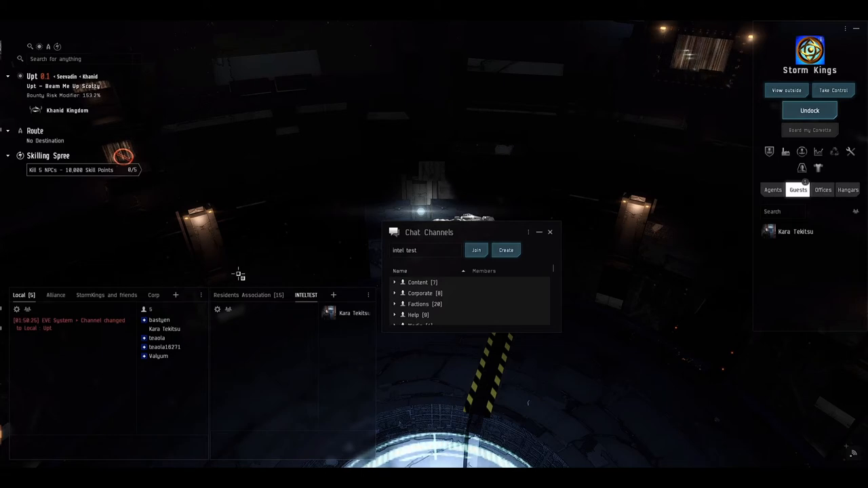
{"action": "mouse_move", "coordinate": [328, 271]}
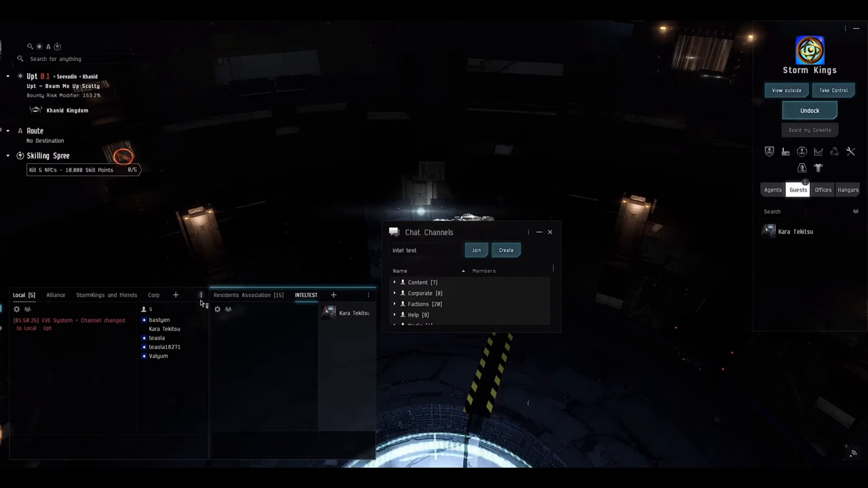
{"action": "left_click", "coordinate": [201, 295]}
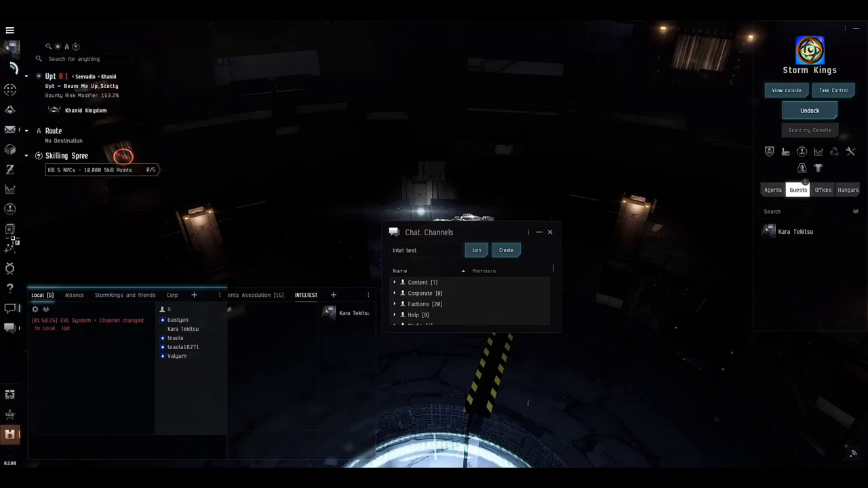
Step: Reopen the star map on the Upt route and show the chat window group's options
{"action": "left_click", "coordinate": [11, 250]}
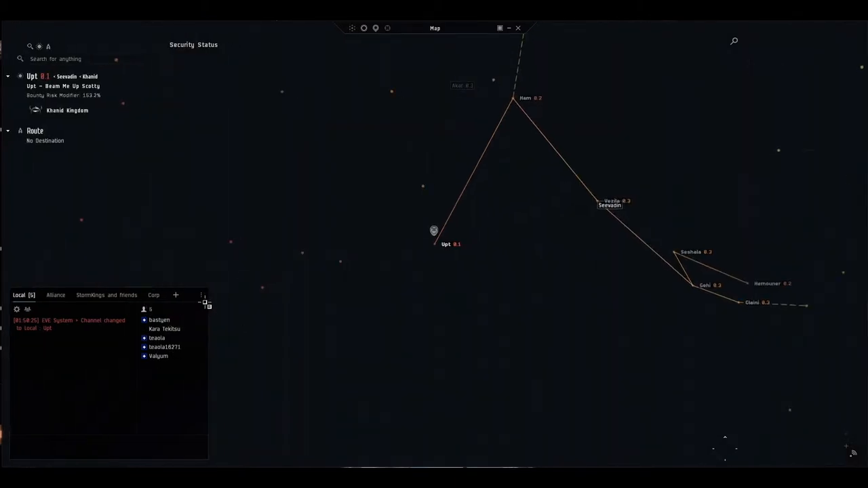
{"action": "left_click", "coordinate": [201, 296]}
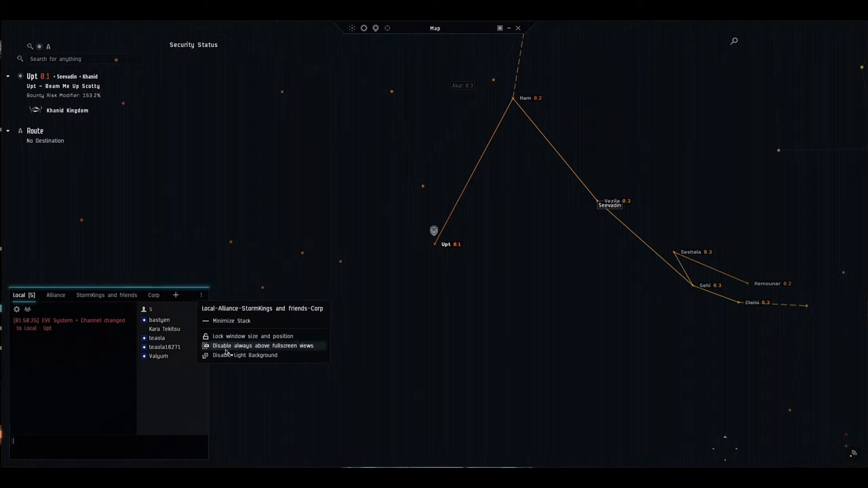
{"action": "mouse_move", "coordinate": [561, 317]}
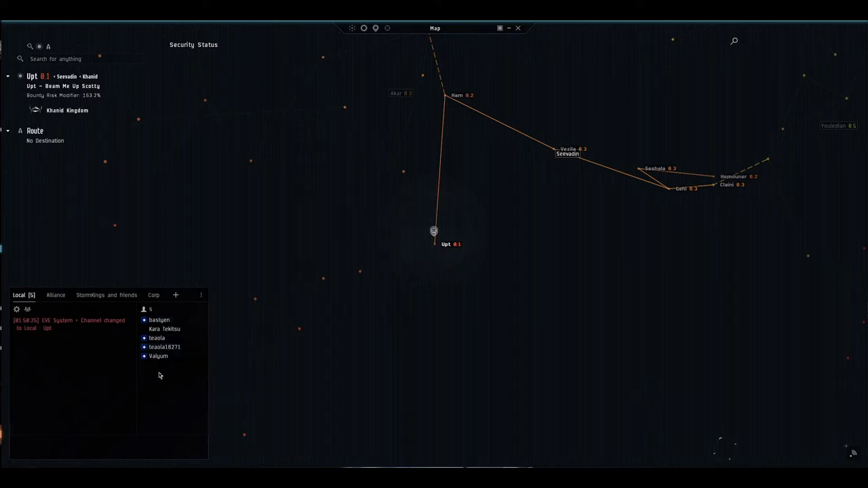
{"action": "mouse_move", "coordinate": [176, 329]}
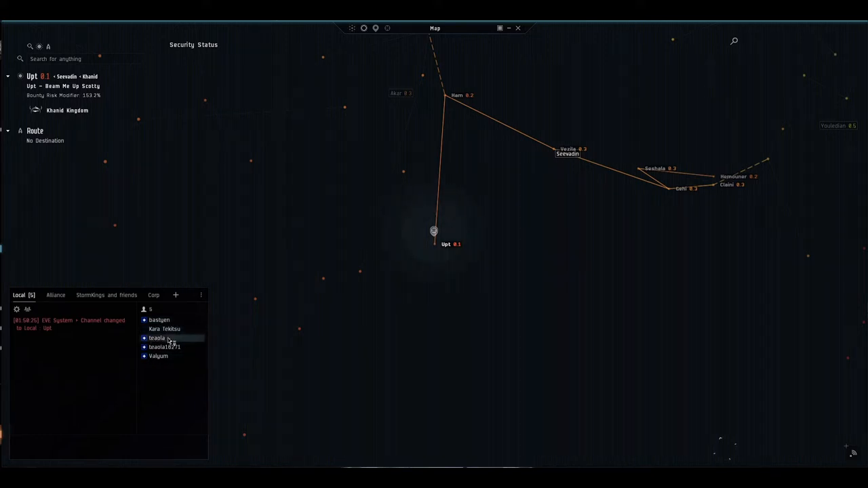
{"action": "mouse_move", "coordinate": [489, 64]}
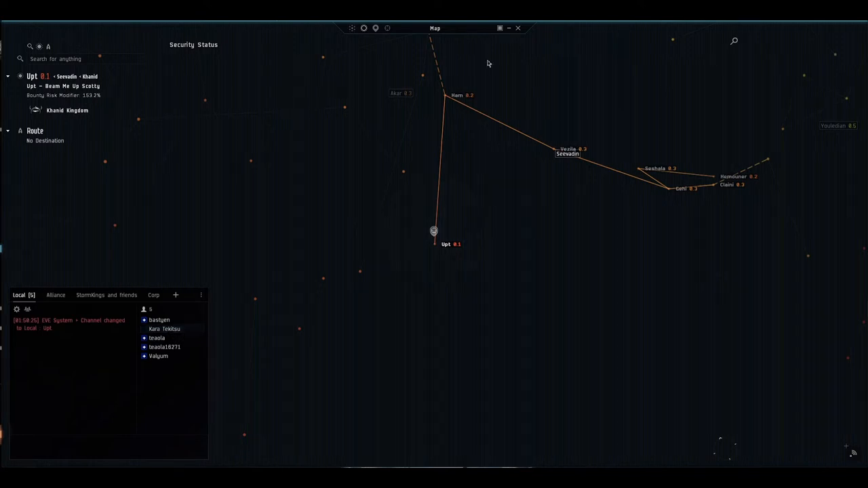
Step: Close the star map and mail window and focus the INTEL channel input
{"action": "left_click", "coordinate": [518, 27]}
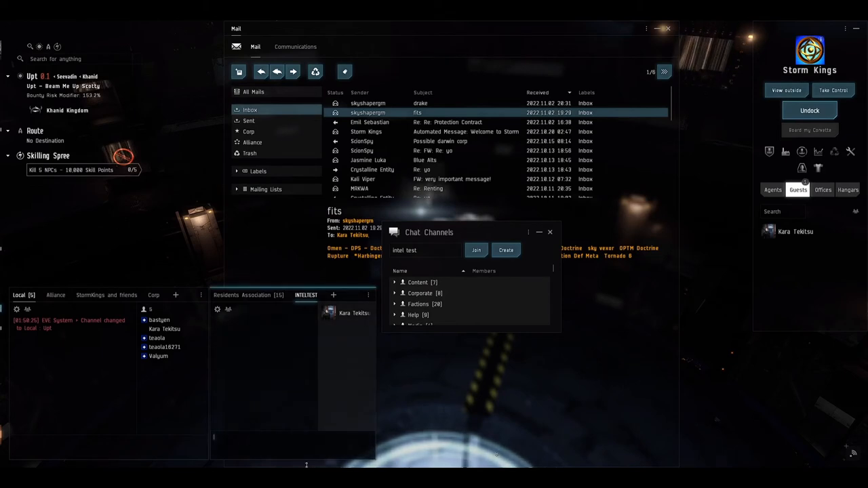
{"action": "left_click", "coordinate": [550, 232]}
{"action": "type", "text": "+1 Upt"}
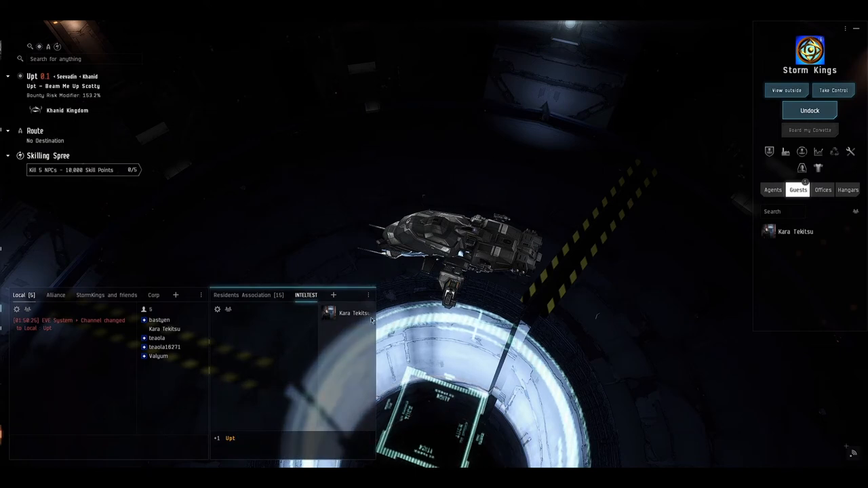
{"action": "left_click", "coordinate": [161, 320]}
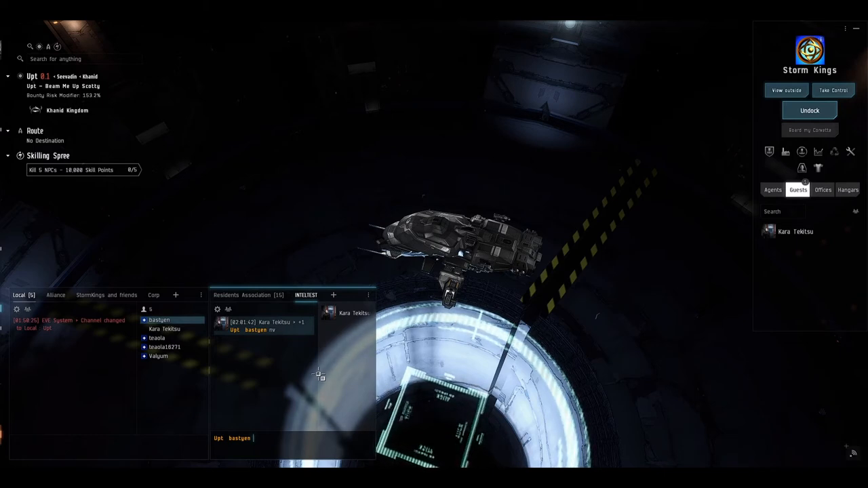
{"action": "type", "text": "as"}
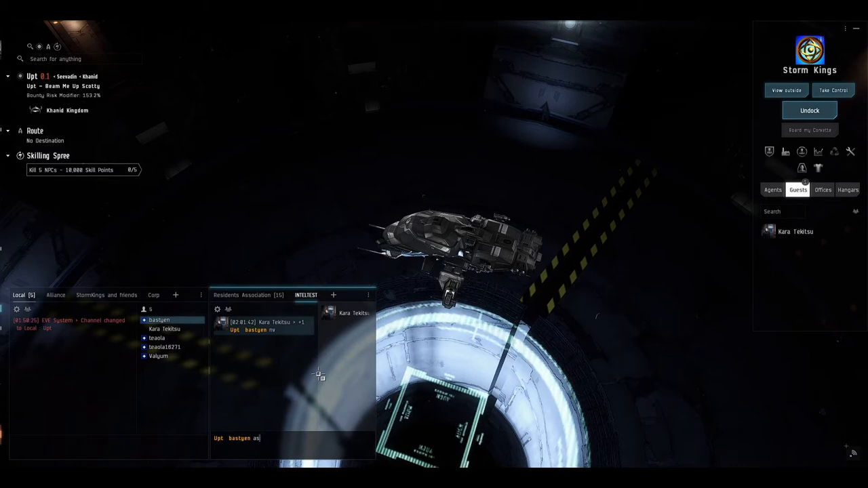
{"action": "type", "text": "ero"}
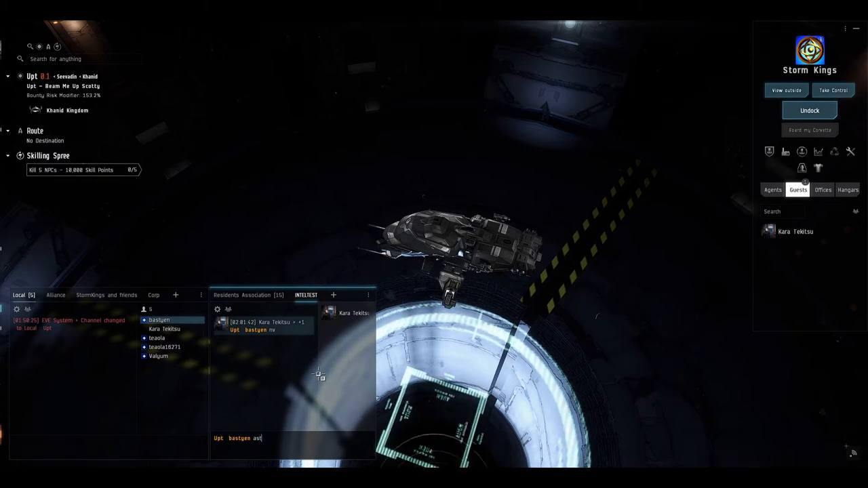
{"action": "key", "text": "Return"}
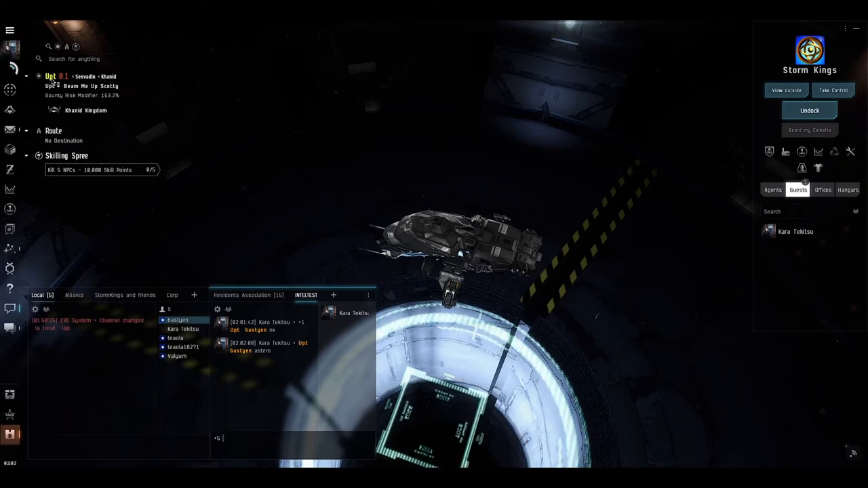
Step: Post another intel report naming Upt and return to the station hangar view
{"action": "type", "text": "Upt bastyen teaola Valgum Valgum"}
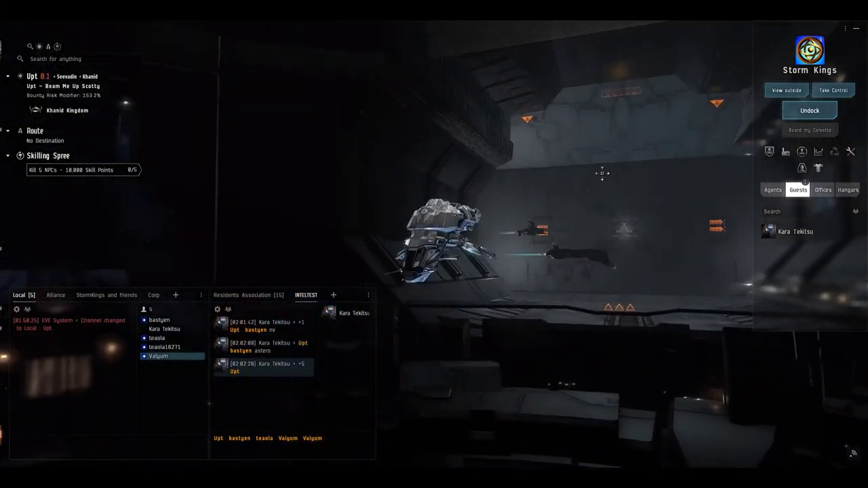
{"action": "left_click", "coordinate": [809, 110]}
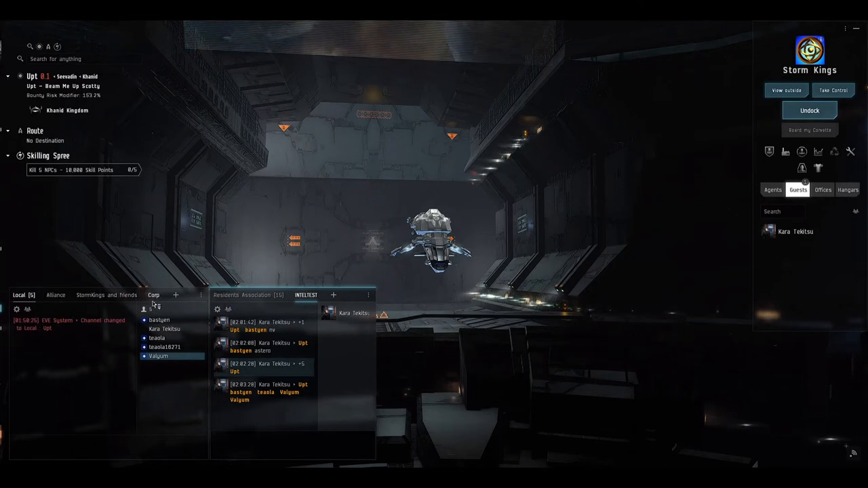
Step: Switch the chat window to the Local channel listing pilots in system
{"action": "left_click", "coordinate": [153, 296]}
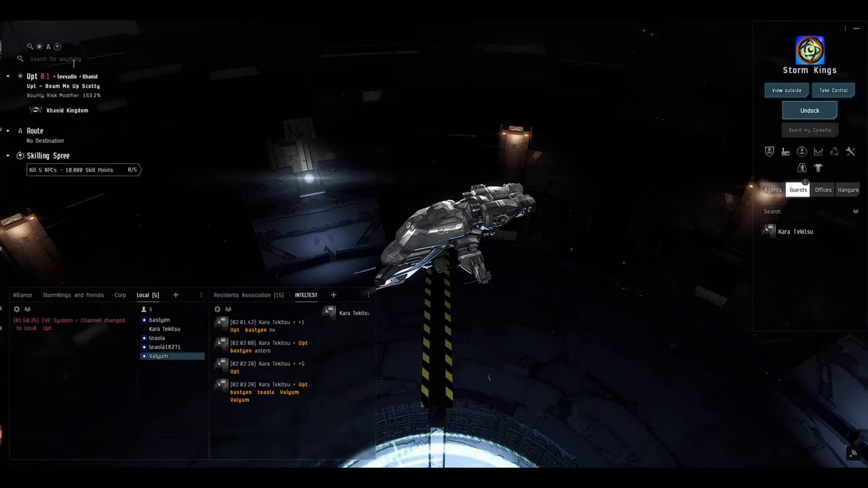
{"action": "type", "text": "blood ra"}
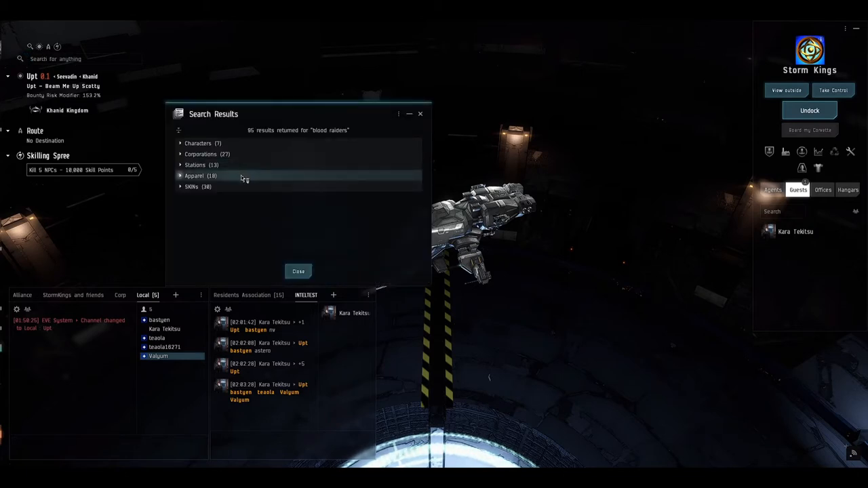
{"action": "left_click", "coordinate": [195, 165]}
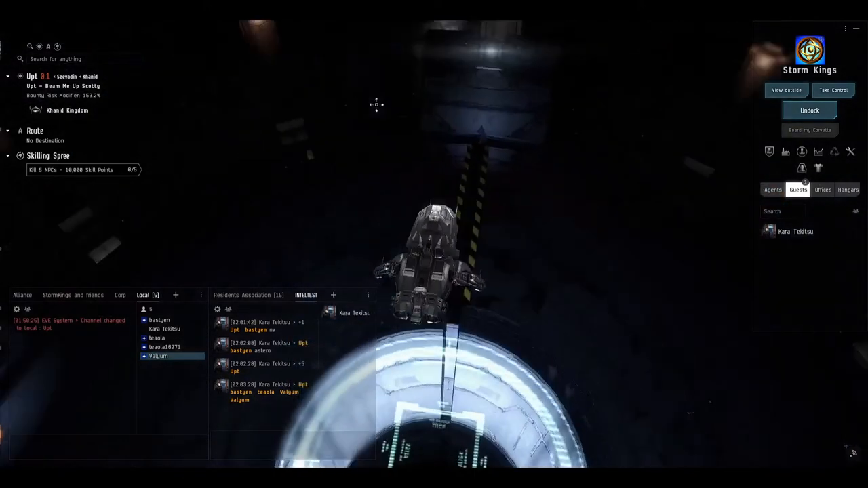
{"action": "left_click", "coordinate": [808, 111]}
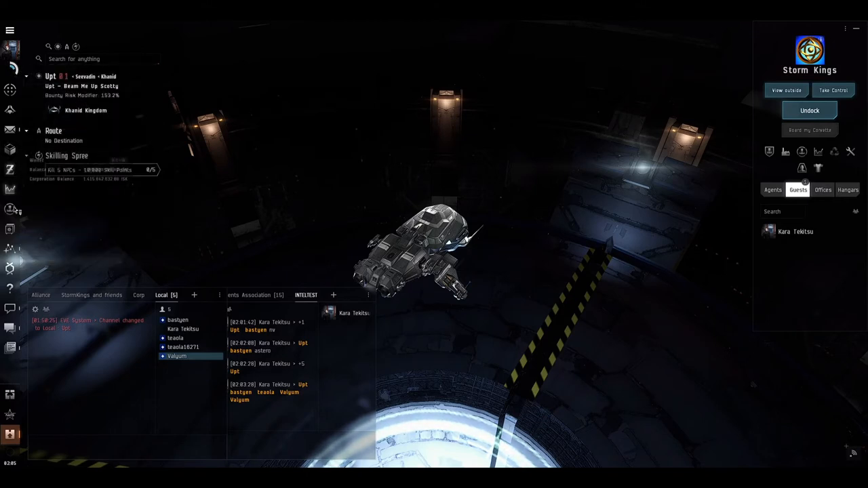
{"action": "left_click", "coordinate": [11, 148]}
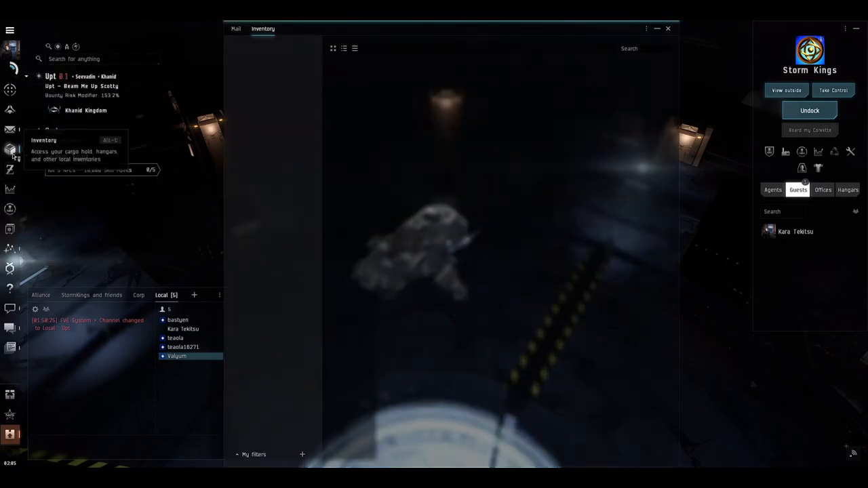
{"action": "left_click", "coordinate": [11, 150]}
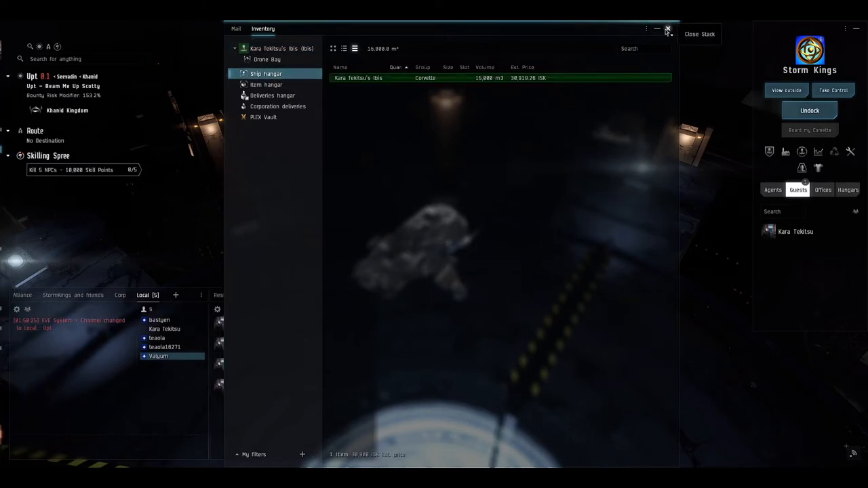
{"action": "mouse_move", "coordinate": [657, 30]}
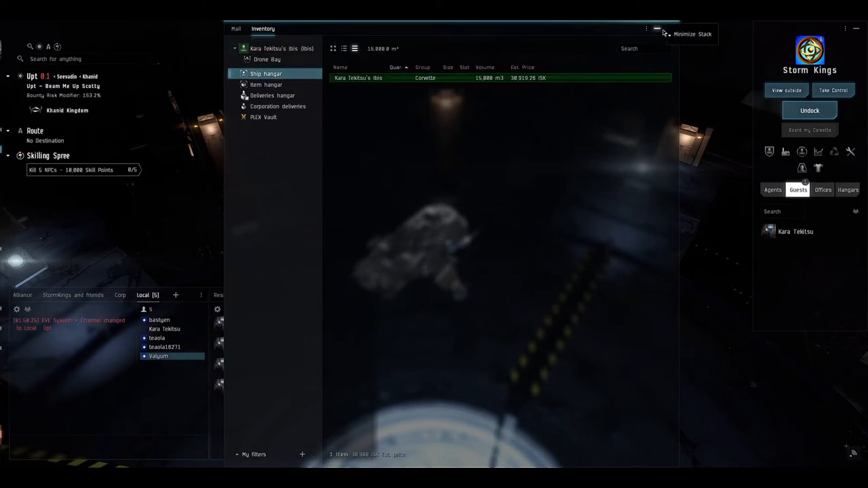
{"action": "left_click", "coordinate": [656, 29]}
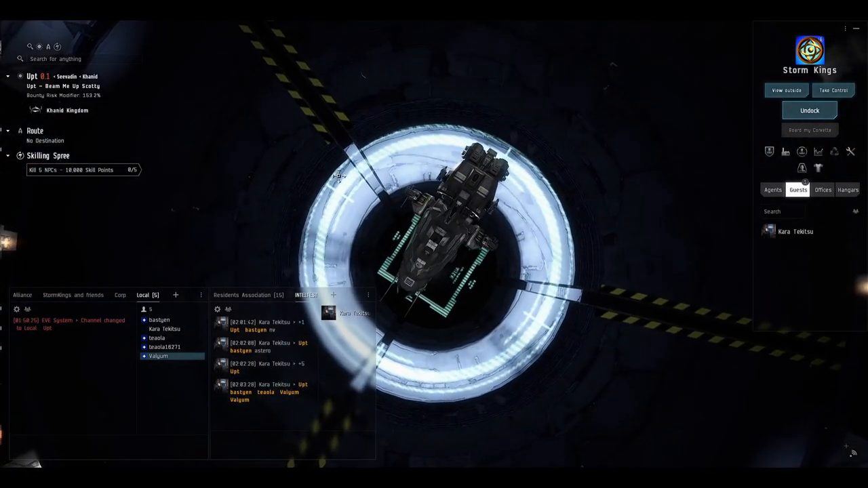
Step: Undock from the station and warp to the 'Upt - deez nutz' location
{"action": "left_click", "coordinate": [809, 111]}
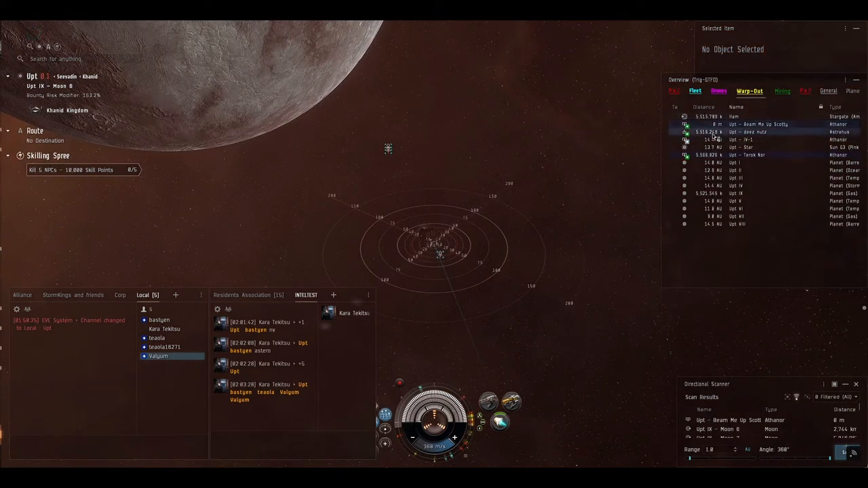
{"action": "left_click", "coordinate": [749, 131]}
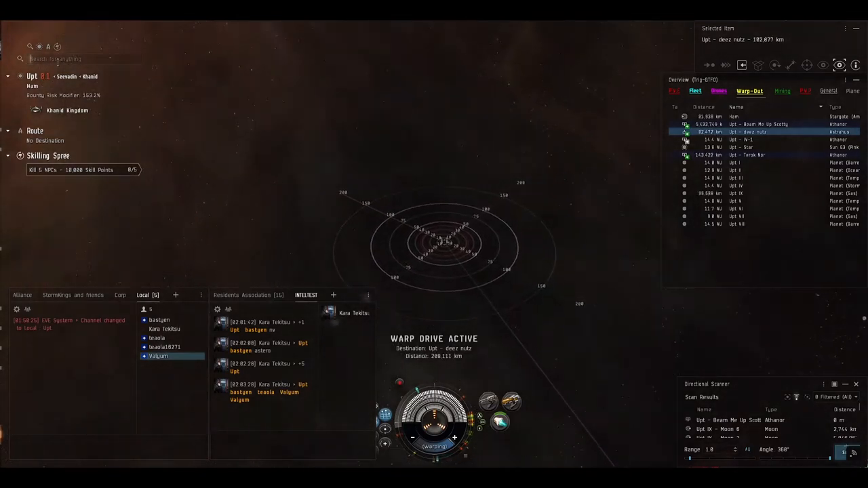
Step: Search for the character 'necrow darklord' and bring up actions for the result
{"action": "type", "text": "necrow"}
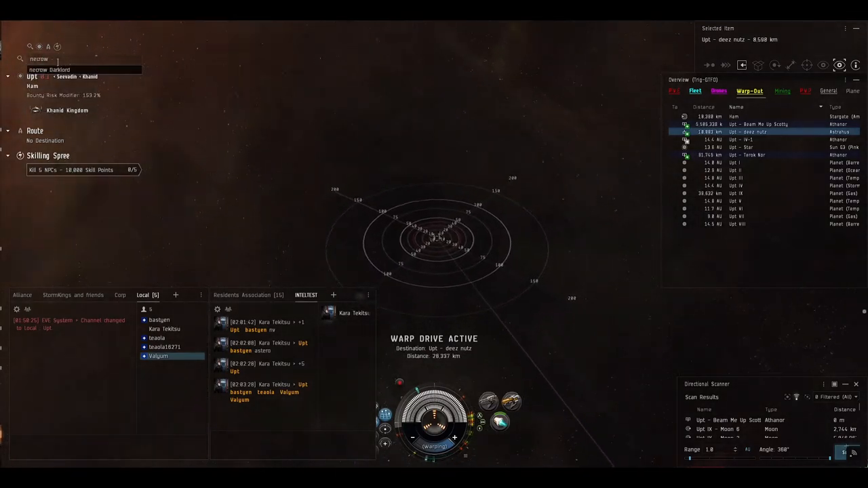
{"action": "type", "text": "darklord"}
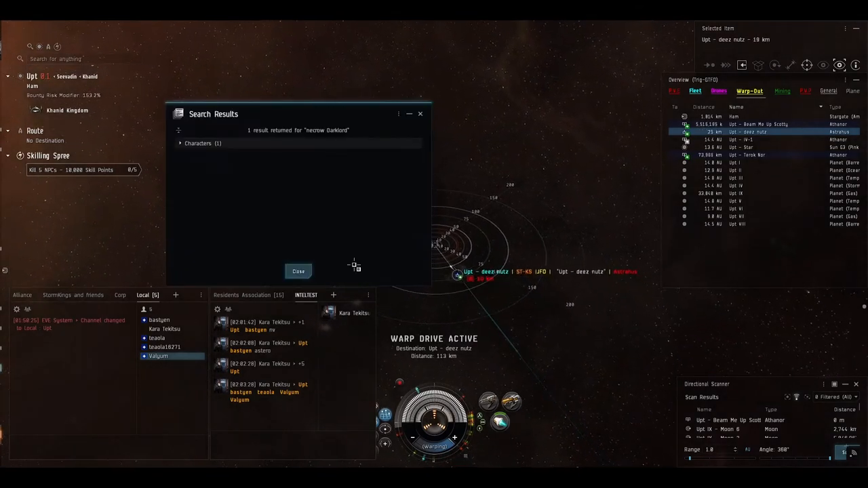
{"action": "left_click", "coordinate": [198, 143]}
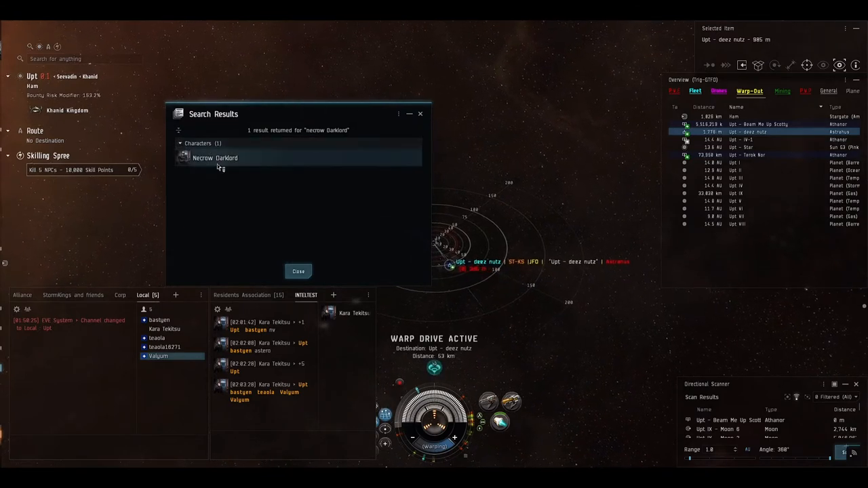
{"action": "right_click", "coordinate": [214, 157]}
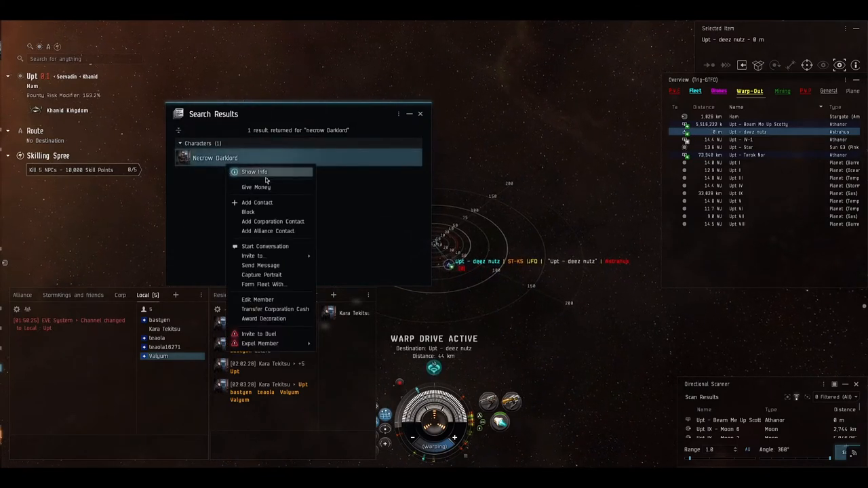
Step: Show the character's info and scroll through the bio's NPC damage-type notes
{"action": "left_click", "coordinate": [255, 171]}
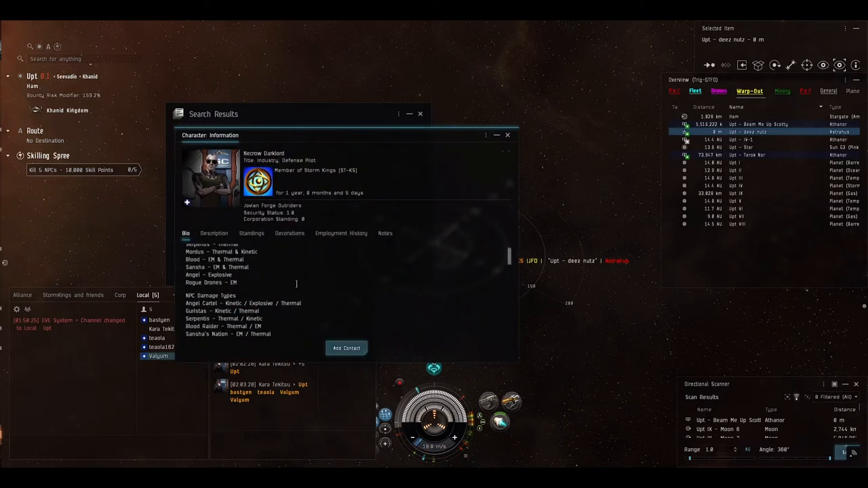
{"action": "scroll", "scroll_direction": "up", "scroll_amount": 3}
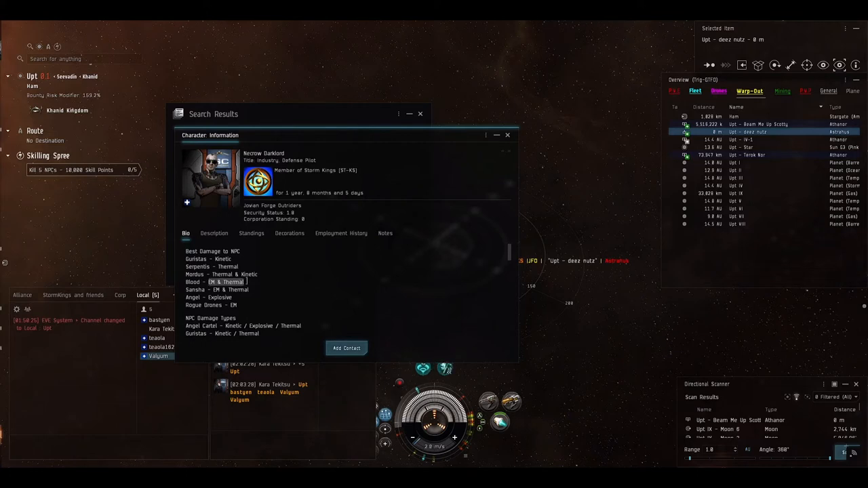
{"action": "scroll", "scroll_direction": "down", "scroll_amount": 3}
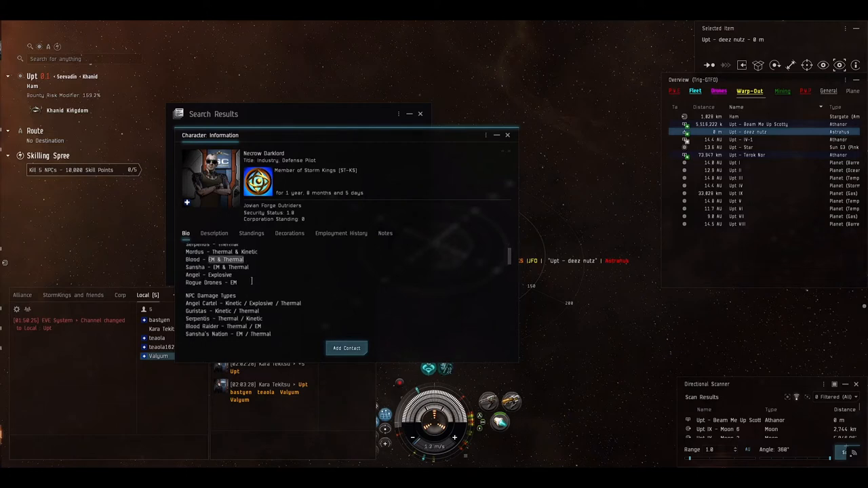
{"action": "scroll", "scroll_direction": "down", "scroll_amount": 3}
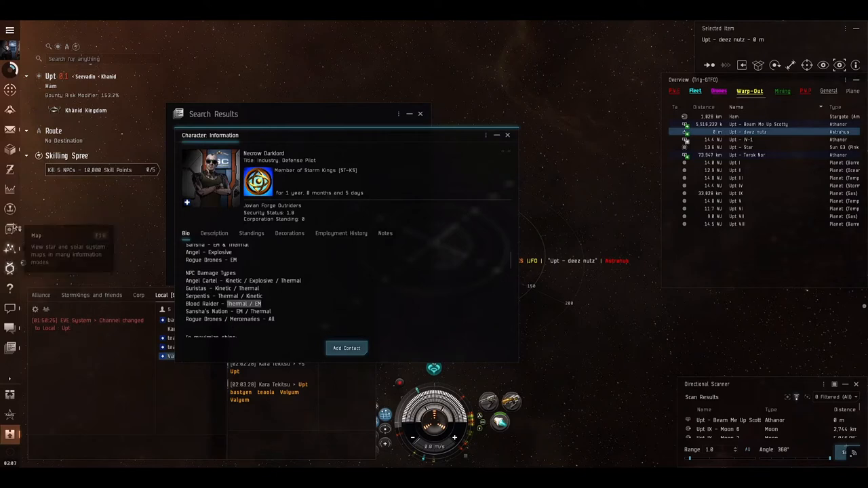
{"action": "mouse_move", "coordinate": [11, 207]}
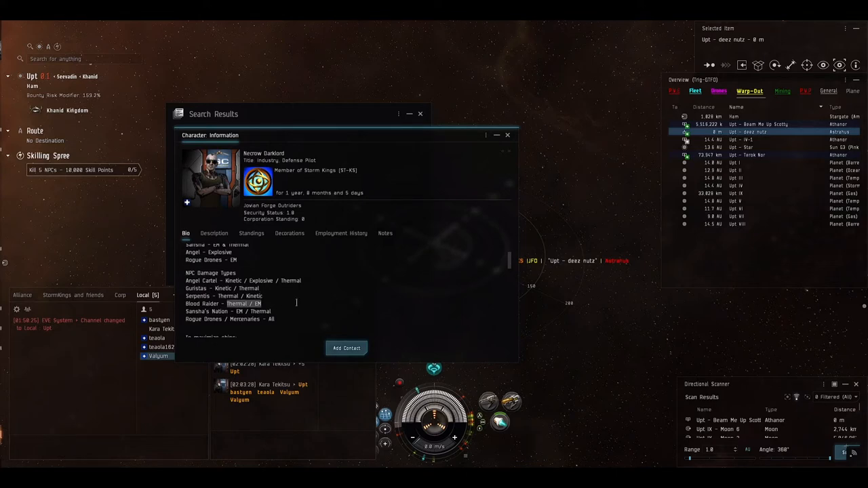
{"action": "mouse_move", "coordinate": [11, 229]}
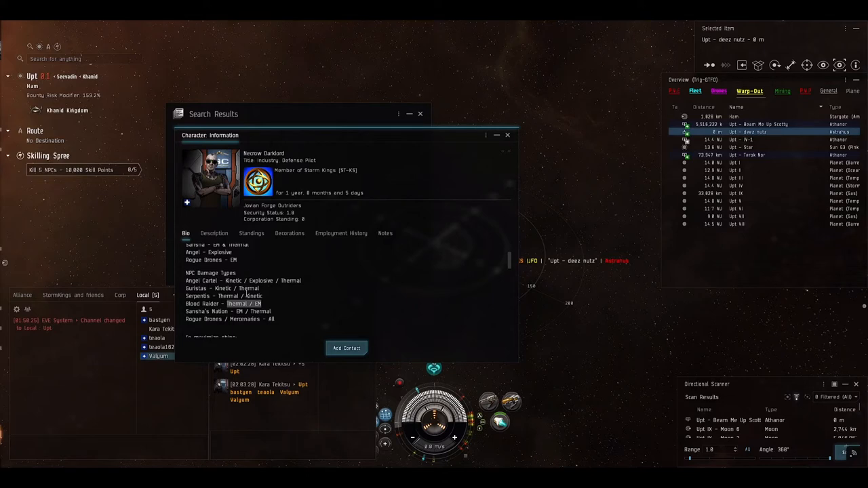
{"action": "scroll", "scroll_direction": "down", "scroll_amount": 3}
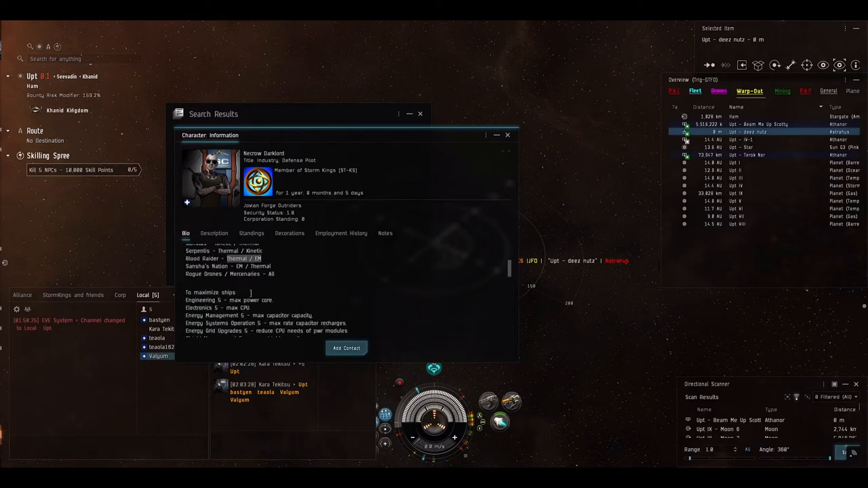
{"action": "scroll", "scroll_direction": "down", "scroll_amount": 3}
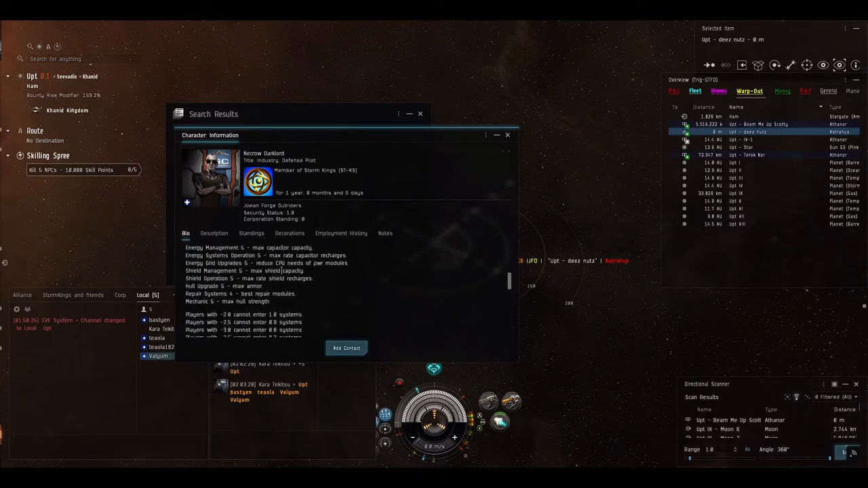
{"action": "scroll", "scroll_direction": "down", "scroll_amount": 3}
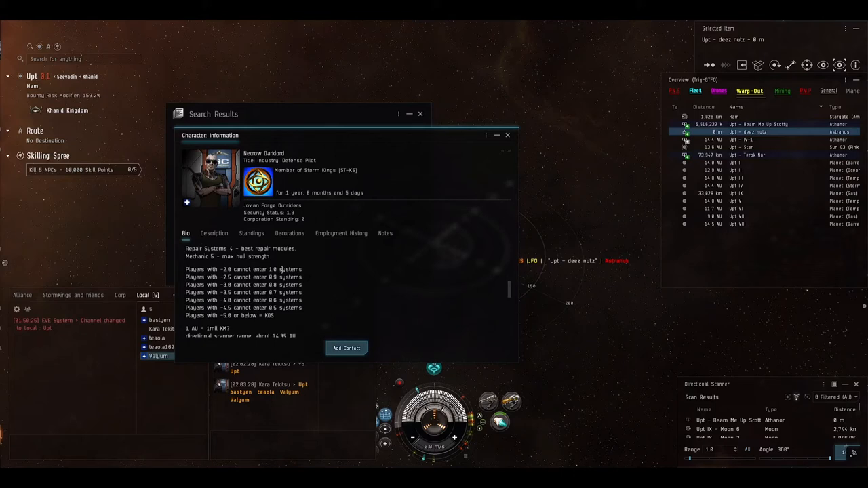
{"action": "scroll", "scroll_direction": "down", "scroll_amount": 3}
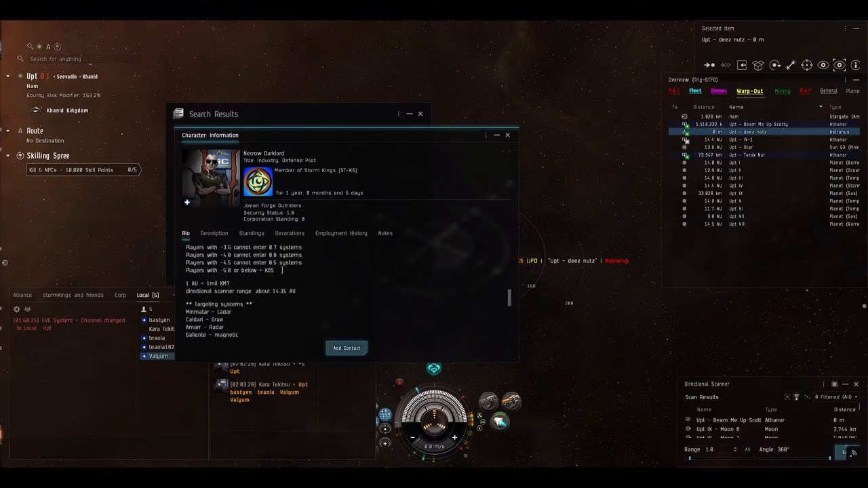
{"action": "scroll", "scroll_direction": "down", "scroll_amount": 3}
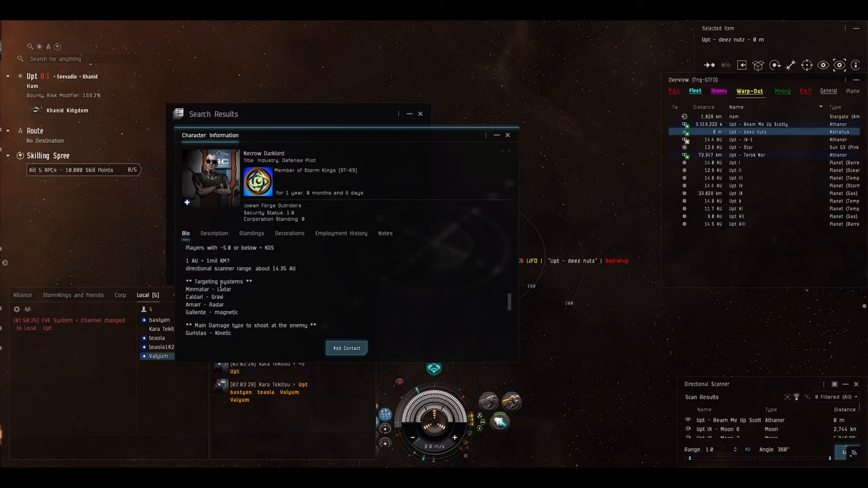
{"action": "scroll", "scroll_direction": "down", "scroll_amount": 3}
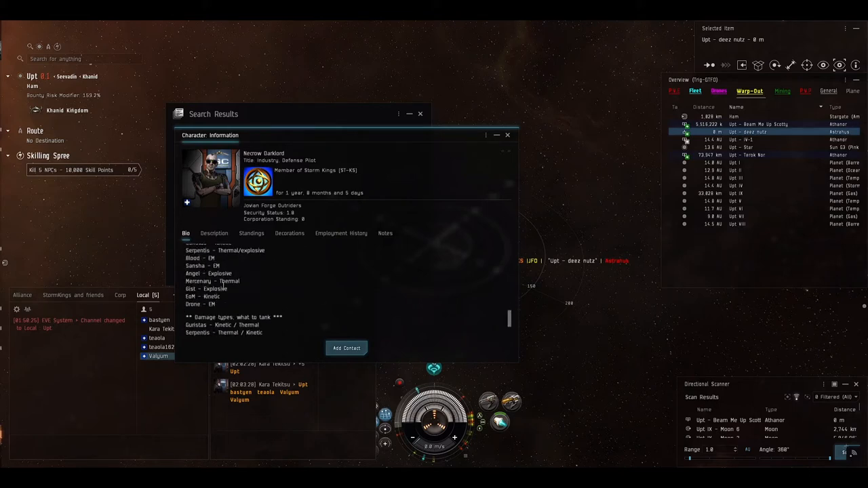
{"action": "scroll", "scroll_direction": "up", "scroll_amount": 3}
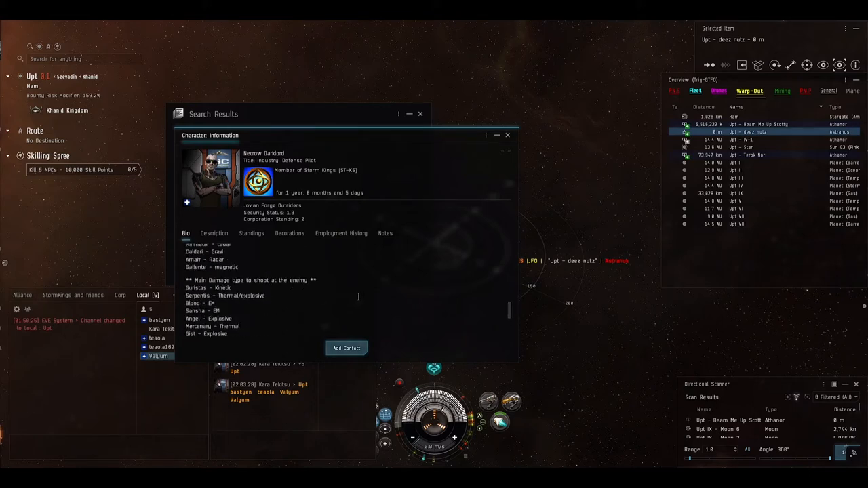
{"action": "scroll", "scroll_direction": "down", "scroll_amount": 3}
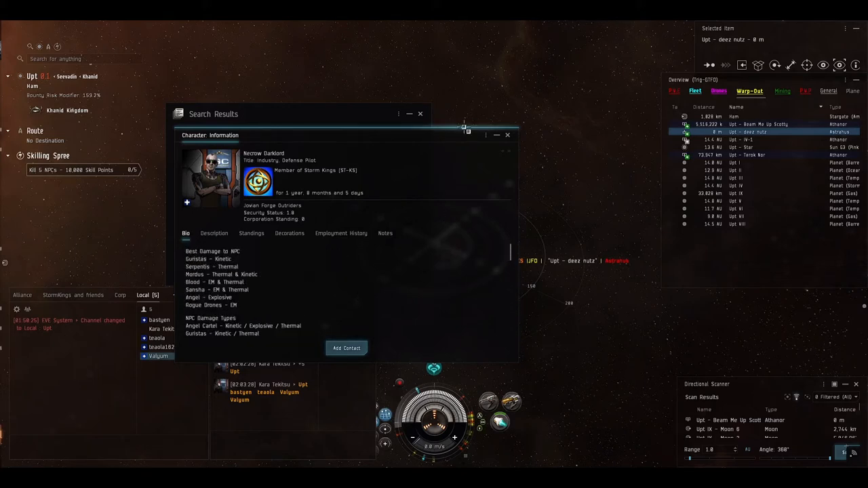
Step: Close the character info windows and dock at the Upt - deez nutz citadel
{"action": "left_click", "coordinate": [507, 136]}
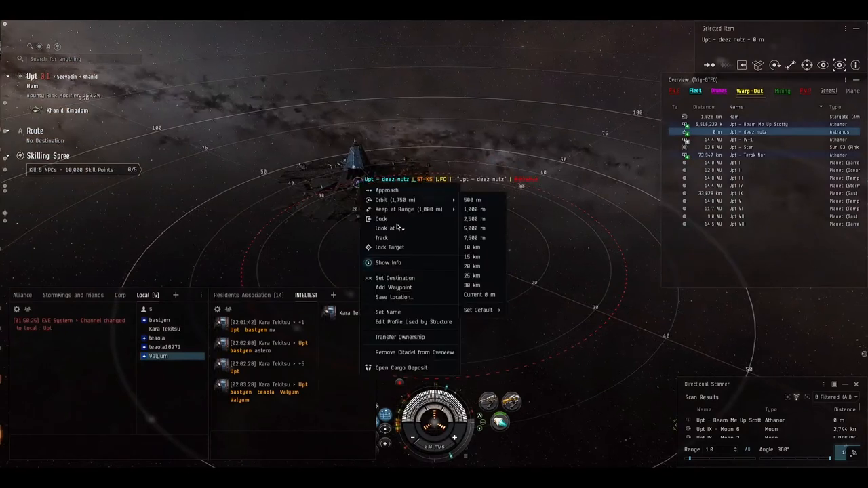
{"action": "left_click", "coordinate": [382, 218]}
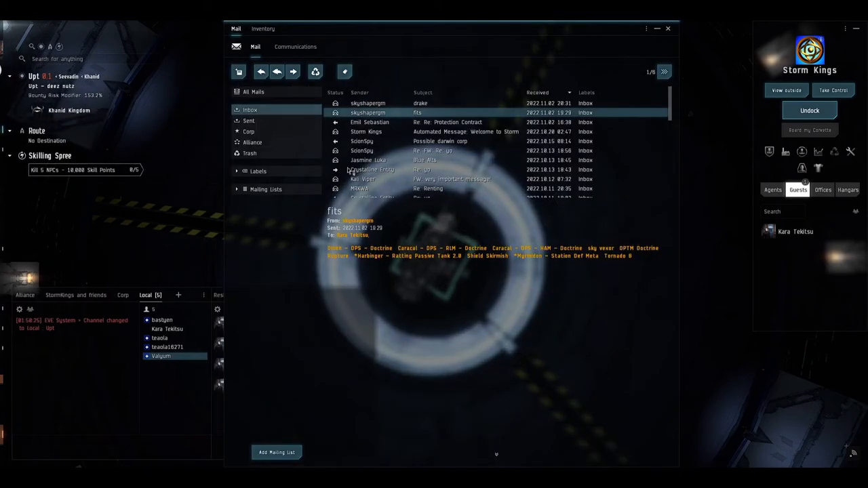
{"action": "mouse_move", "coordinate": [369, 251]}
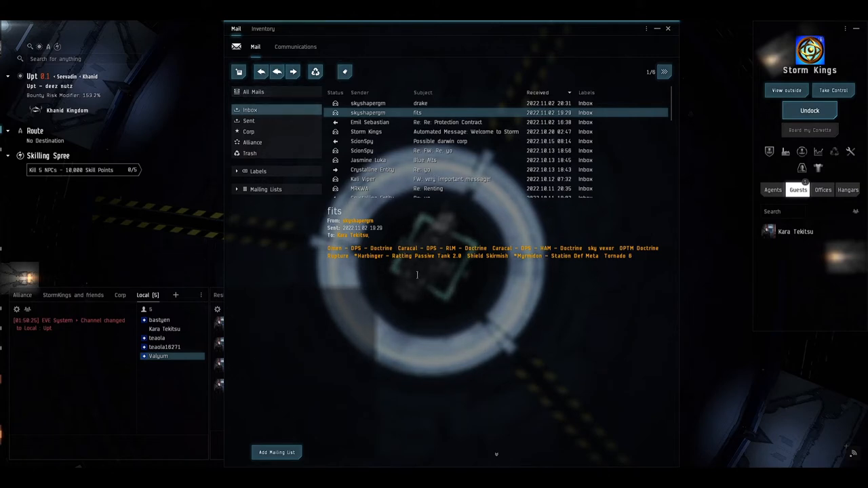
Step: Open the ship fitting linked in the 'fits' mail
{"action": "left_click", "coordinate": [353, 247]}
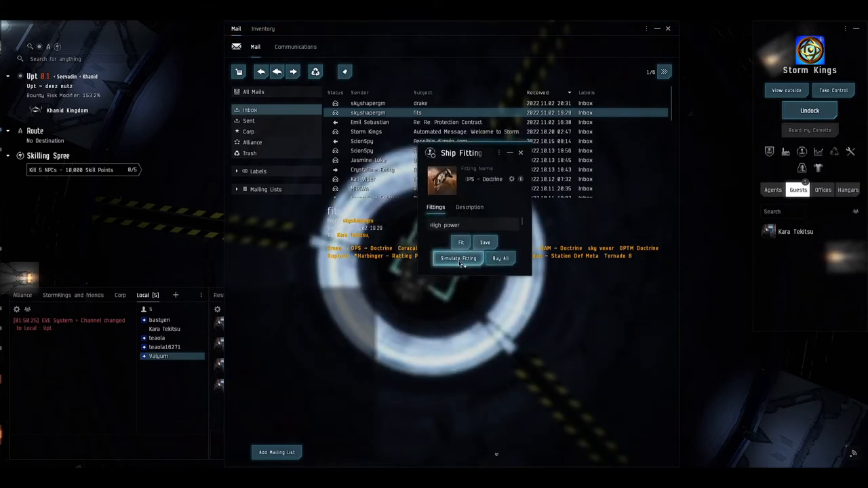
Step: Load the linked Omen fit into the simulator and dismiss the Omen info window
{"action": "left_click", "coordinate": [458, 257]}
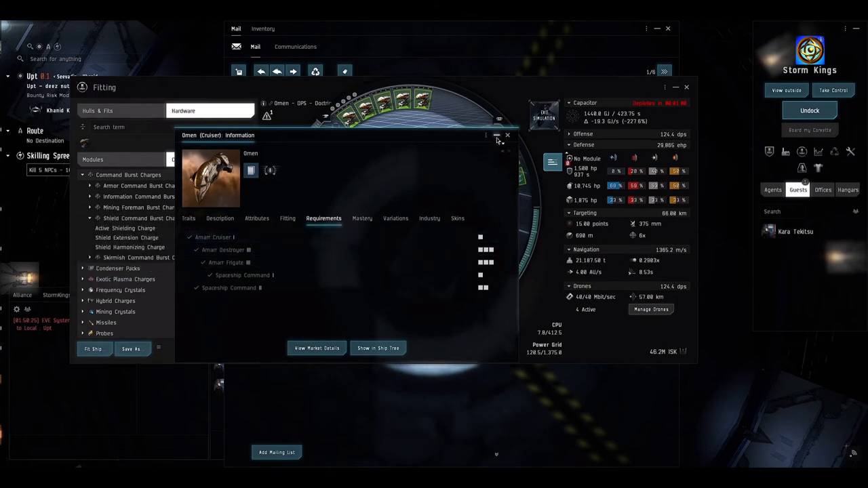
{"action": "left_click", "coordinate": [508, 136]}
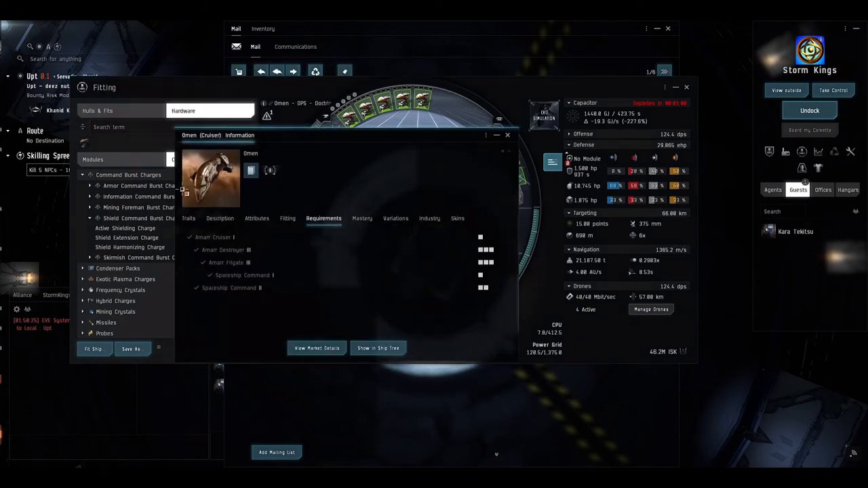
{"action": "mouse_move", "coordinate": [498, 135]}
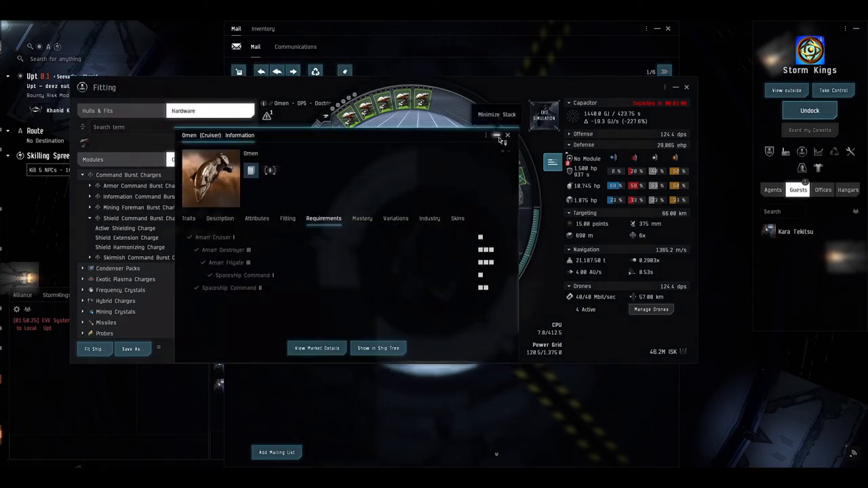
{"action": "left_click", "coordinate": [507, 136]}
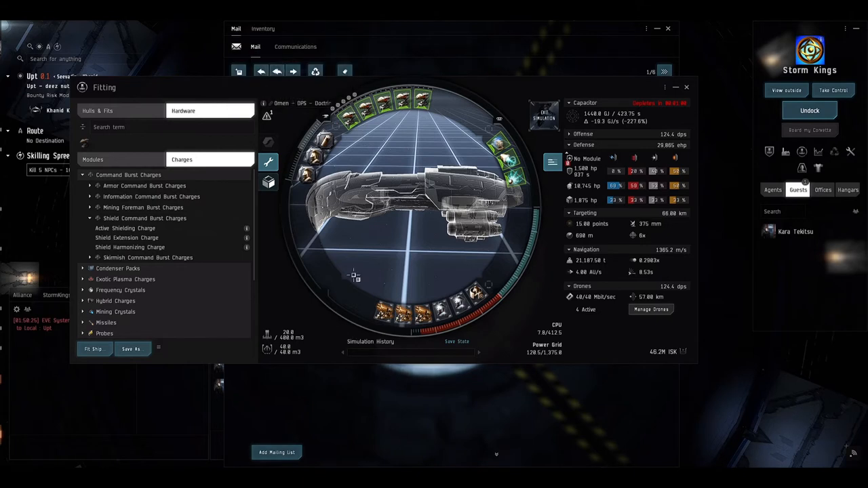
{"action": "mouse_move", "coordinate": [437, 138]}
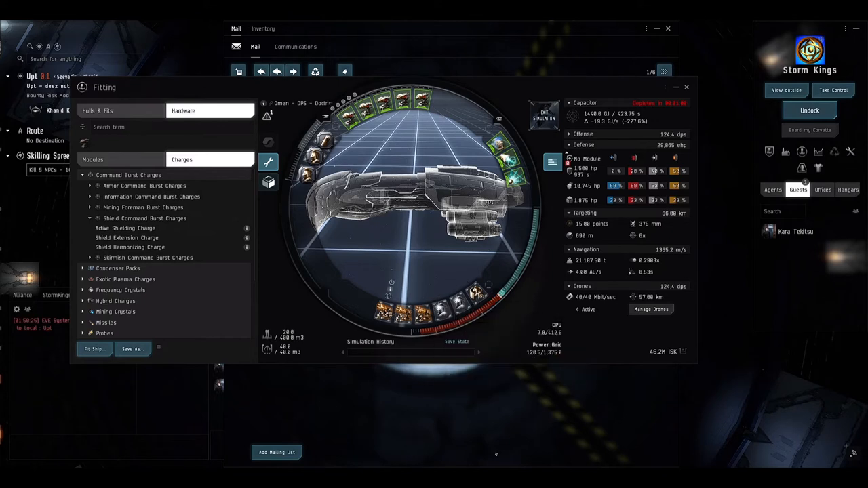
{"action": "mouse_move", "coordinate": [477, 296]}
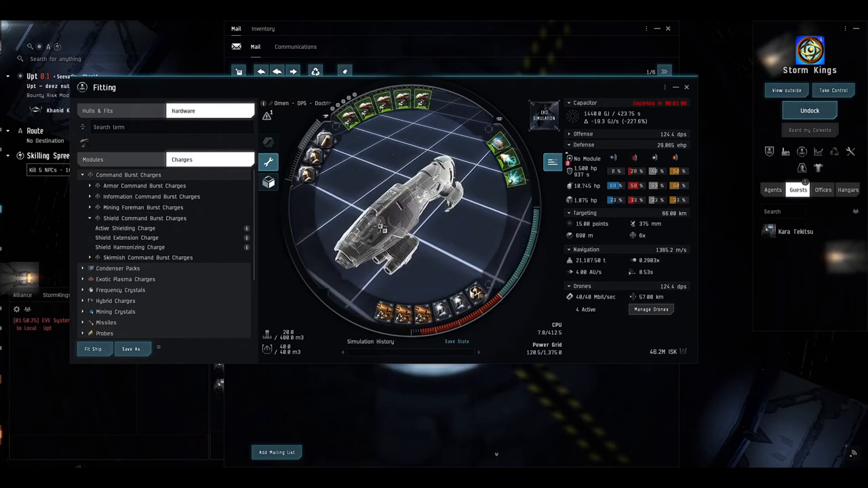
{"action": "mouse_move", "coordinate": [585, 168]}
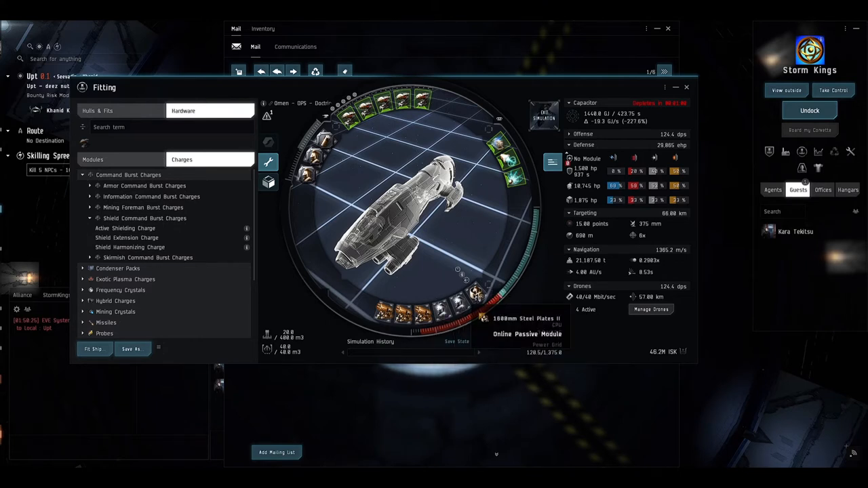
{"action": "mouse_move", "coordinate": [600, 189]}
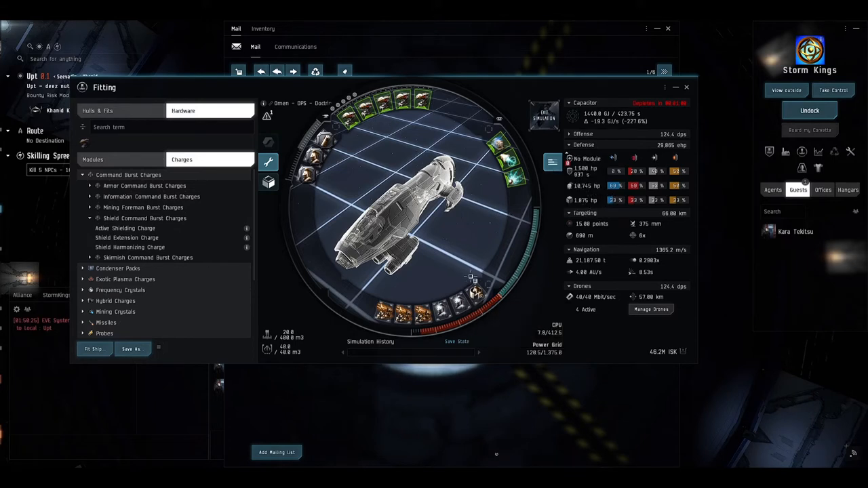
{"action": "mouse_move", "coordinate": [475, 296]}
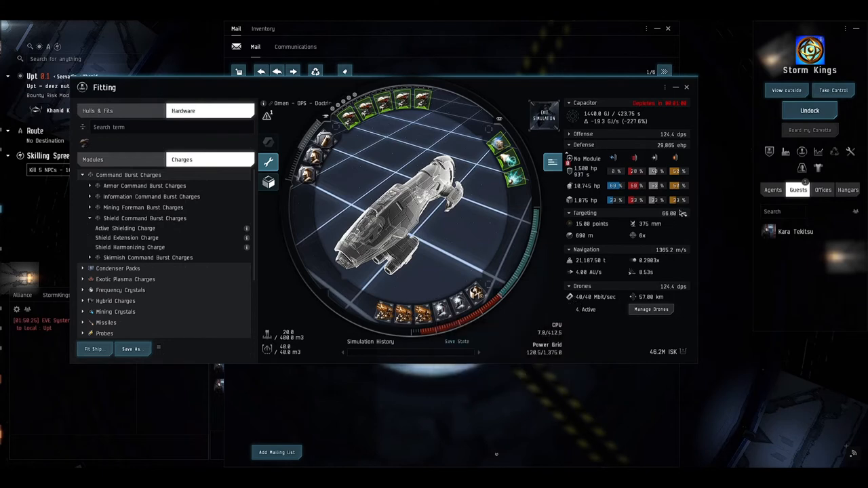
{"action": "mouse_move", "coordinate": [613, 186]}
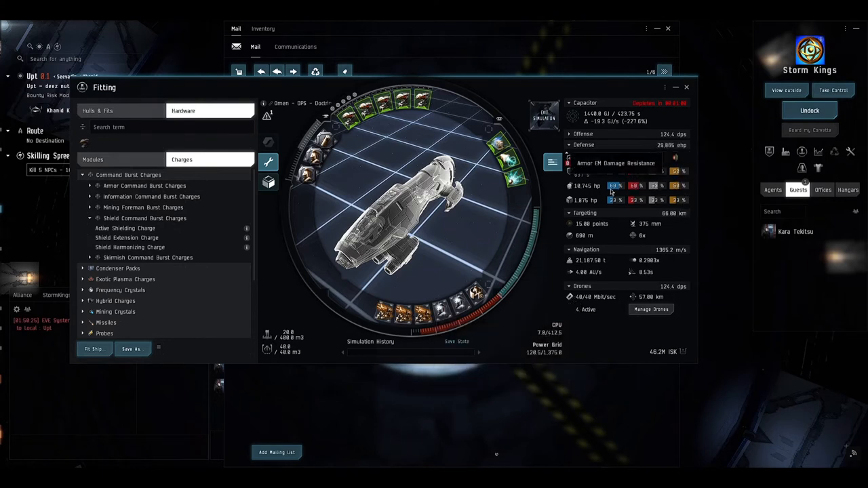
{"action": "mouse_move", "coordinate": [613, 192]}
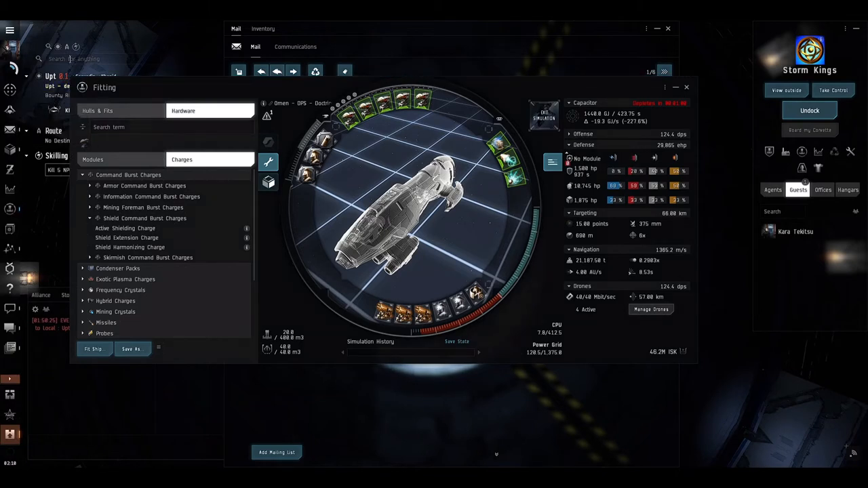
Step: Run a quick search for 'venture' and dismiss the pilot results
{"action": "type", "text": "ve"}
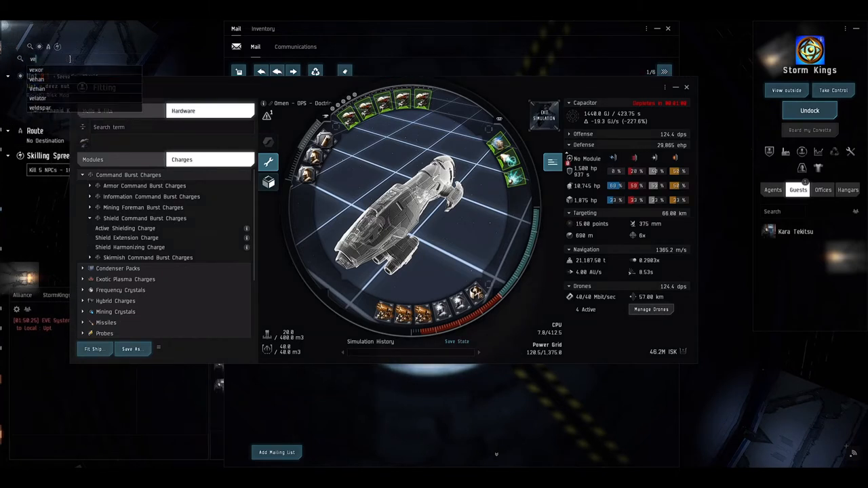
{"action": "type", "text": "nture"}
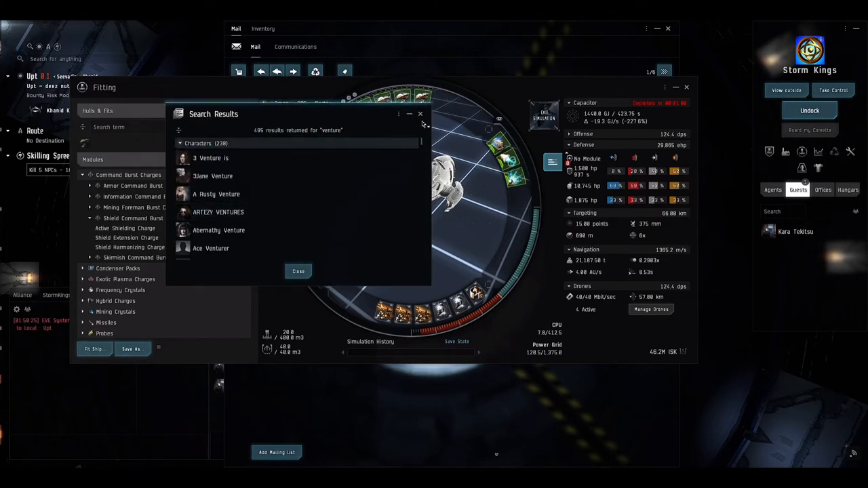
{"action": "left_click", "coordinate": [420, 114]}
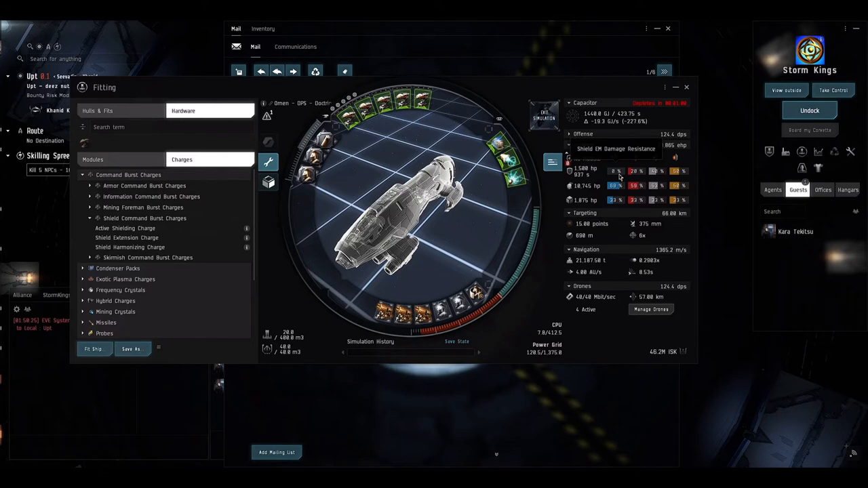
{"action": "mouse_move", "coordinate": [625, 178]}
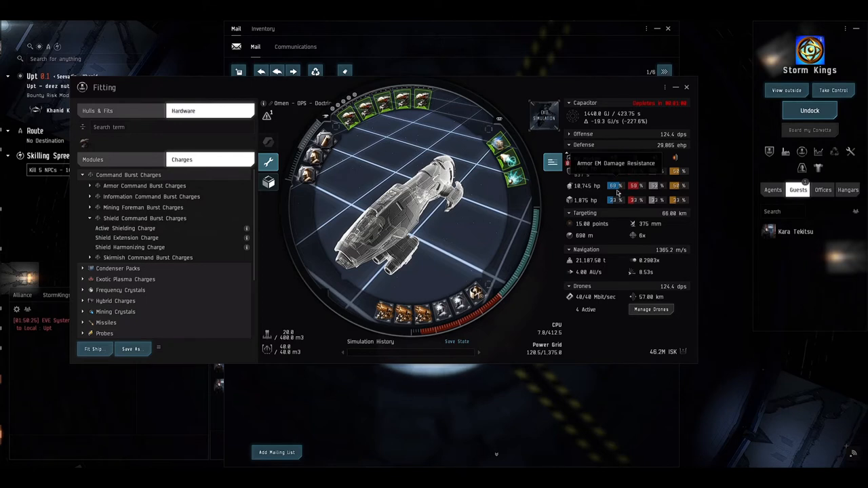
{"action": "mouse_move", "coordinate": [635, 185]}
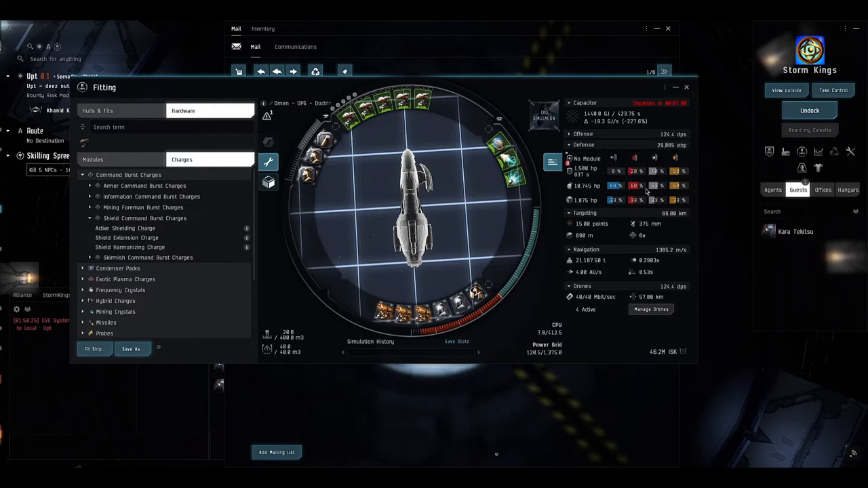
{"action": "mouse_move", "coordinate": [613, 186]}
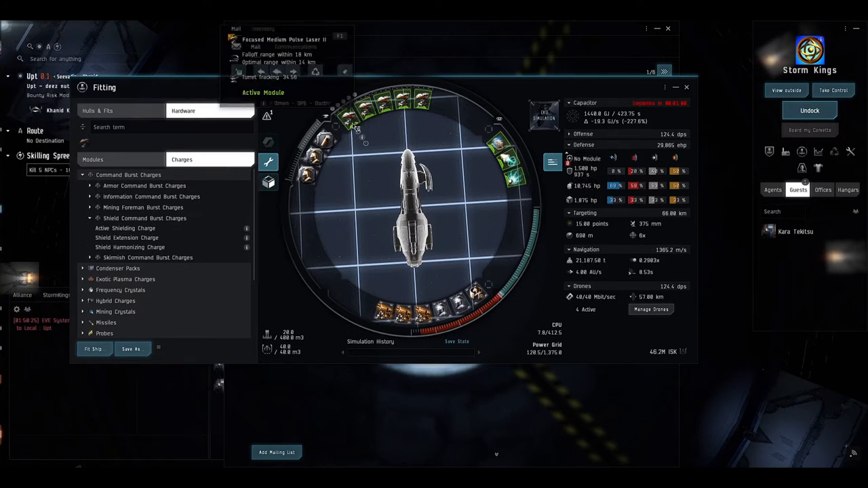
{"action": "mouse_move", "coordinate": [266, 350]}
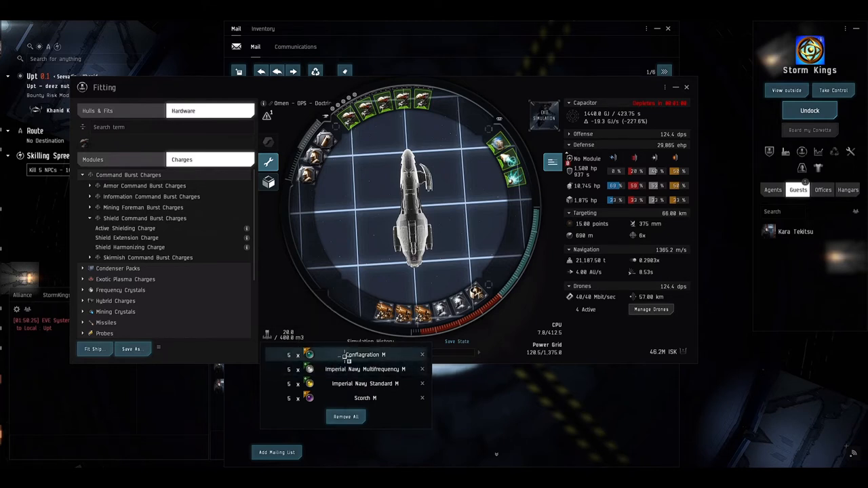
Step: Review the Scorch crystal's attributes via Show Info, then close the crystal info windows
{"action": "right_click", "coordinate": [367, 398]}
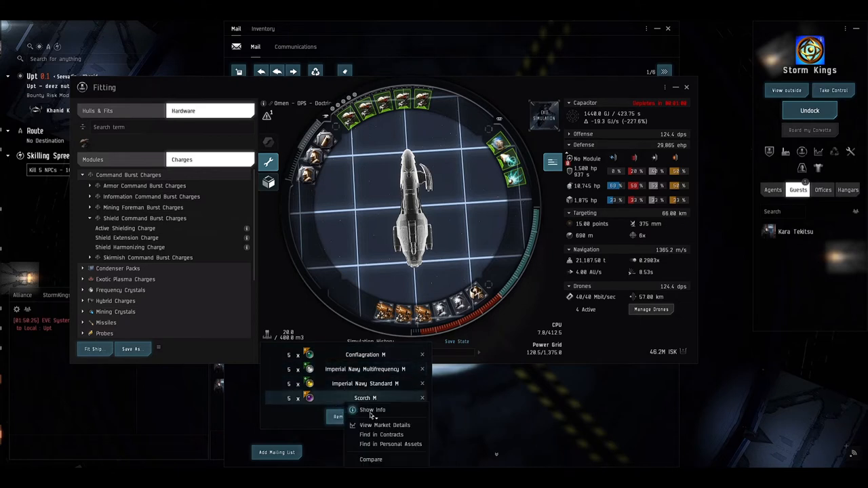
{"action": "left_click", "coordinate": [372, 410]}
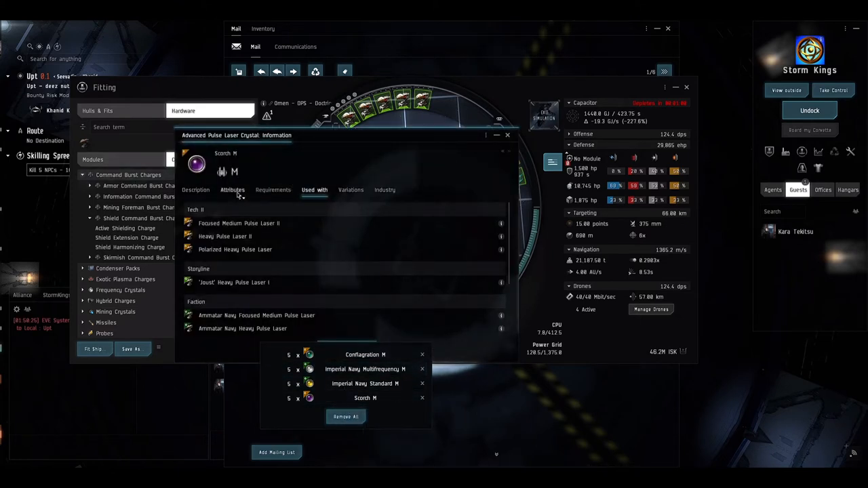
{"action": "left_click", "coordinate": [231, 190]}
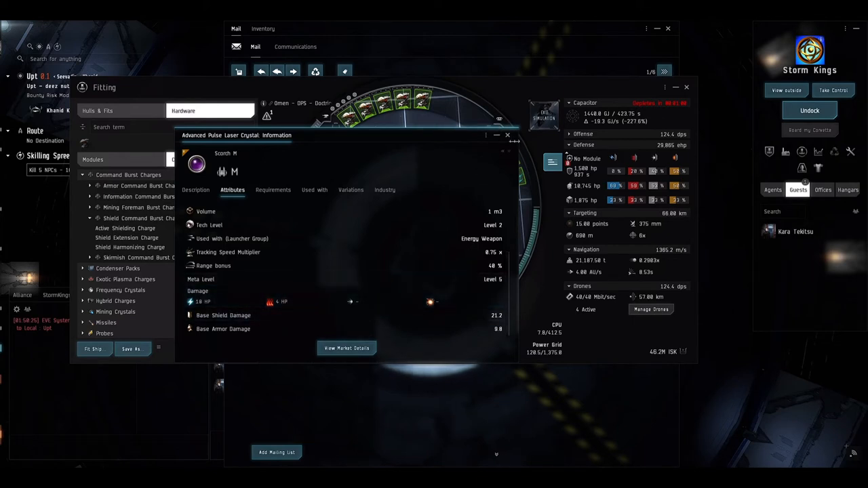
{"action": "left_click", "coordinate": [507, 136]}
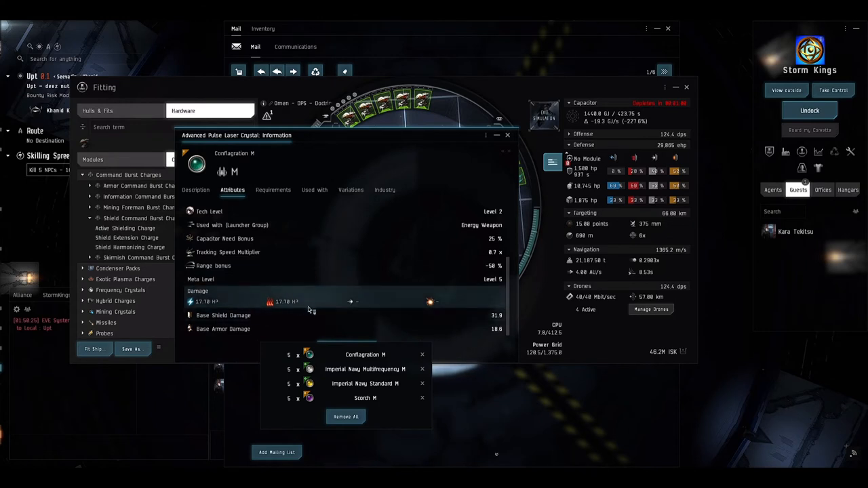
{"action": "mouse_move", "coordinate": [359, 264]}
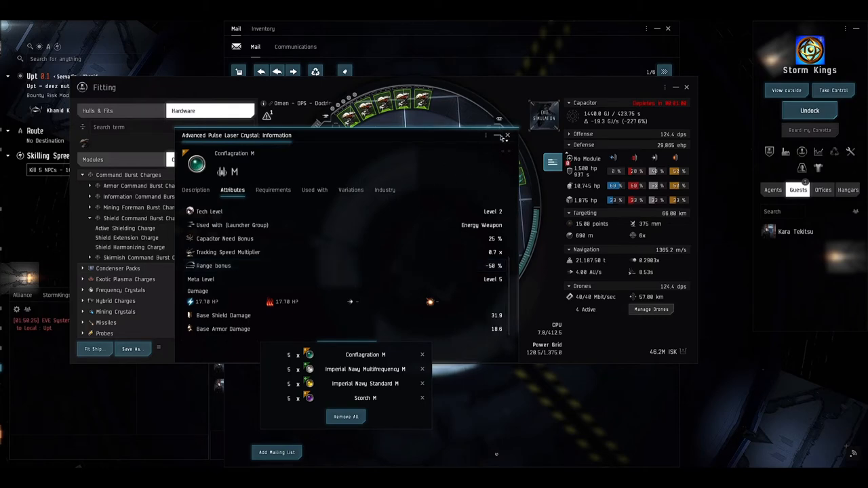
{"action": "left_click", "coordinate": [507, 136]}
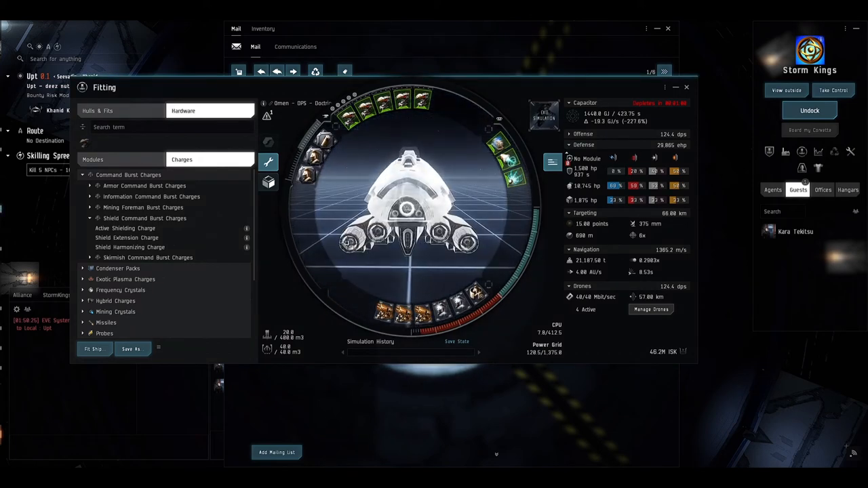
{"action": "mouse_move", "coordinate": [686, 89]}
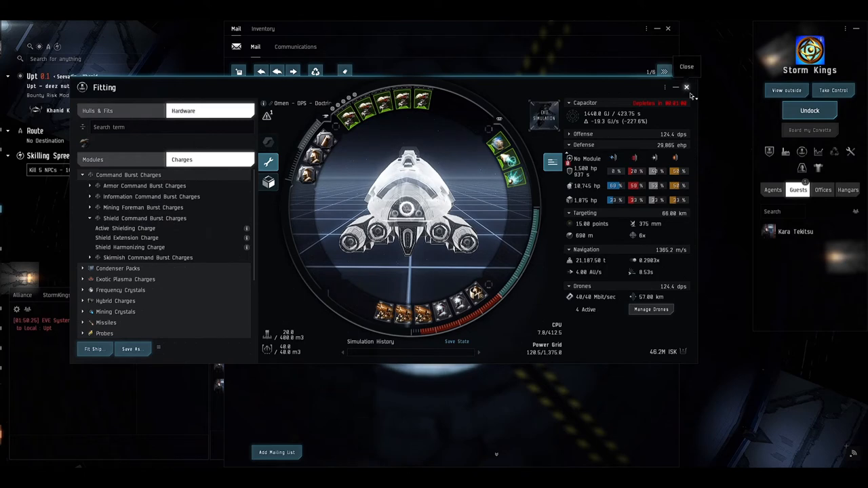
Step: Close the Omen simulation and load the Harbinger passive tank fit from chat into the simulator
{"action": "left_click", "coordinate": [686, 87]}
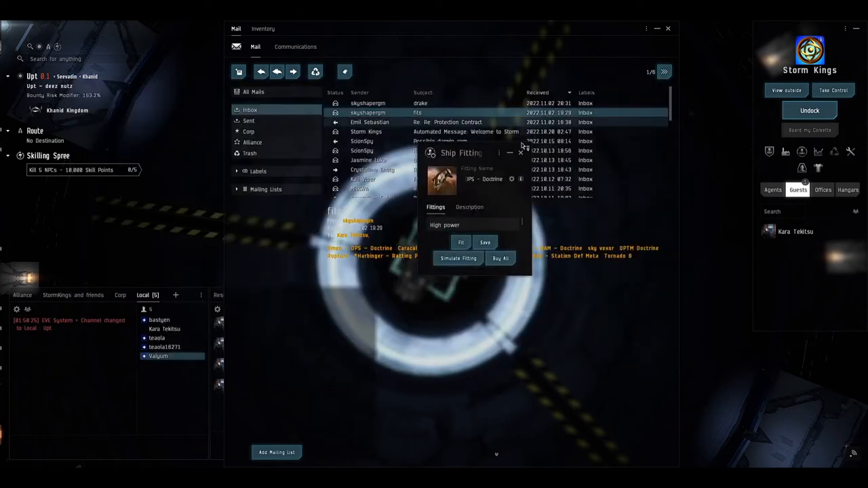
{"action": "left_click", "coordinate": [521, 152]}
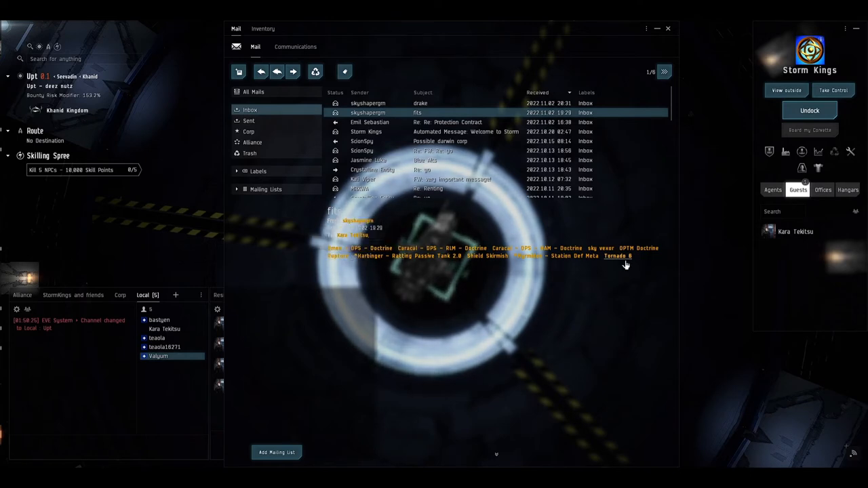
{"action": "mouse_move", "coordinate": [447, 260]}
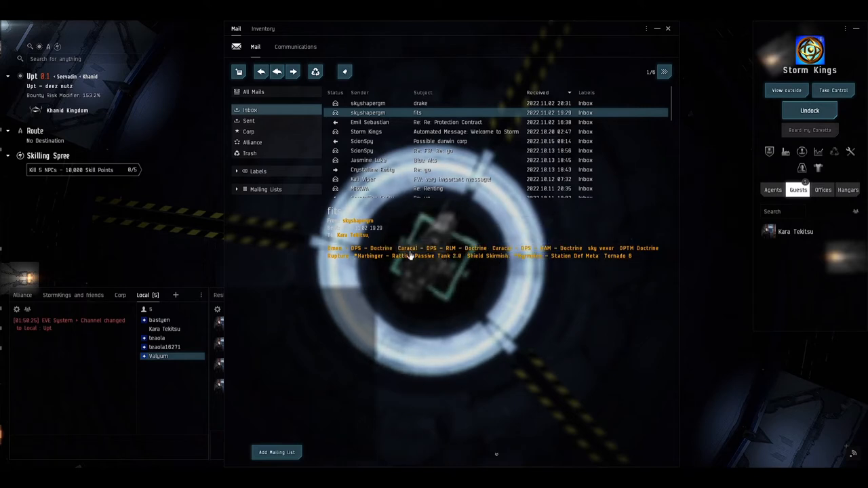
{"action": "mouse_move", "coordinate": [407, 246]}
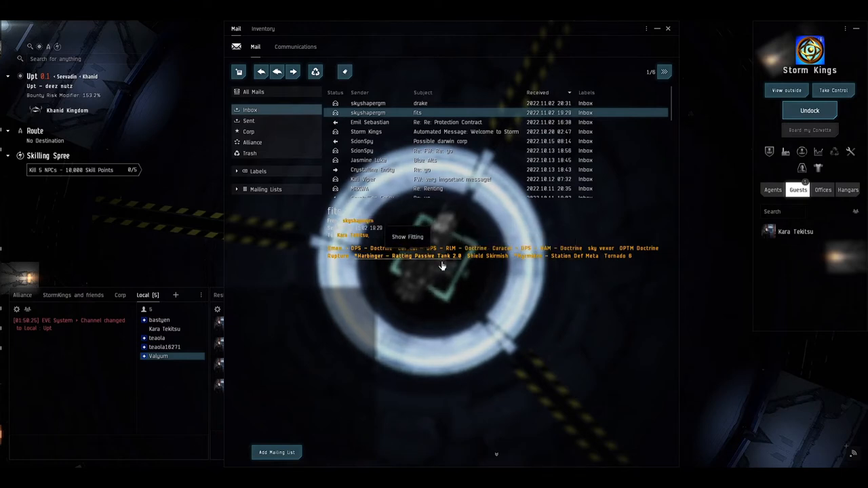
{"action": "left_click", "coordinate": [406, 236]}
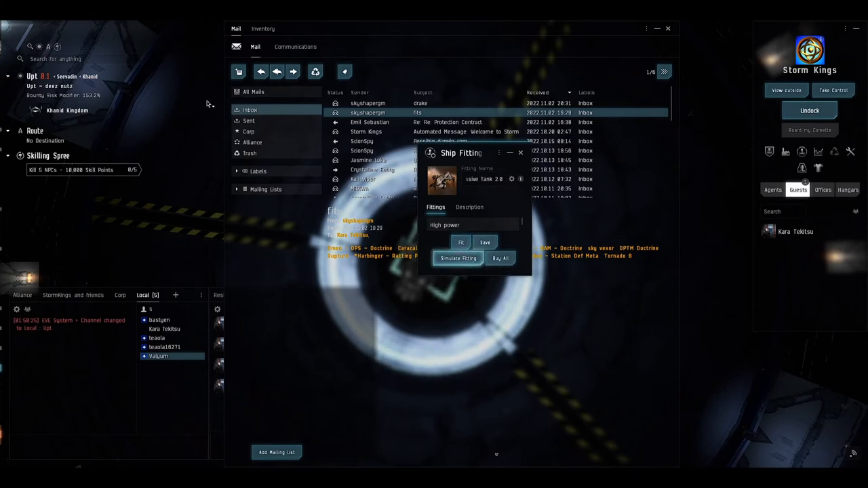
{"action": "left_click", "coordinate": [458, 257]}
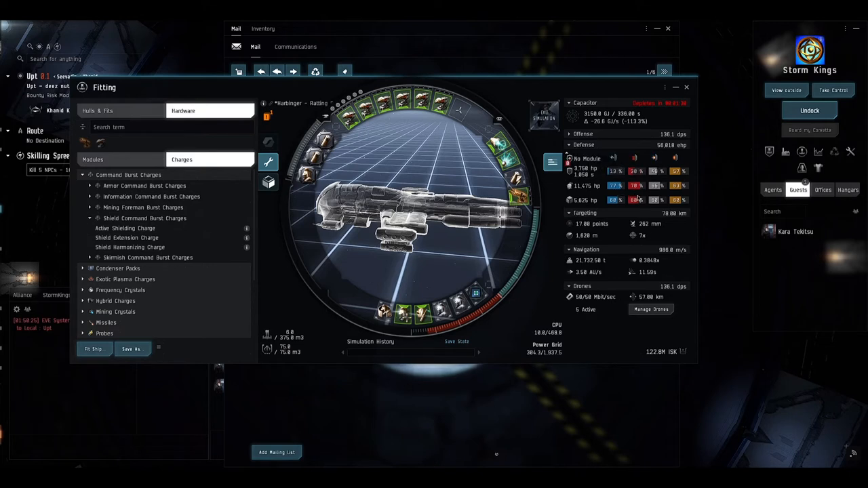
{"action": "mouse_move", "coordinate": [636, 171]}
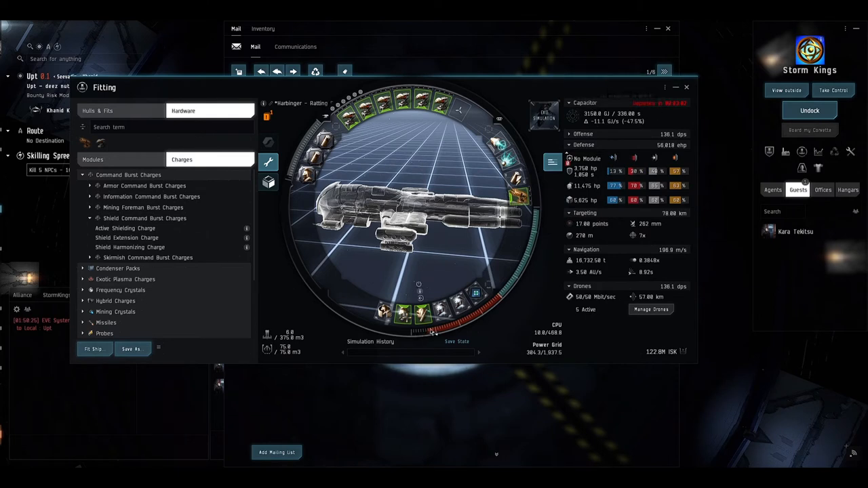
{"action": "mouse_move", "coordinate": [421, 312]}
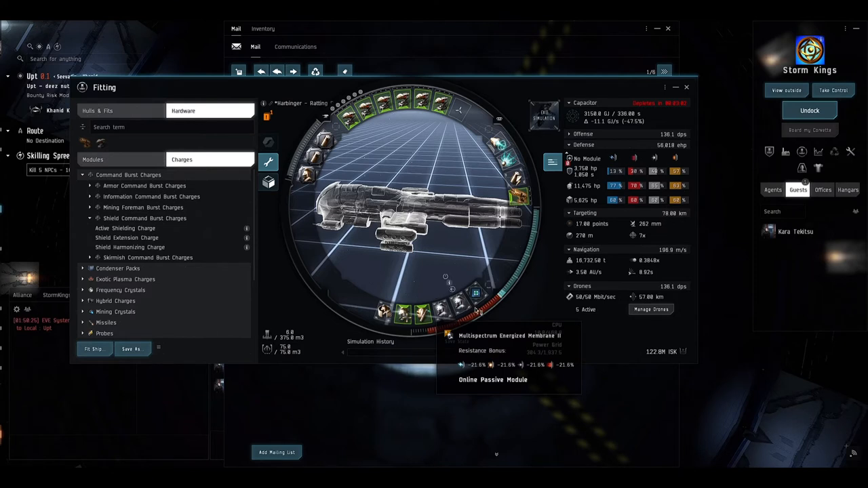
{"action": "mouse_move", "coordinate": [476, 293]}
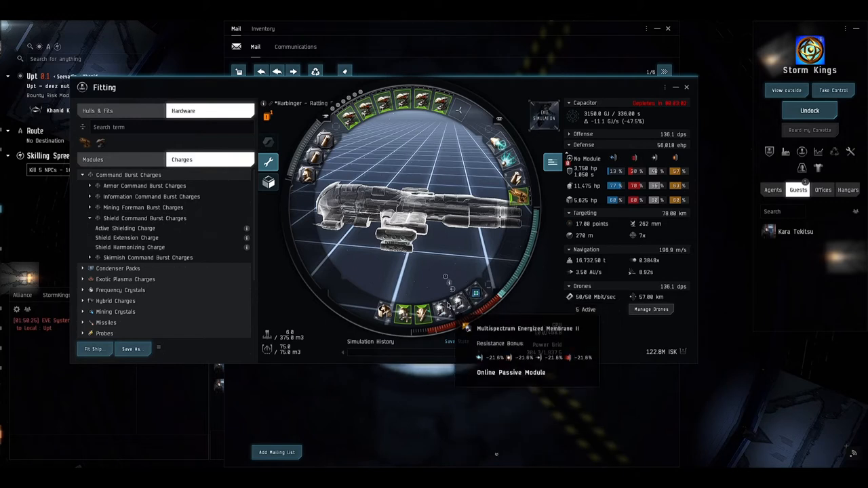
{"action": "mouse_move", "coordinate": [388, 281]}
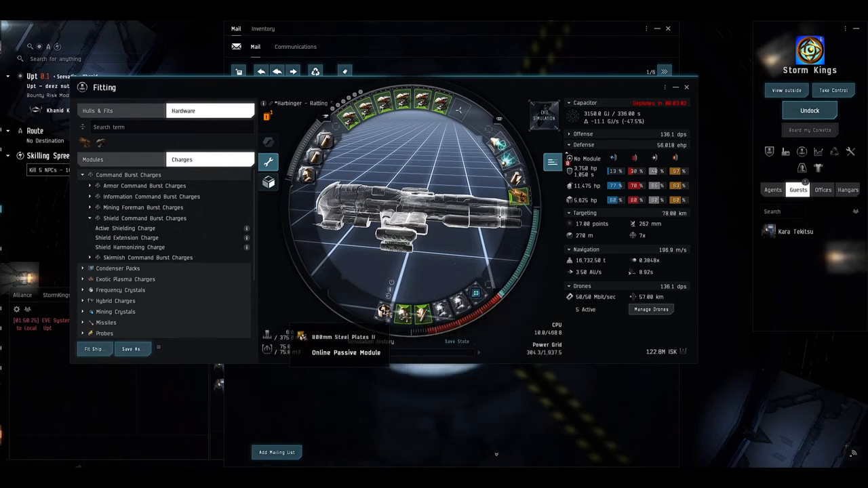
{"action": "mouse_move", "coordinate": [404, 312]}
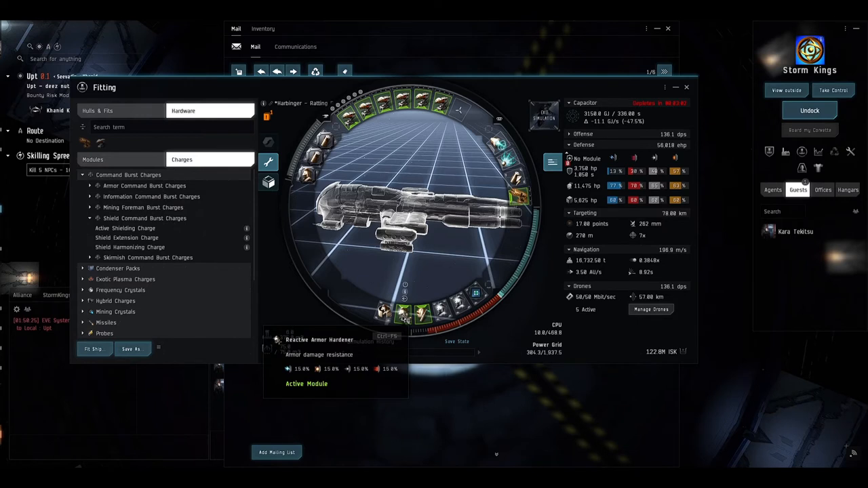
{"action": "mouse_move", "coordinate": [421, 312]}
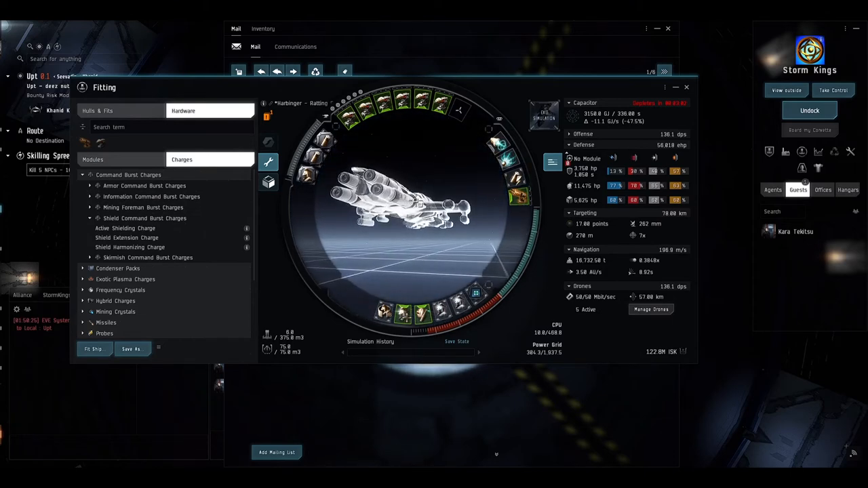
{"action": "mouse_move", "coordinate": [686, 88]}
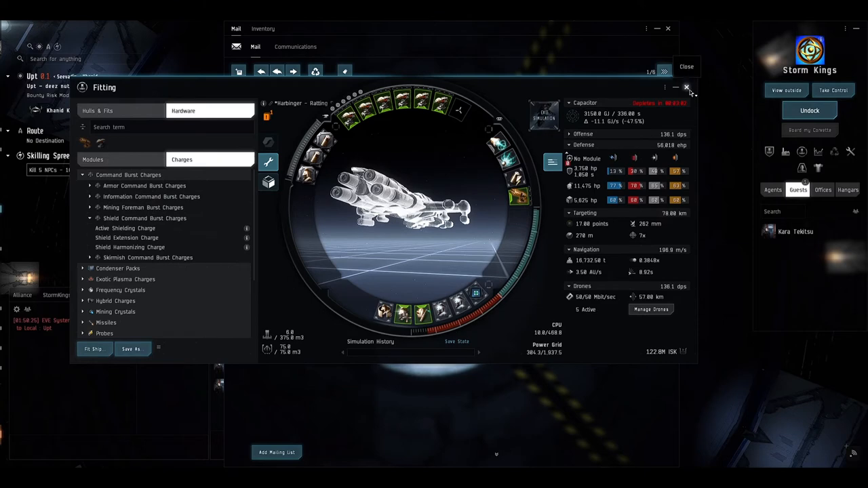
Step: Close the Harbinger simulation and bring up the Caracal fitting preview from chat
{"action": "left_click", "coordinate": [686, 86]}
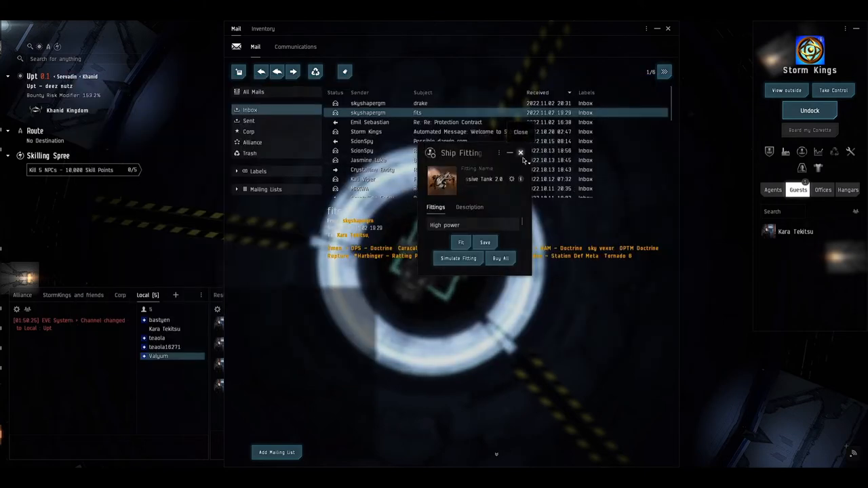
{"action": "left_click", "coordinate": [521, 152]}
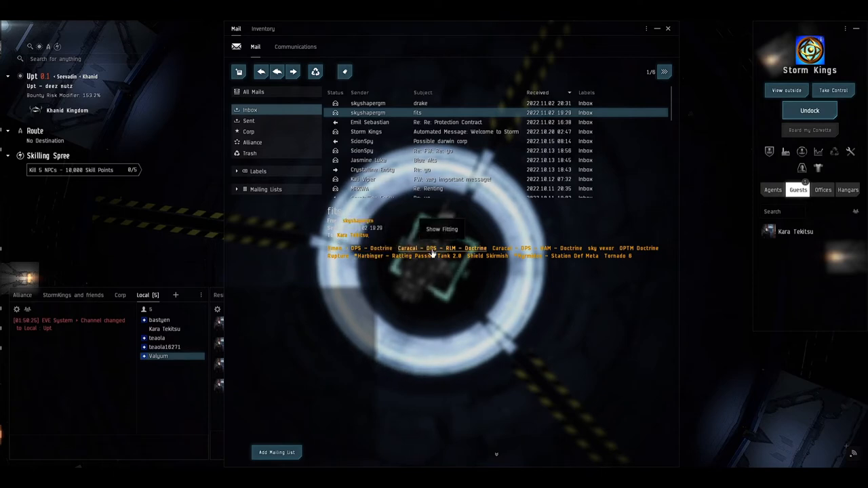
{"action": "left_click", "coordinate": [442, 227]}
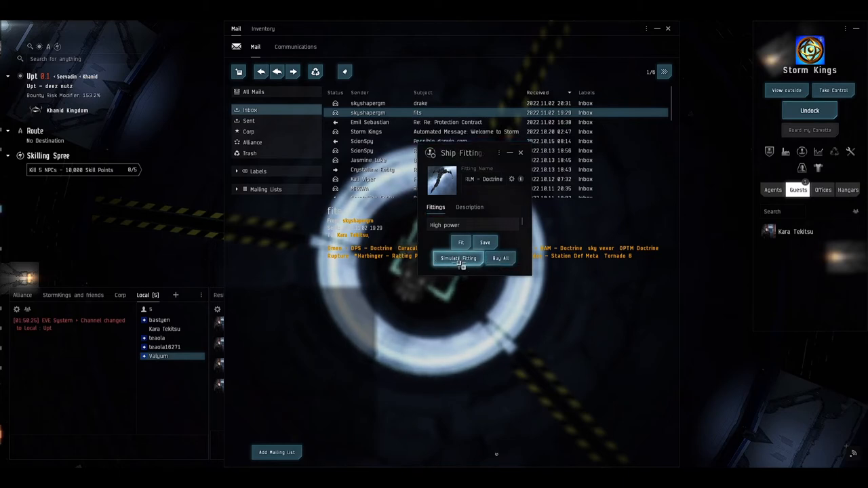
Step: Load the Caracal doctrine fit into the fitting simulator
{"action": "left_click", "coordinate": [458, 258]}
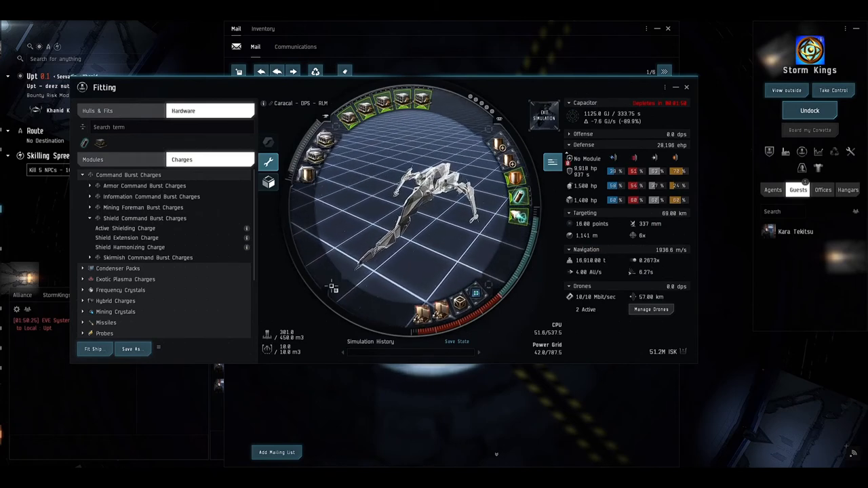
{"action": "mouse_move", "coordinate": [333, 278]}
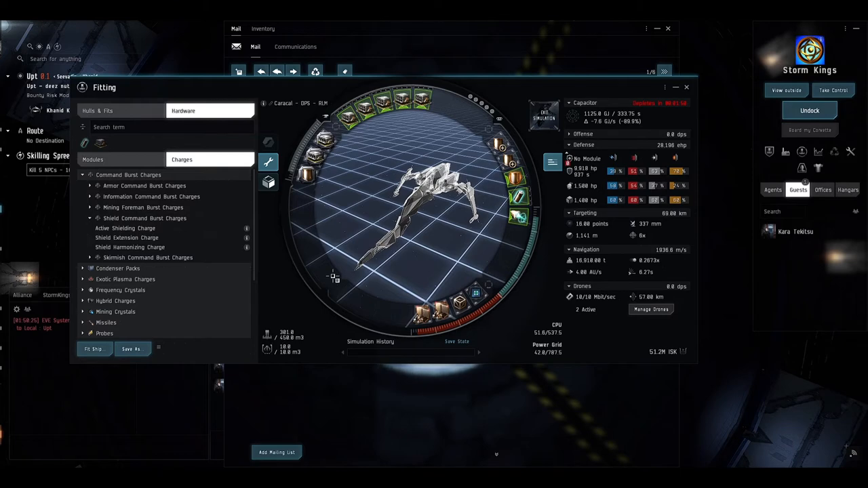
{"action": "mouse_move", "coordinate": [297, 251]}
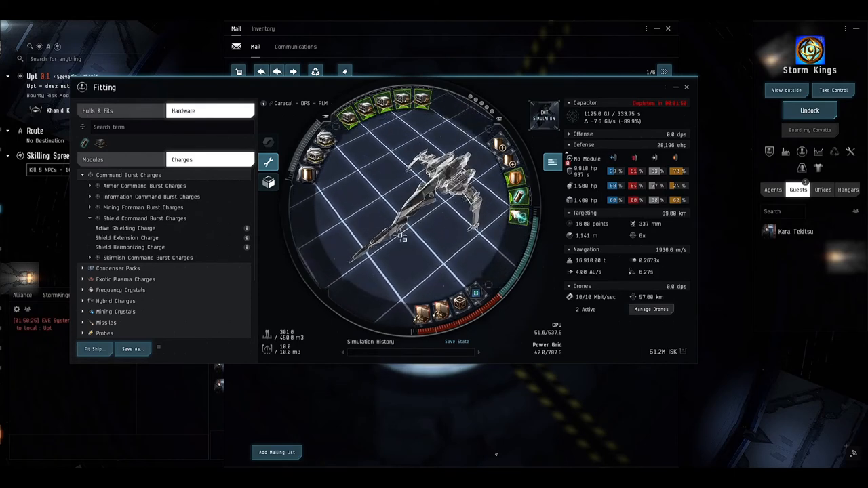
{"action": "mouse_move", "coordinate": [358, 120]}
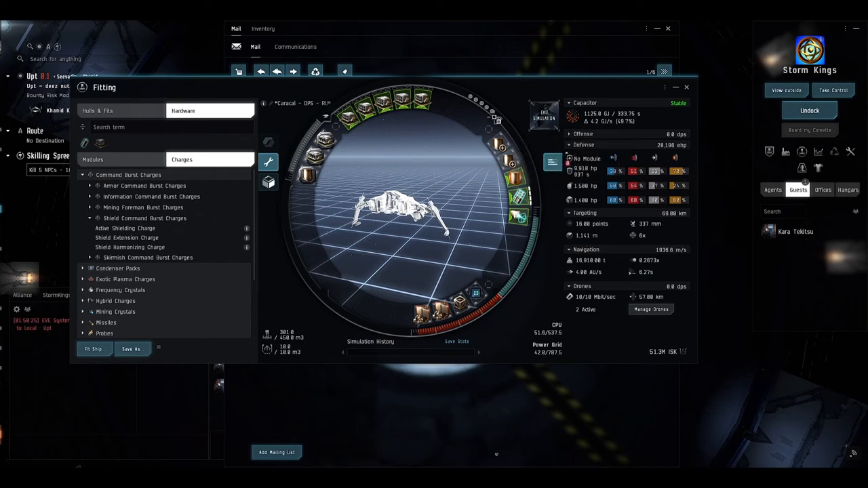
{"action": "mouse_move", "coordinate": [516, 146]}
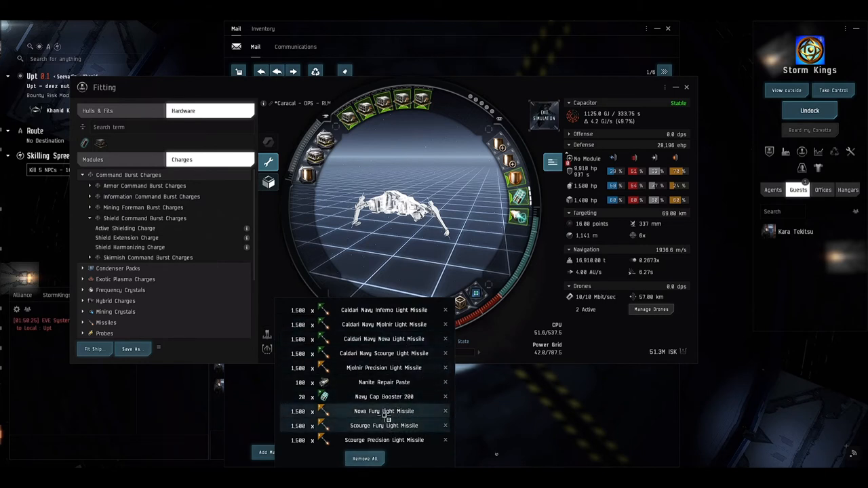
{"action": "right_click", "coordinate": [383, 411]}
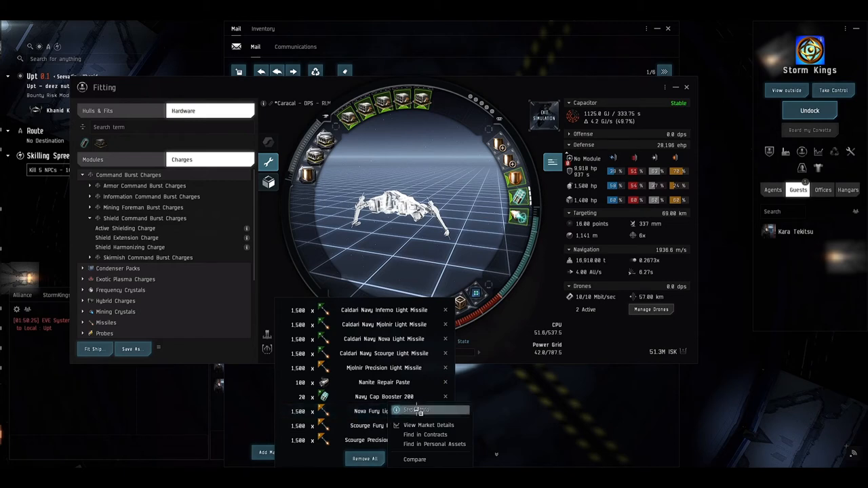
{"action": "left_click", "coordinate": [416, 409]}
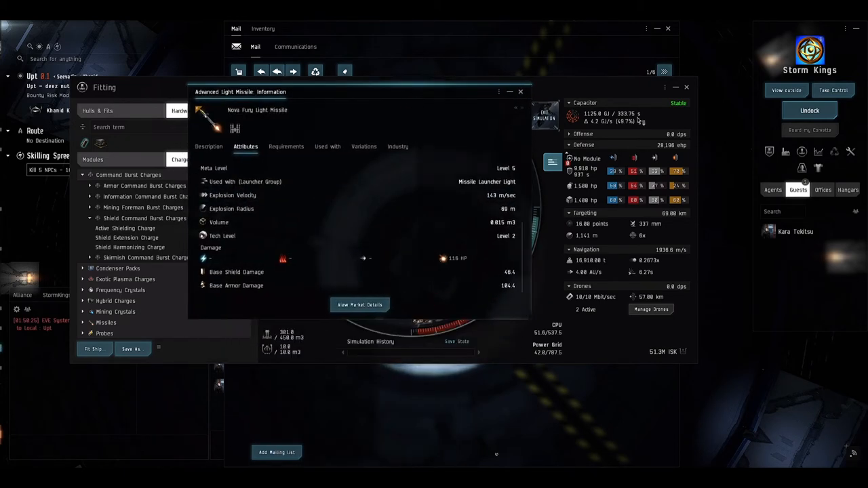
{"action": "left_click", "coordinate": [521, 92]}
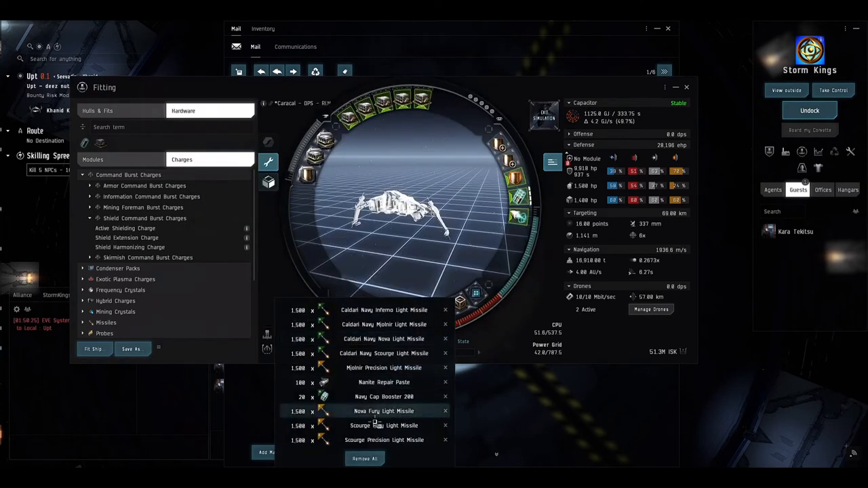
{"action": "right_click", "coordinate": [383, 410]}
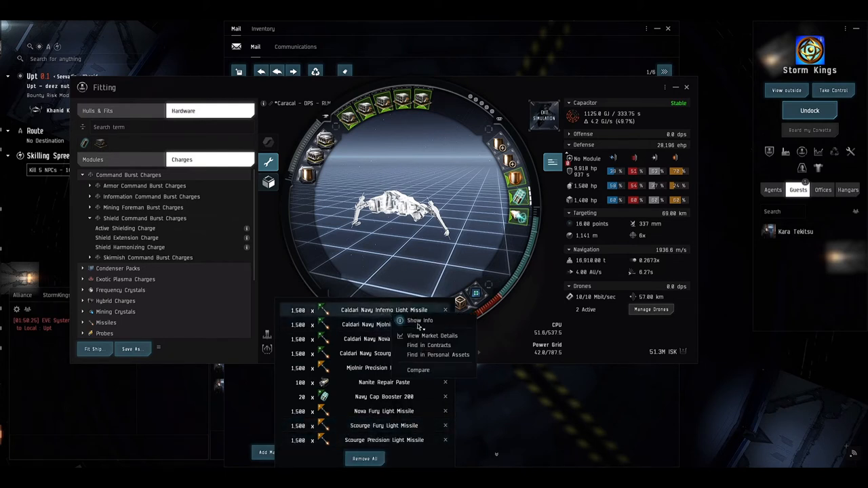
{"action": "left_click", "coordinate": [420, 320]}
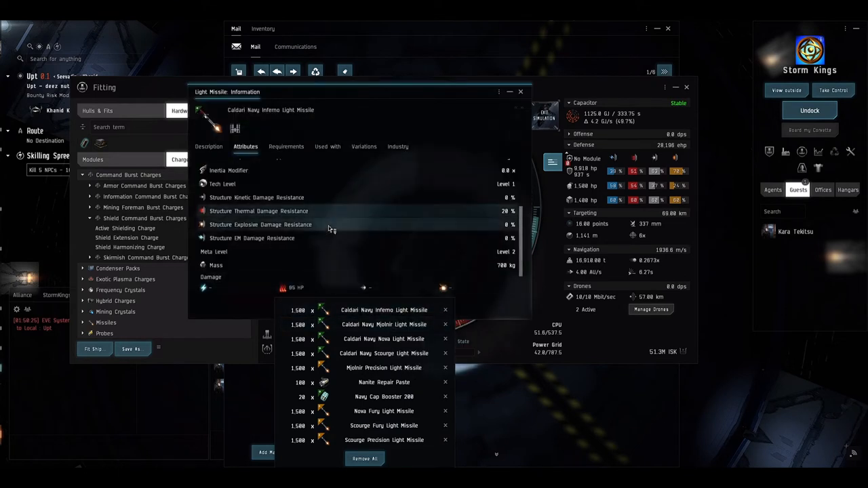
{"action": "mouse_move", "coordinate": [283, 288]}
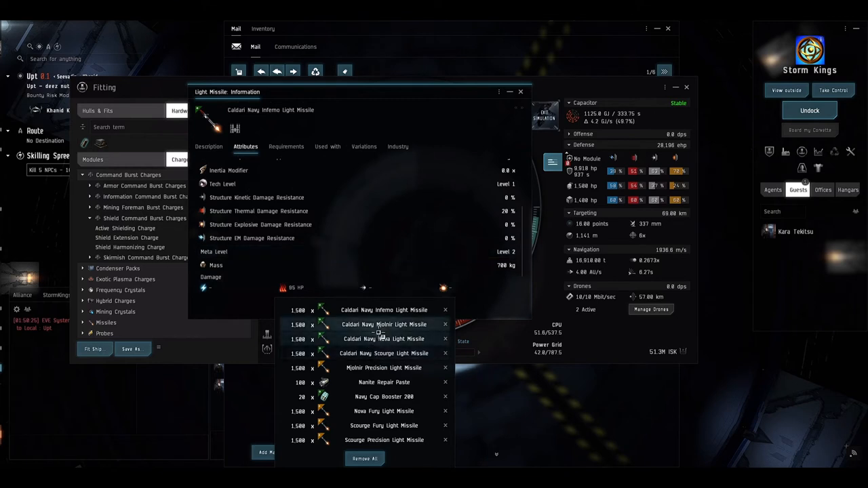
{"action": "left_click", "coordinate": [384, 324]}
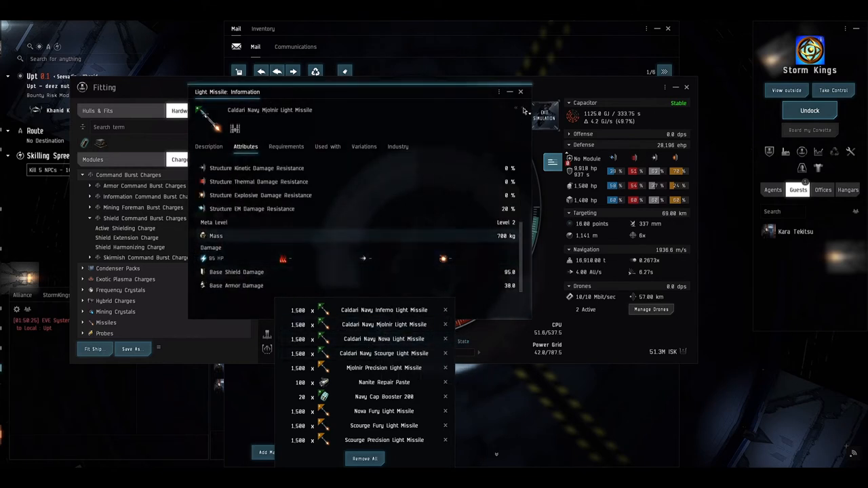
{"action": "left_click", "coordinate": [520, 93]}
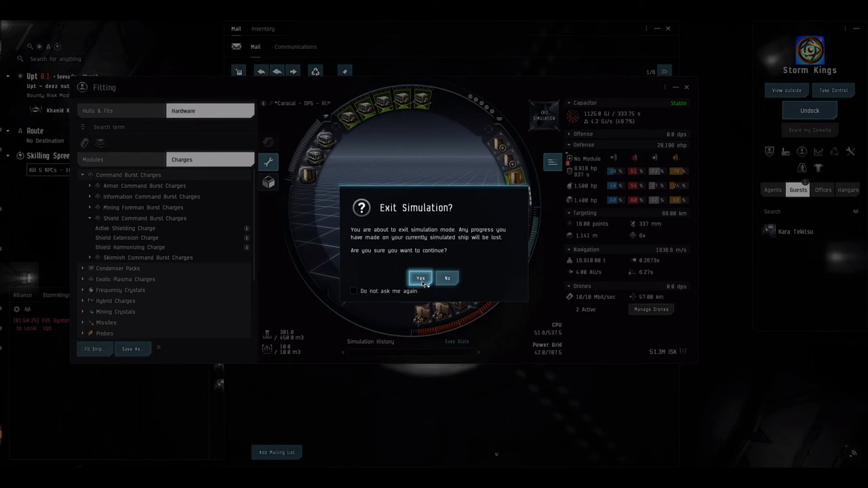
{"action": "mouse_move", "coordinate": [423, 297]}
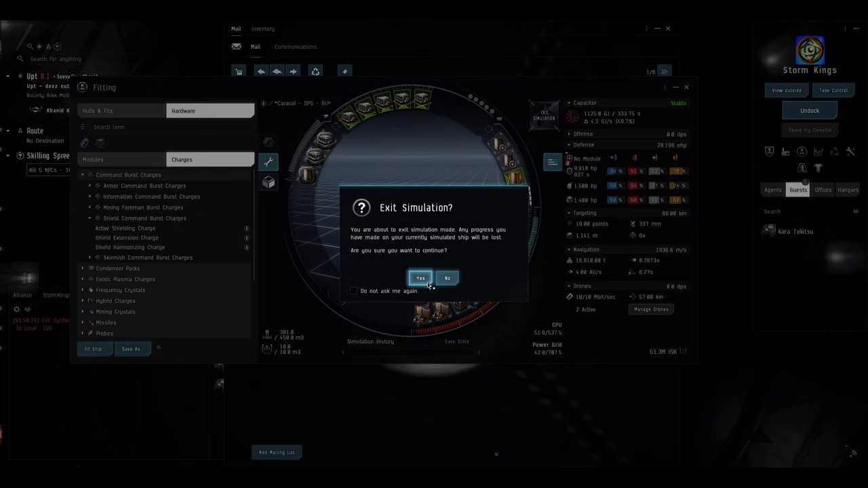
Step: Exit the Caracal simulation, dismiss its preview and bring up the next fitting preview from chat
{"action": "left_click", "coordinate": [420, 278]}
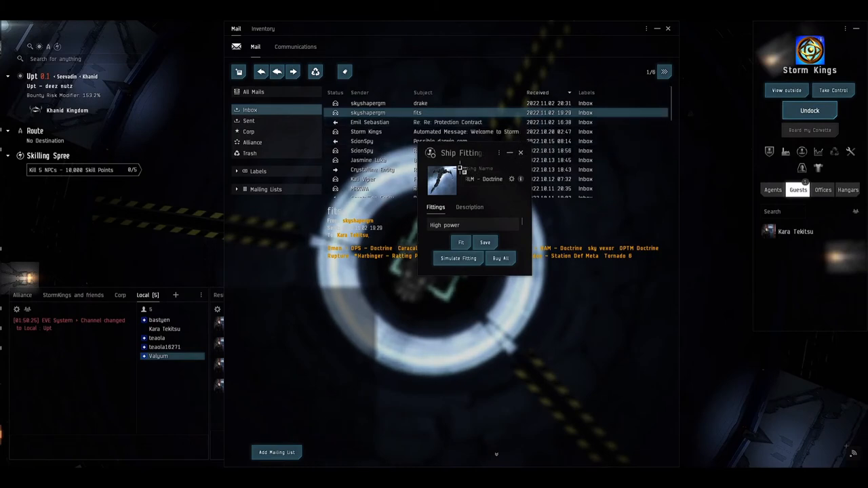
{"action": "left_click_drag", "start_coordinate": [461, 152], "coordinate": [258, 146]}
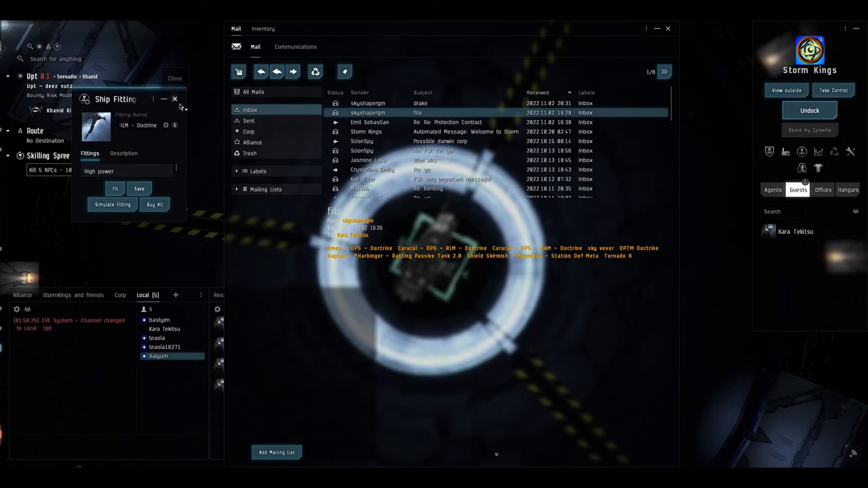
{"action": "left_click", "coordinate": [173, 99]}
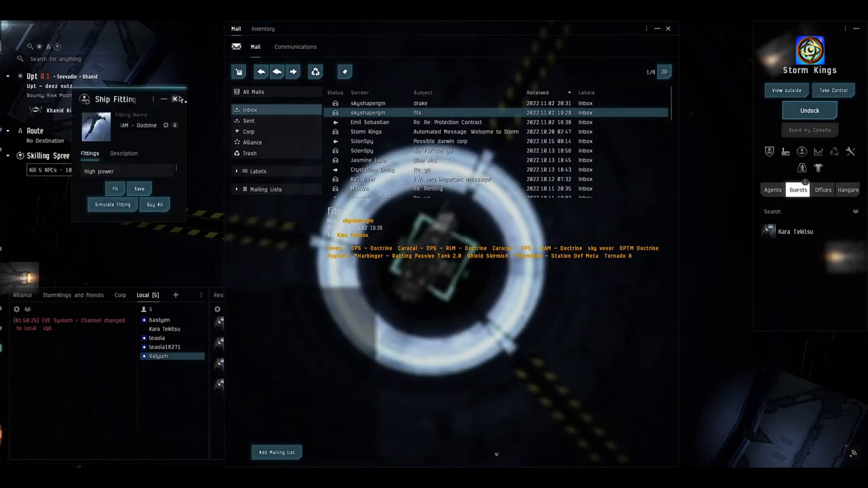
{"action": "left_click", "coordinate": [173, 99]}
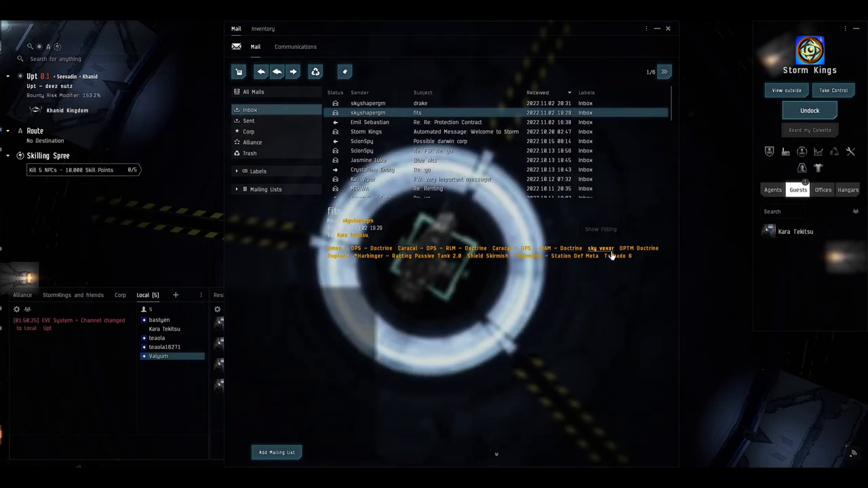
{"action": "left_click", "coordinate": [599, 248]}
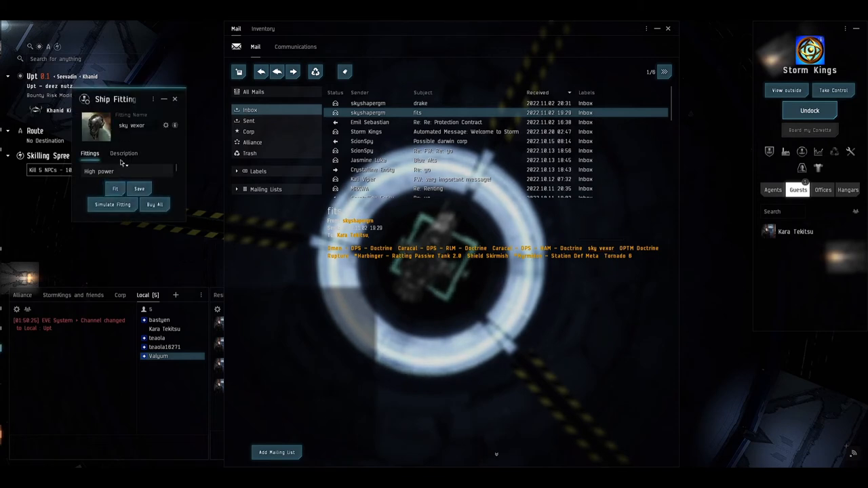
{"action": "mouse_move", "coordinate": [111, 203]}
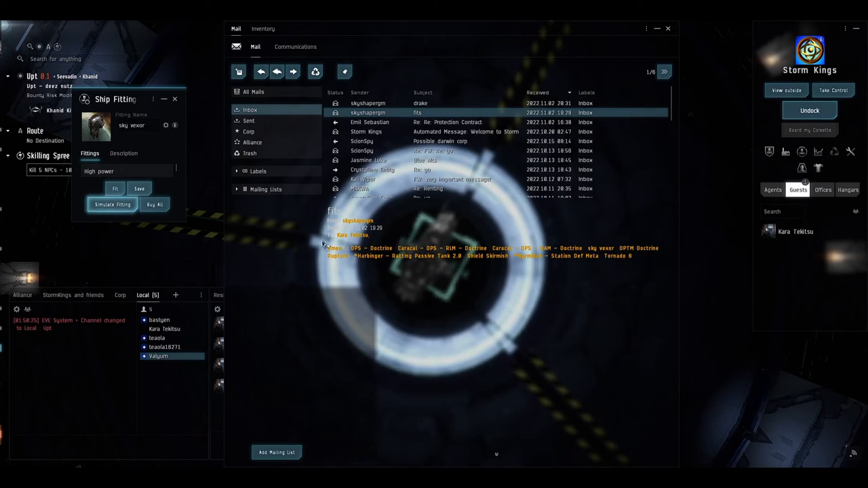
Step: Load the linked armor drone fit into the fitting simulator
{"action": "left_click", "coordinate": [111, 204]}
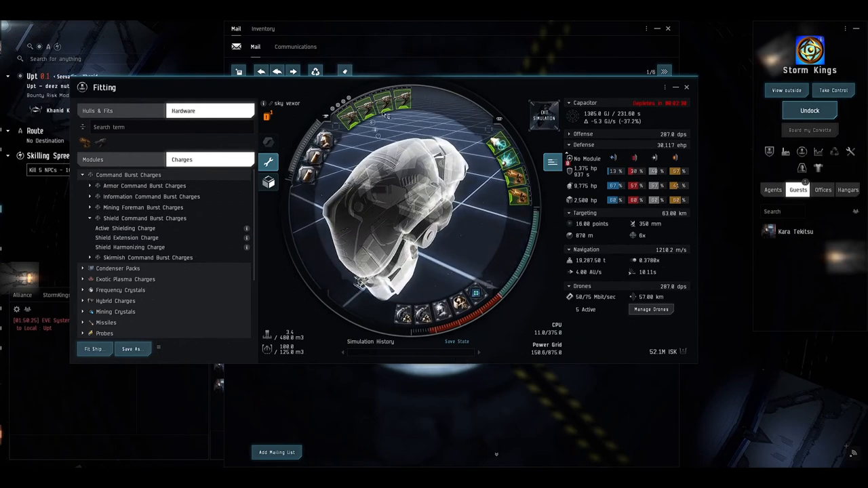
{"action": "mouse_move", "coordinate": [346, 109]}
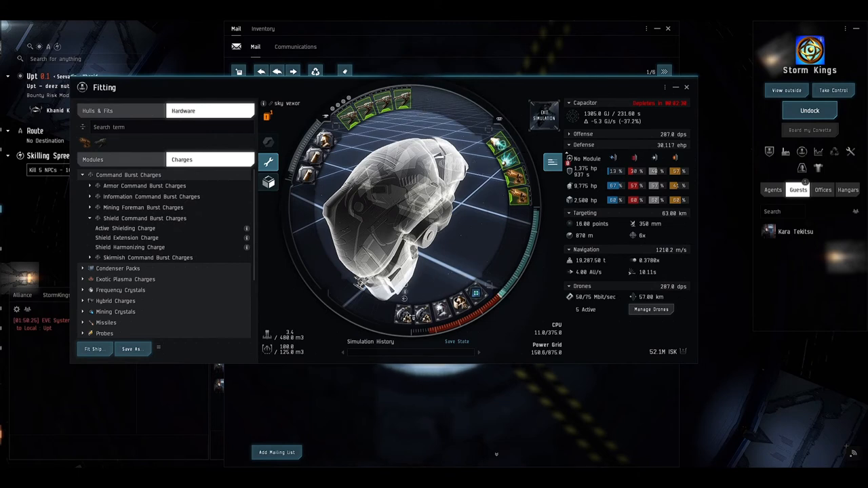
{"action": "mouse_move", "coordinate": [440, 317]}
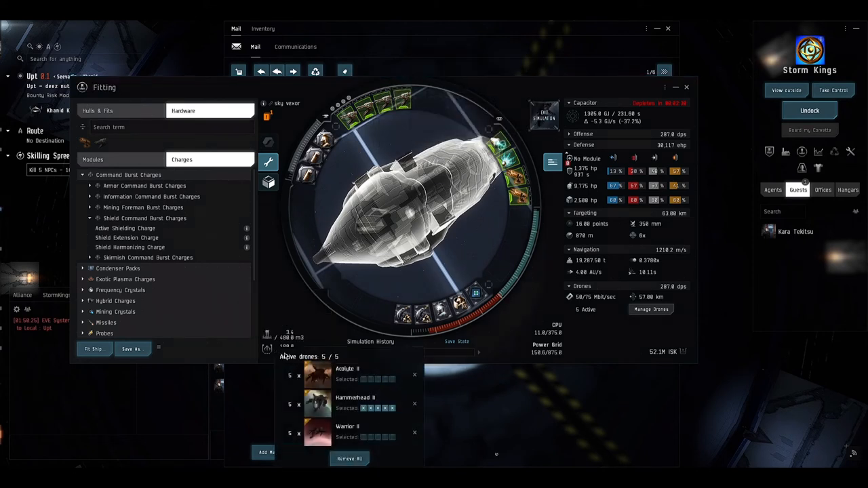
{"action": "mouse_move", "coordinate": [347, 432]}
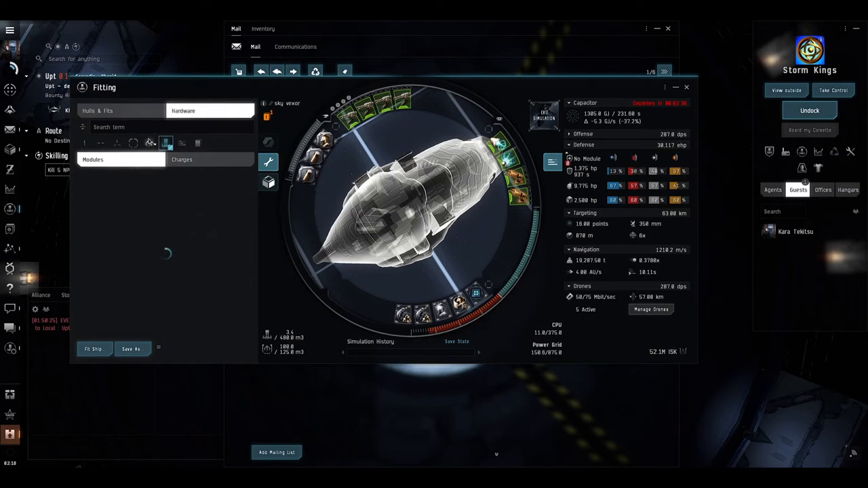
Step: Browse Drones > Combat Drones in the hardware browser and review the Acolyte II attributes
{"action": "left_click", "coordinate": [149, 142]}
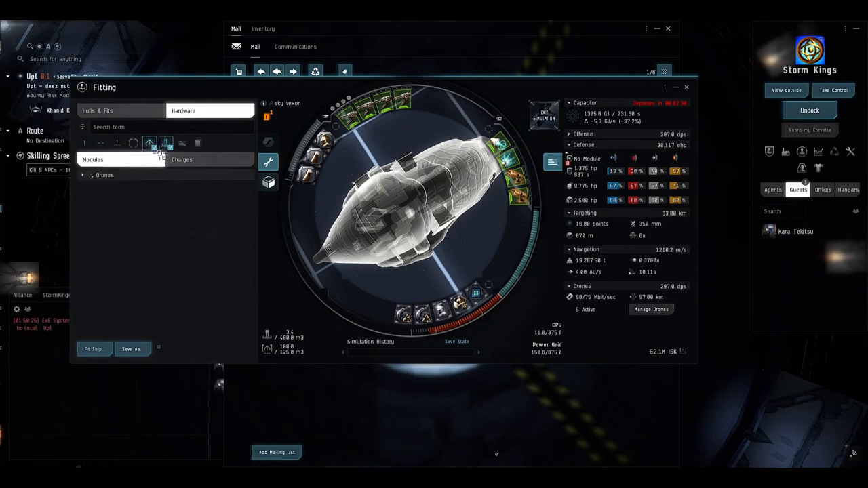
{"action": "left_click", "coordinate": [105, 175]}
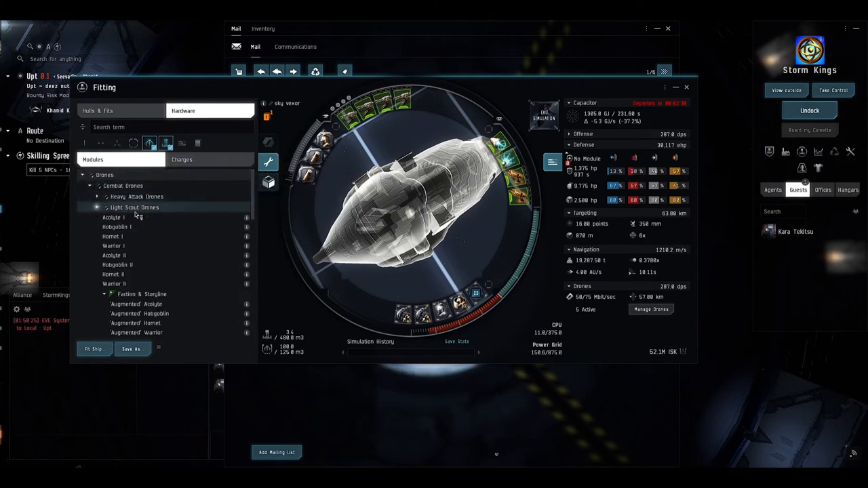
{"action": "mouse_move", "coordinate": [201, 242]}
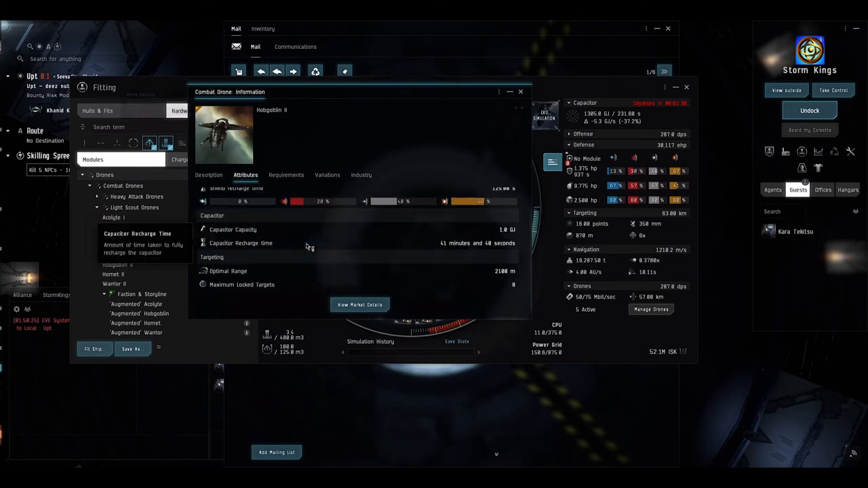
{"action": "scroll", "scroll_direction": "up", "scroll_amount": 3}
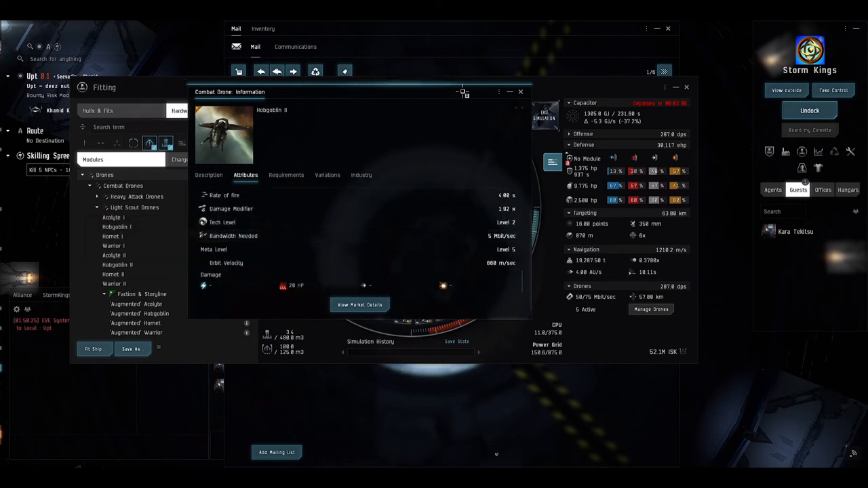
{"action": "left_click", "coordinate": [521, 93]}
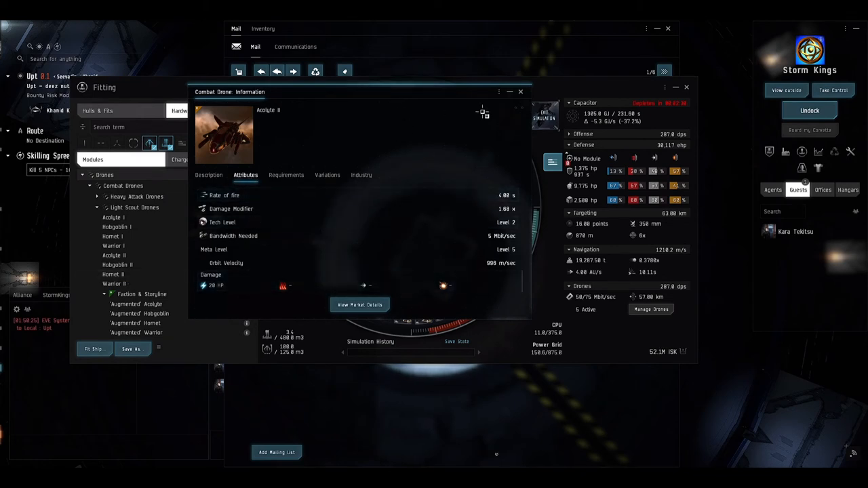
{"action": "left_click", "coordinate": [520, 92]}
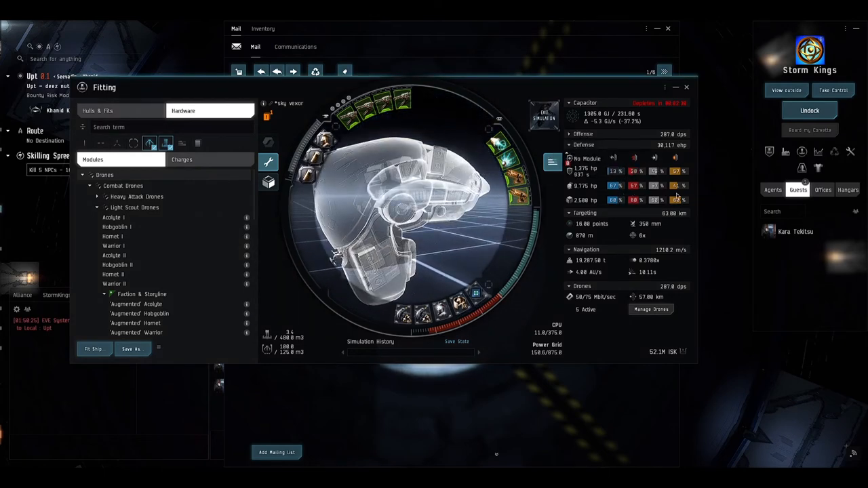
{"action": "mouse_move", "coordinate": [468, 319]}
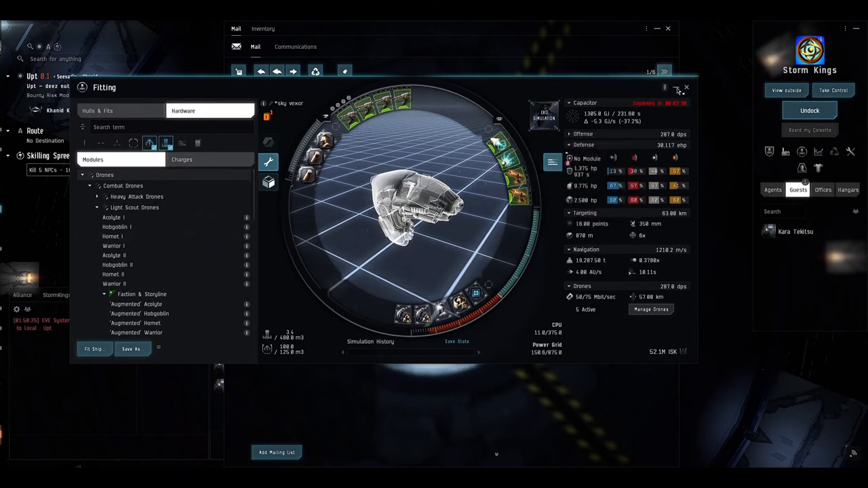
Step: Exit the armor fit simulation and load the Rupture doctrine fit into the simulator
{"action": "left_click", "coordinate": [677, 88]}
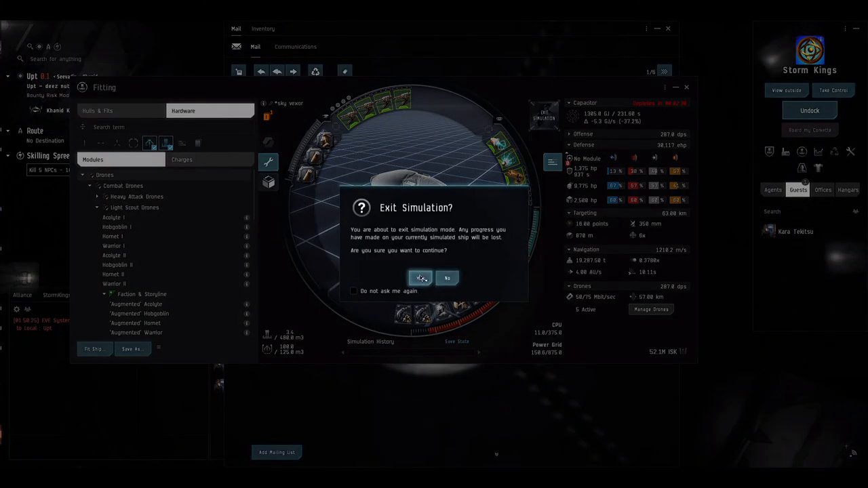
{"action": "left_click", "coordinate": [420, 278]}
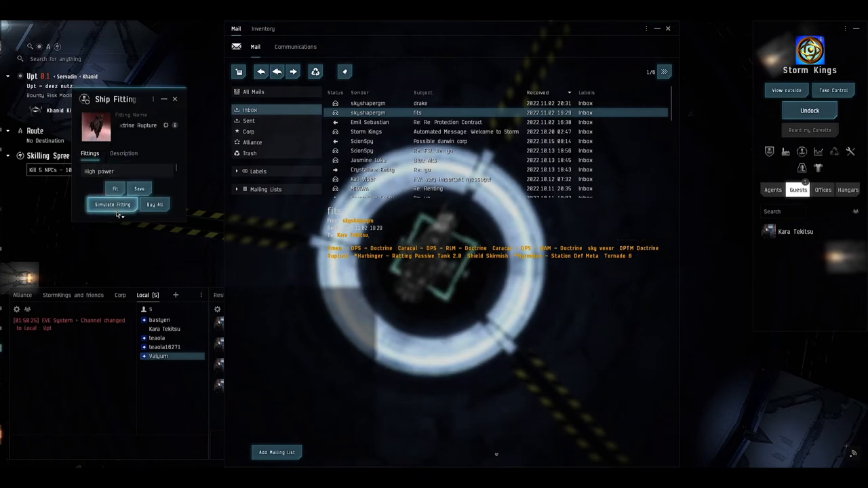
{"action": "left_click", "coordinate": [111, 204]}
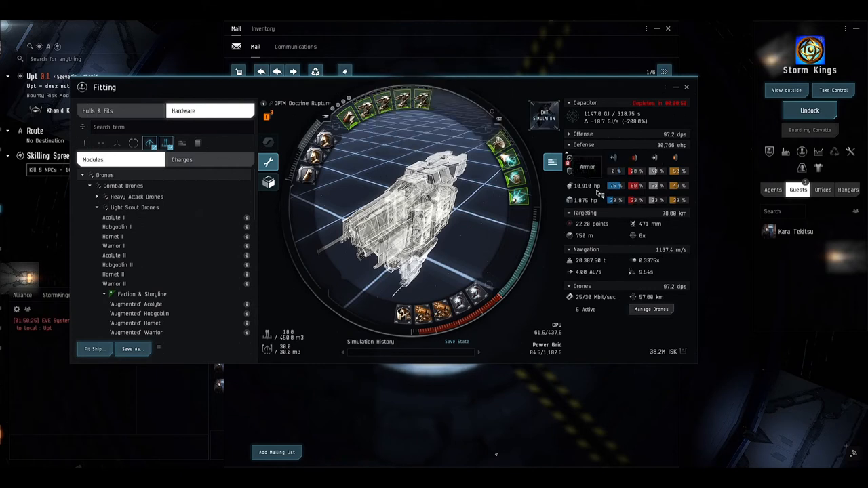
{"action": "mouse_move", "coordinate": [635, 185]}
{"action": "type", "text": "ven"}
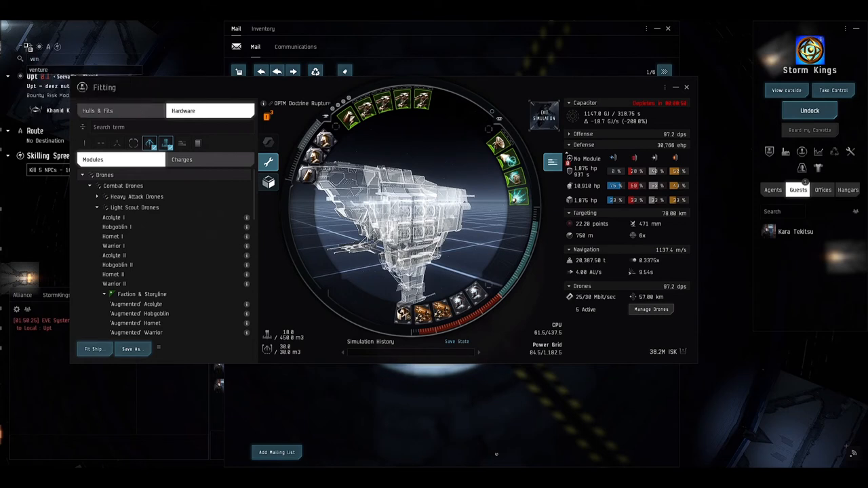
Step: Find the Venture frigate and read its info sheet's Traits and Description
{"action": "key", "text": "Return"}
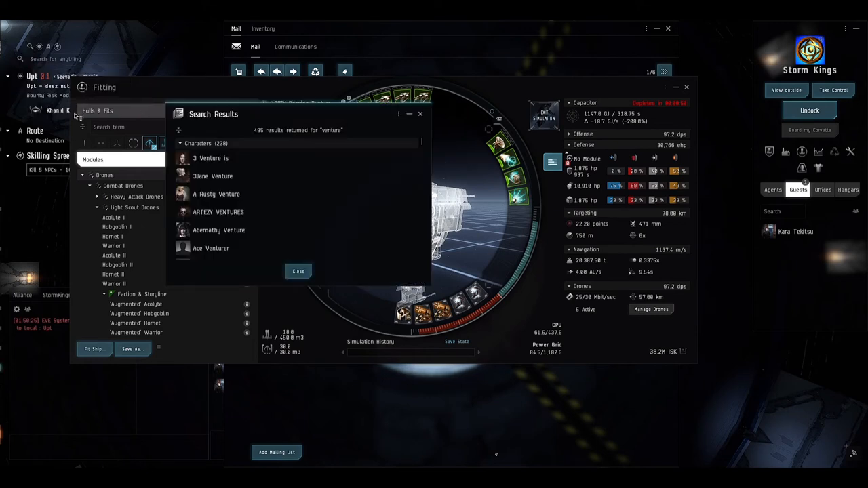
{"action": "left_click", "coordinate": [182, 143]}
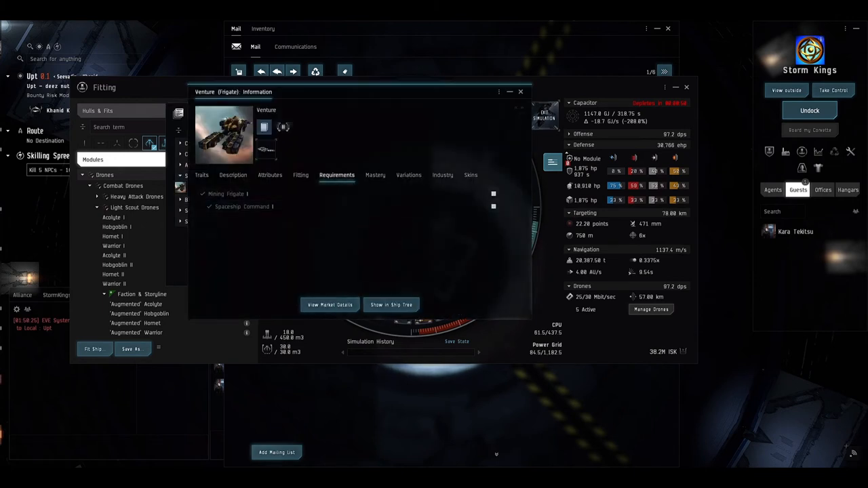
{"action": "mouse_move", "coordinate": [313, 205]}
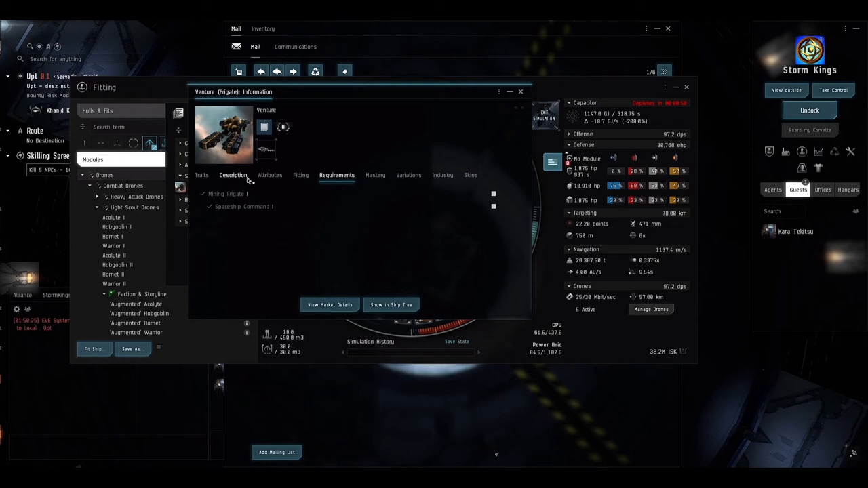
{"action": "mouse_move", "coordinate": [458, 183]}
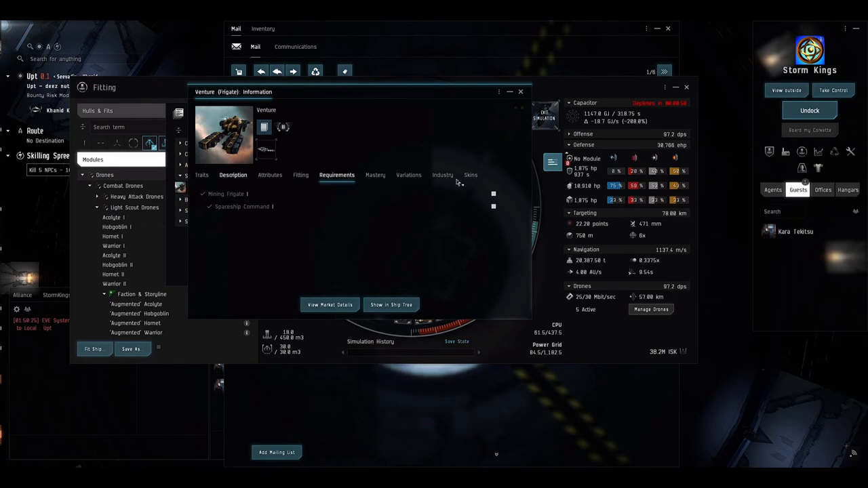
{"action": "left_click", "coordinate": [201, 174]}
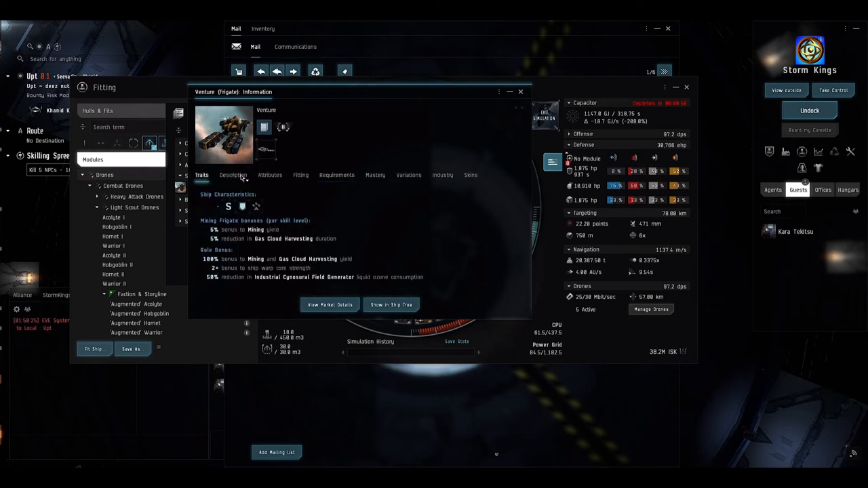
{"action": "left_click", "coordinate": [233, 174]}
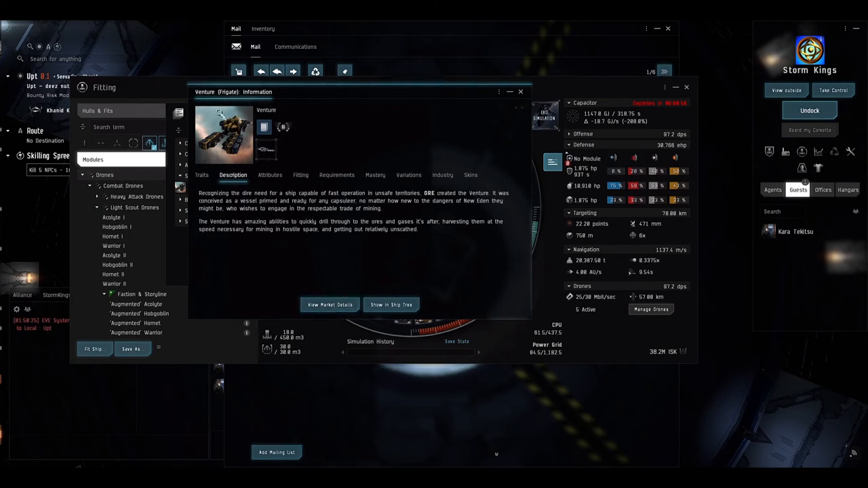
Step: Start a simulated fit of an empty Venture from the info window's menu
{"action": "left_click", "coordinate": [499, 93]}
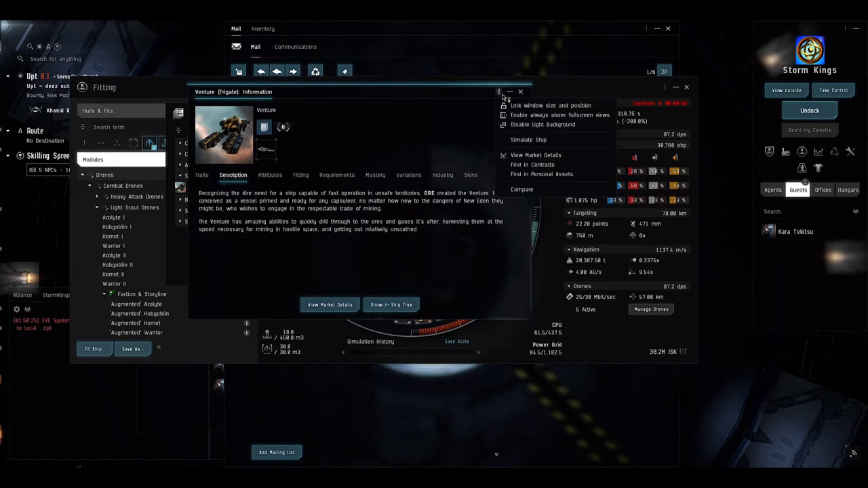
{"action": "left_click", "coordinate": [527, 140]}
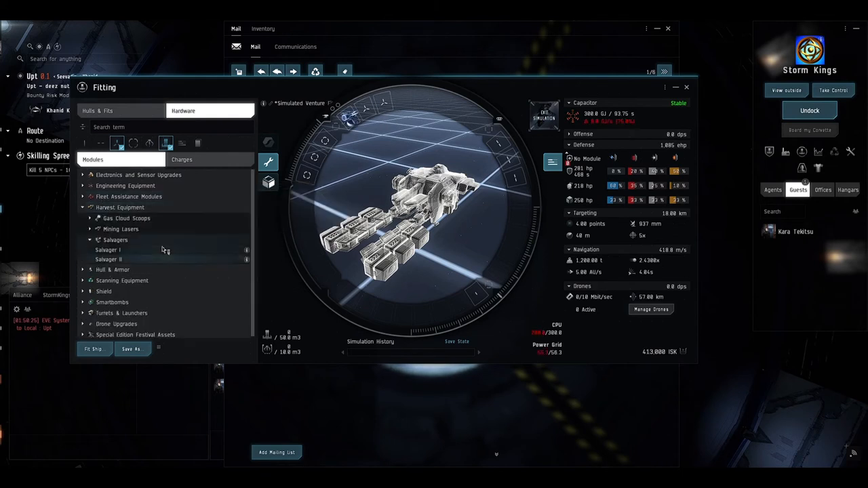
Step: Browse the mining lasers and recheck the Venture's mining bonuses on its Traits sheet
{"action": "left_click", "coordinate": [121, 228]}
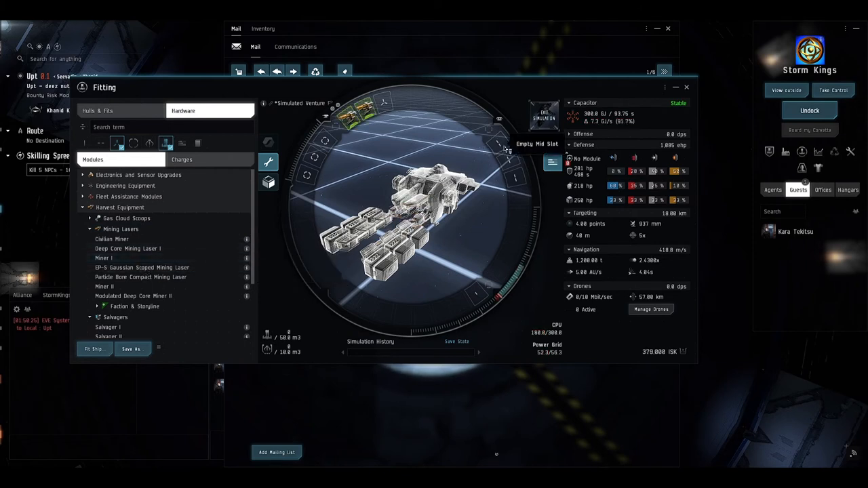
{"action": "left_click", "coordinate": [84, 143]}
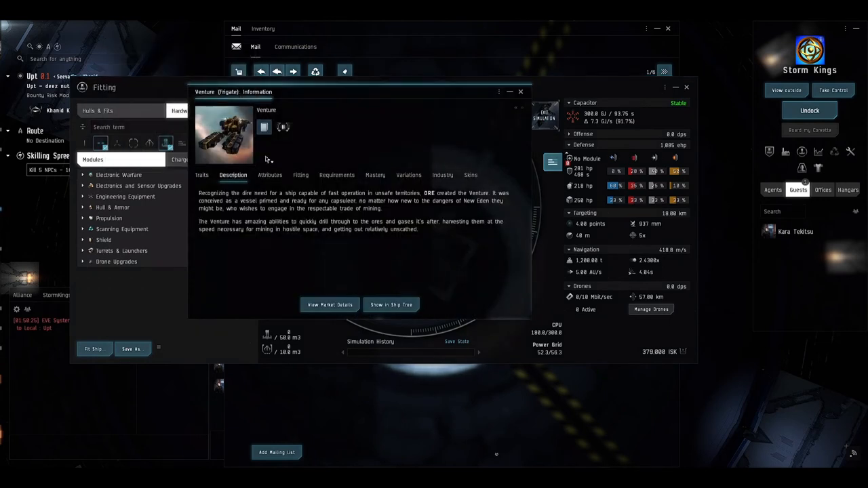
{"action": "left_click", "coordinate": [201, 175]}
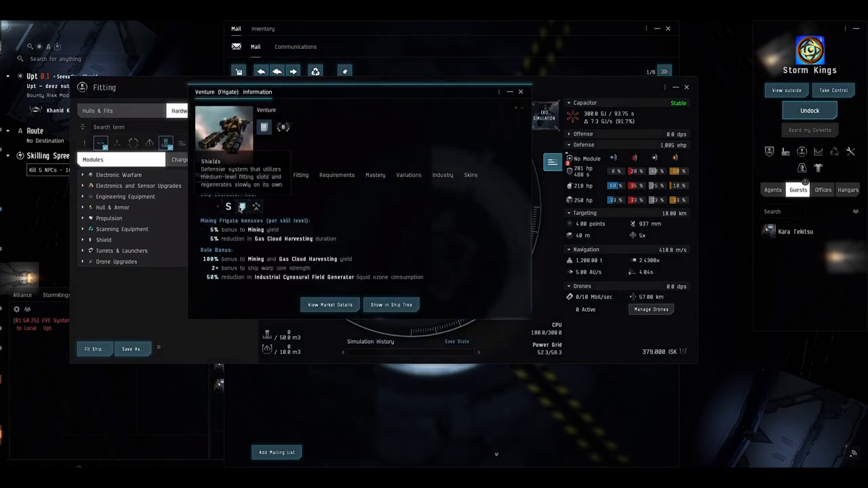
{"action": "left_click", "coordinate": [521, 92]}
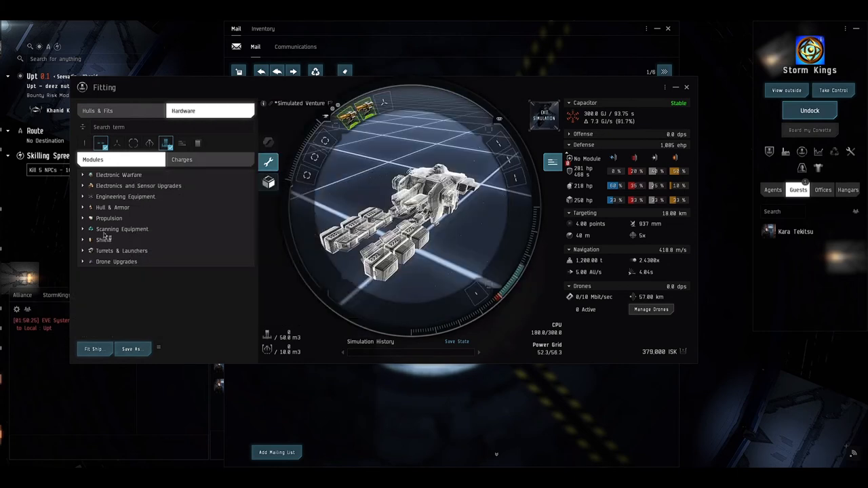
{"action": "mouse_move", "coordinate": [518, 157]}
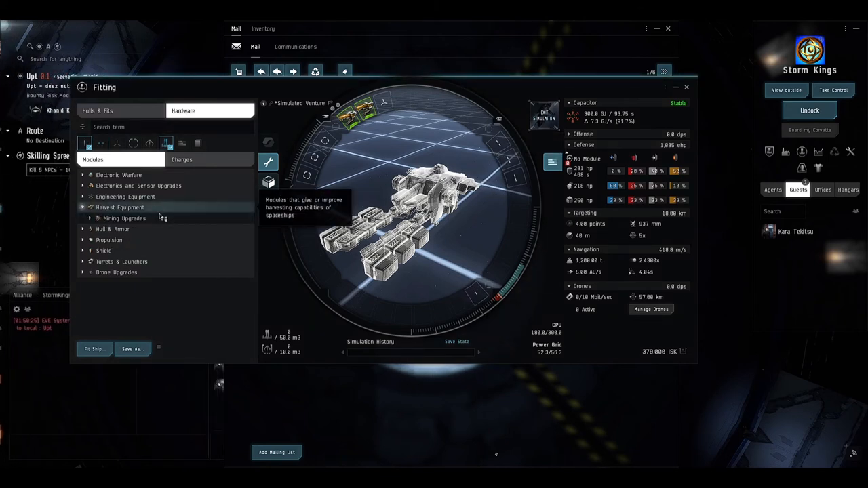
{"action": "mouse_move", "coordinate": [125, 217]}
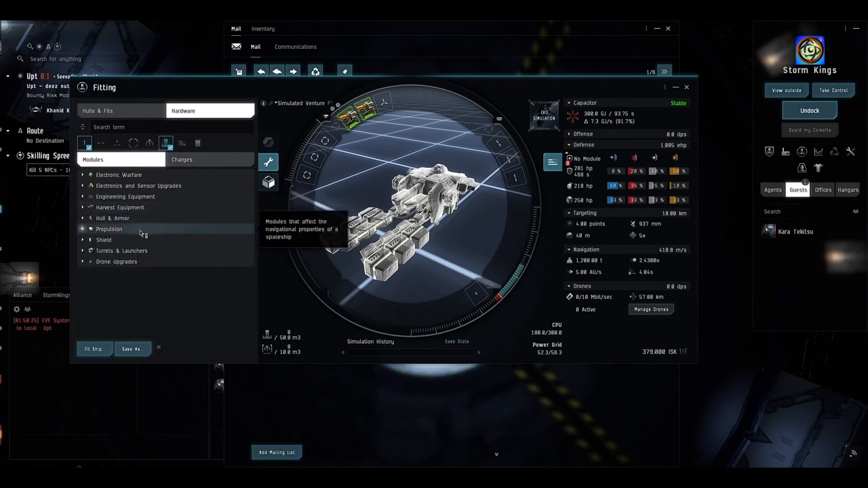
{"action": "mouse_move", "coordinate": [112, 217]}
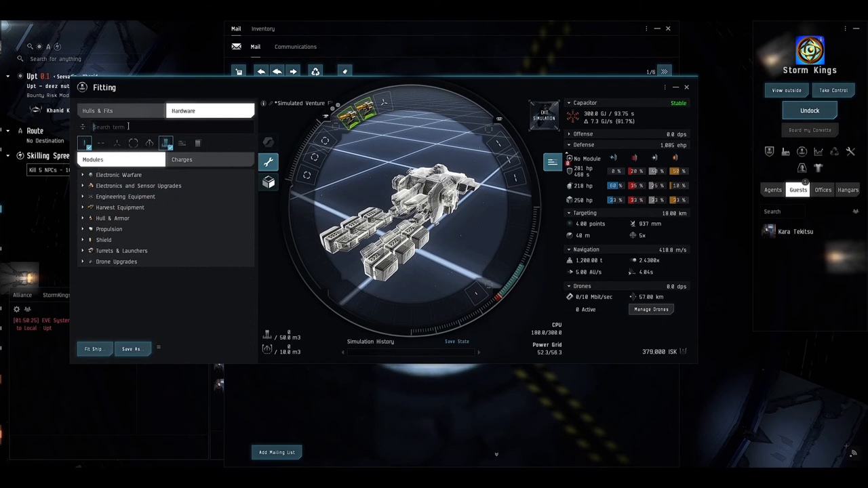
Step: Search the fitting hardware browser for 'damage' to find a Damage Control module
{"action": "type", "text": "damage"}
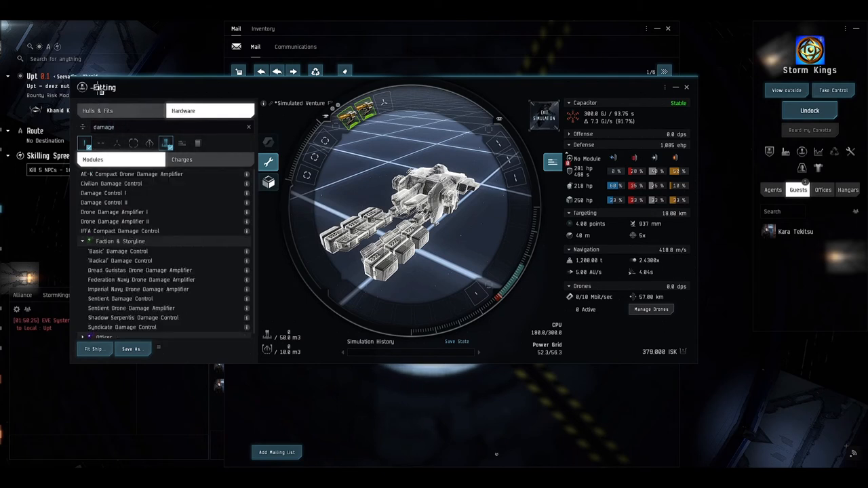
{"action": "mouse_move", "coordinate": [477, 309]}
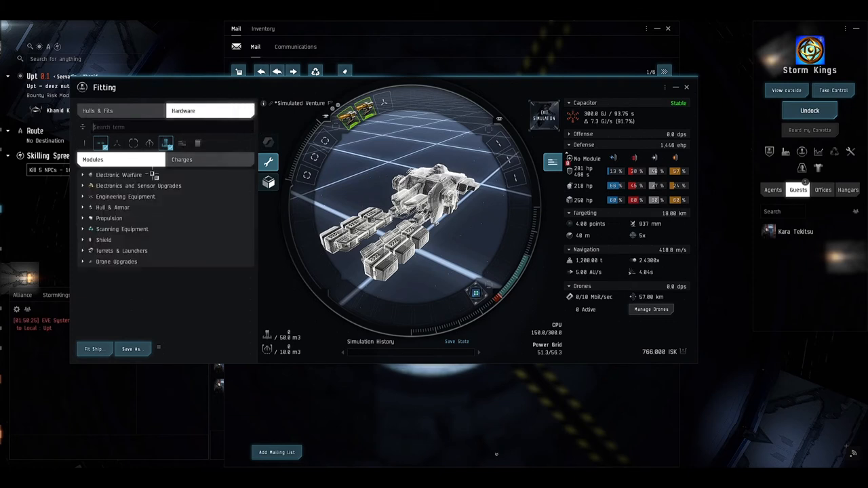
Step: Browse the shield hardeners and multispectrum hardener variants for the Venture
{"action": "left_click", "coordinate": [103, 239]}
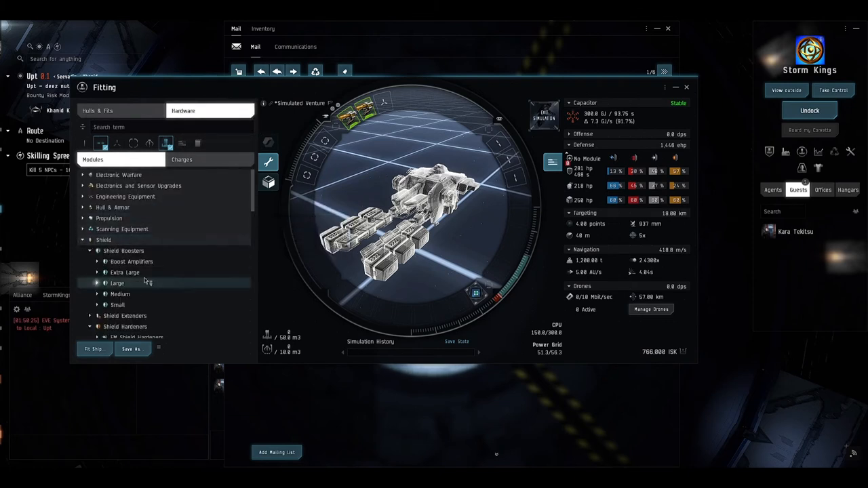
{"action": "left_click", "coordinate": [125, 327]}
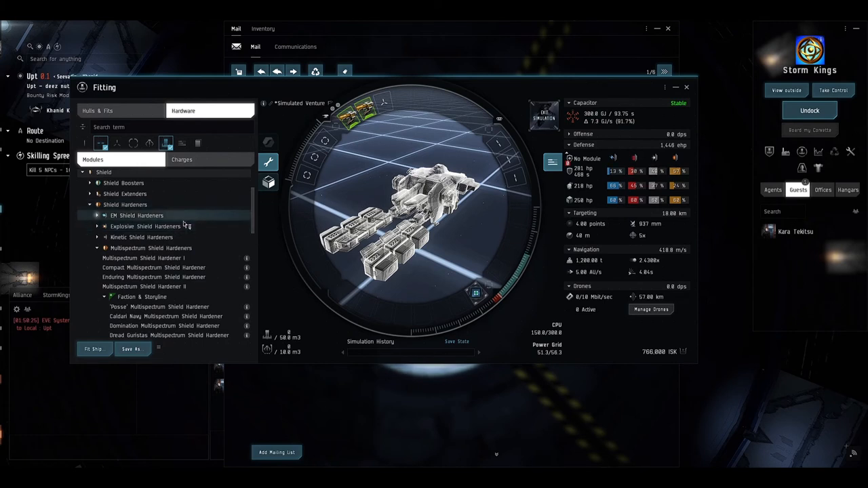
{"action": "left_click", "coordinate": [96, 214]}
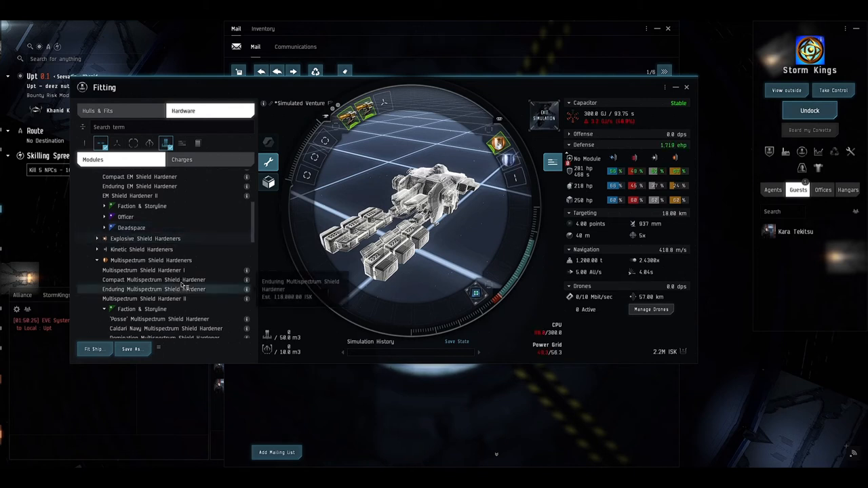
{"action": "mouse_move", "coordinate": [144, 269]}
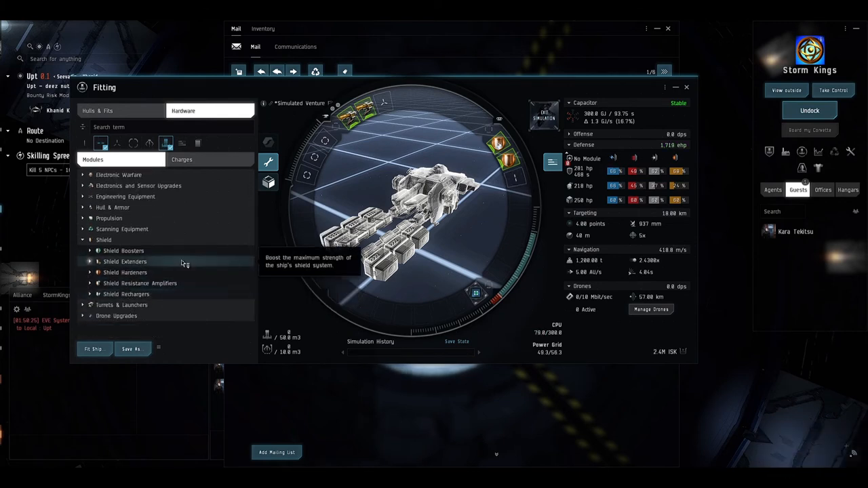
{"action": "mouse_move", "coordinate": [617, 171]}
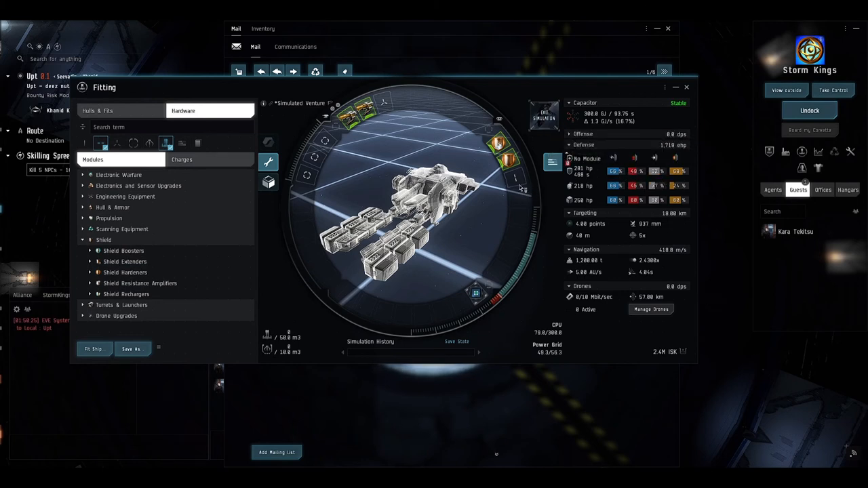
{"action": "mouse_move", "coordinate": [139, 284]}
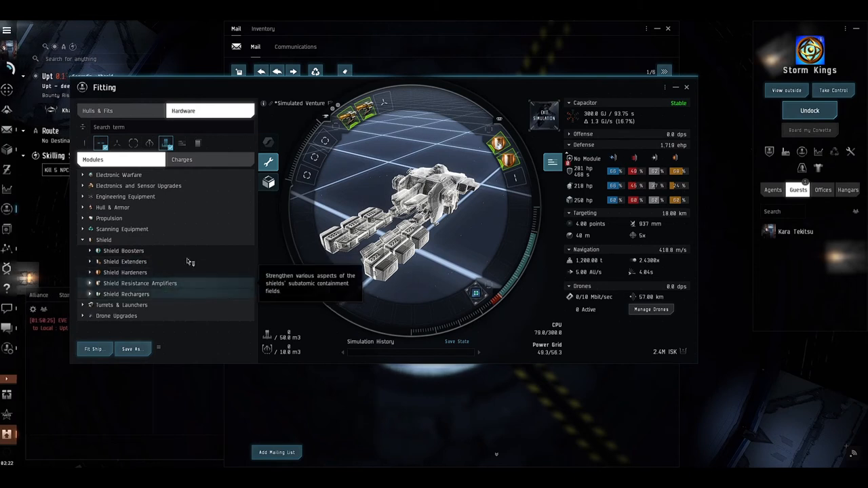
{"action": "left_click", "coordinate": [83, 240]}
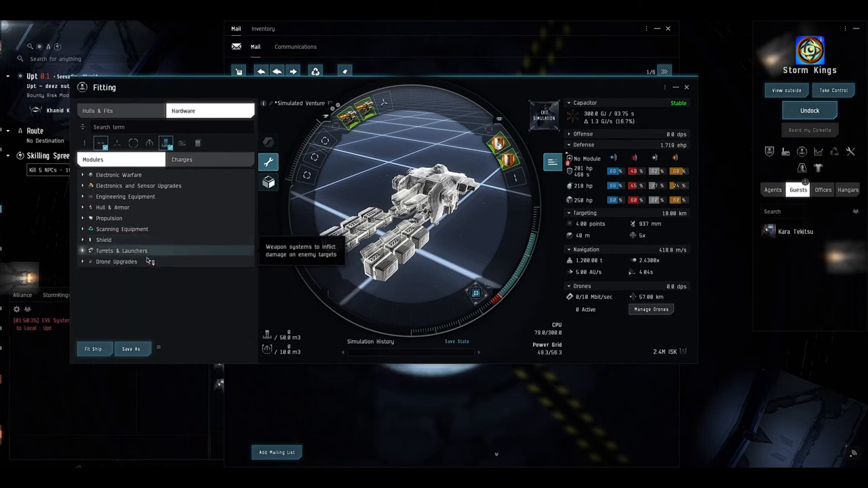
{"action": "mouse_move", "coordinate": [139, 232]}
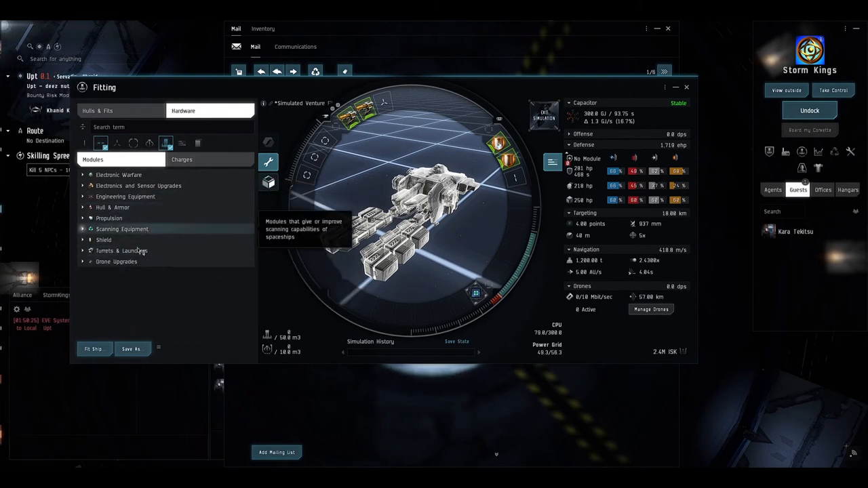
{"action": "mouse_move", "coordinate": [122, 250]}
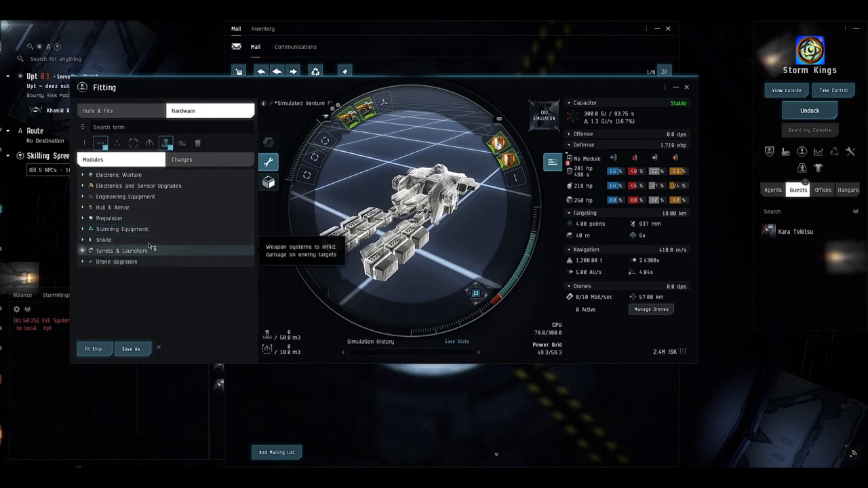
Step: List the shield extenders and fit a Small Shield Extender to a mid slot
{"action": "left_click", "coordinate": [103, 238]}
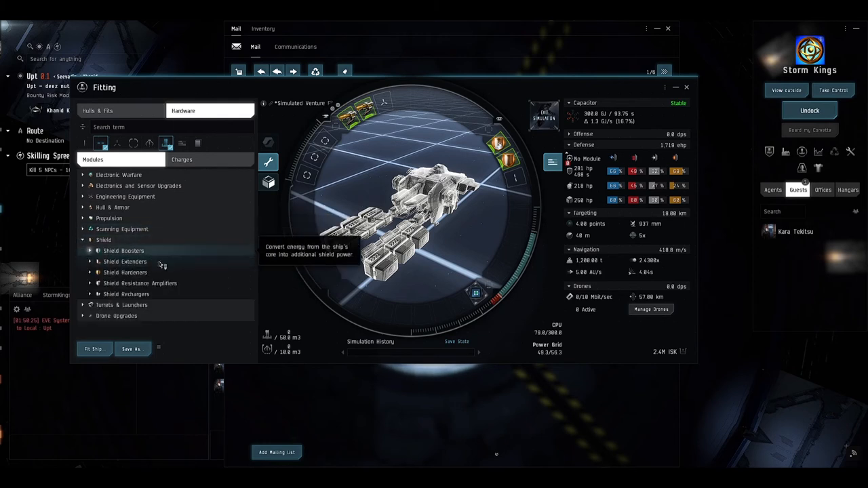
{"action": "left_click", "coordinate": [124, 260]}
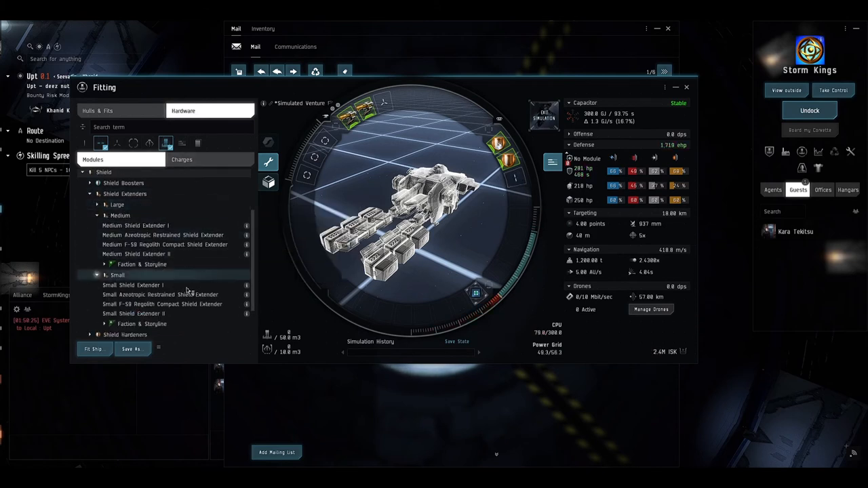
{"action": "mouse_move", "coordinate": [133, 313]}
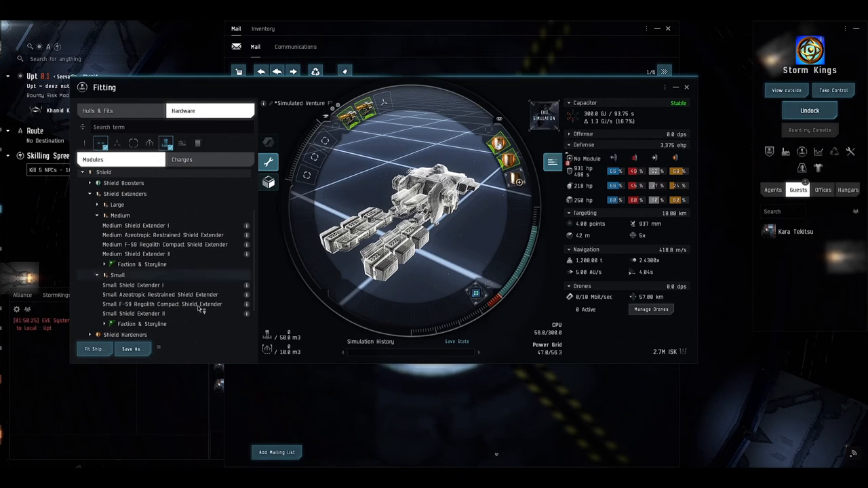
{"action": "scroll", "scroll_direction": "down", "scroll_amount": 3}
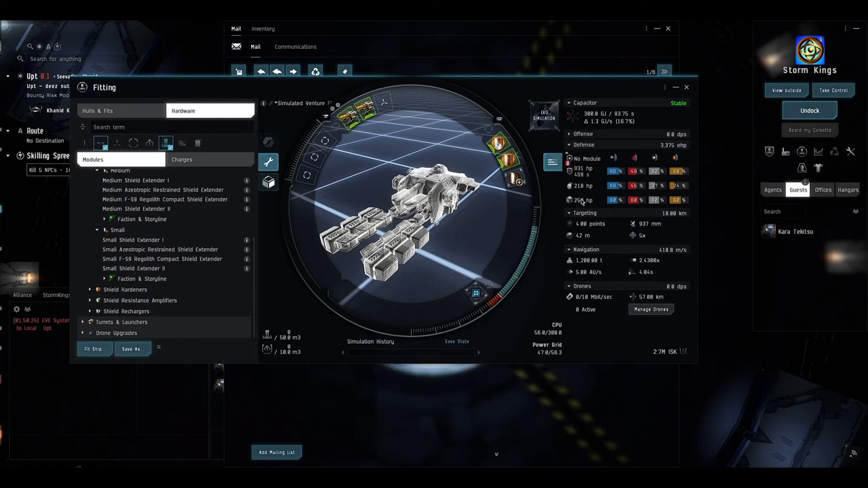
{"action": "mouse_move", "coordinate": [529, 216]}
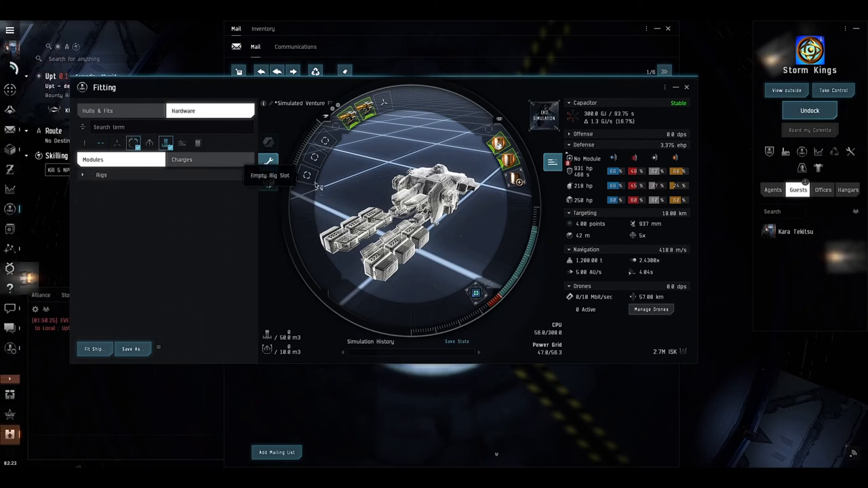
Step: Browse Rigs > Astronautic Rigs and fit Small Low Friction Nozzle Joints in the rig slots
{"action": "left_click", "coordinate": [82, 174]}
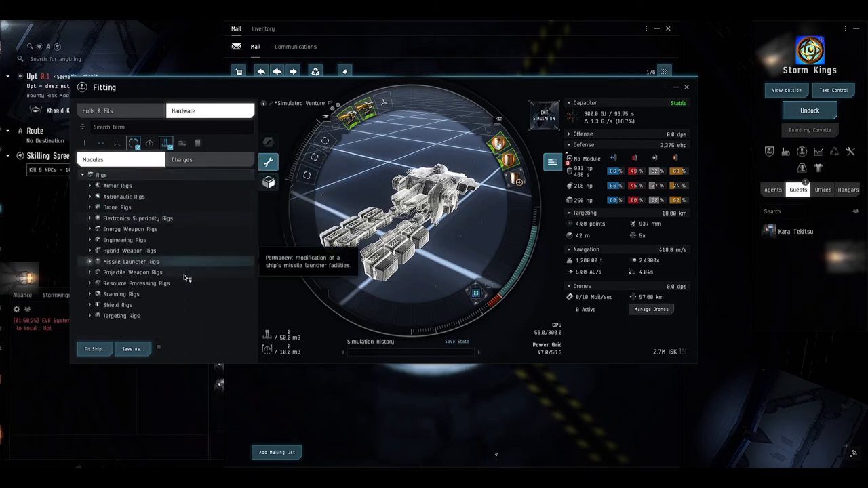
{"action": "left_click", "coordinate": [117, 304]}
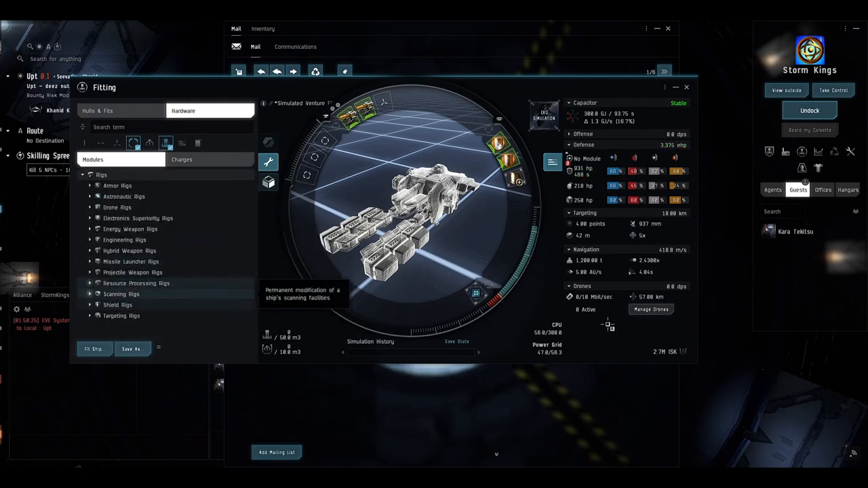
{"action": "mouse_move", "coordinate": [646, 271]}
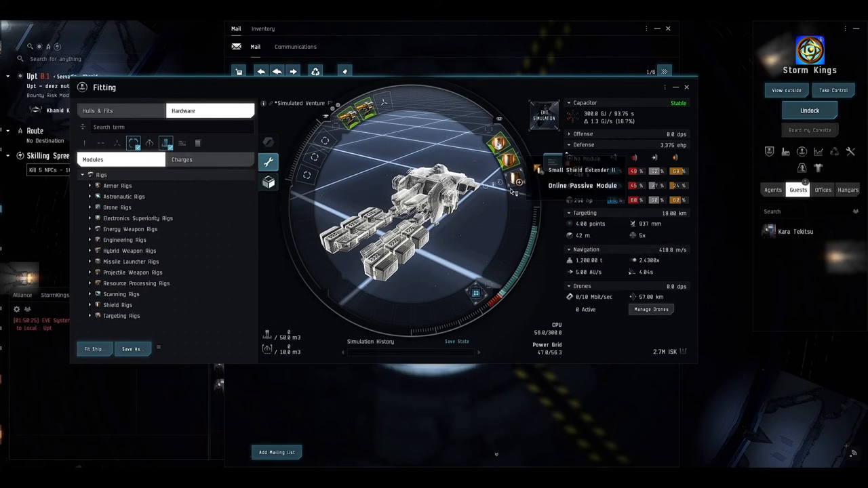
{"action": "mouse_move", "coordinate": [165, 250]}
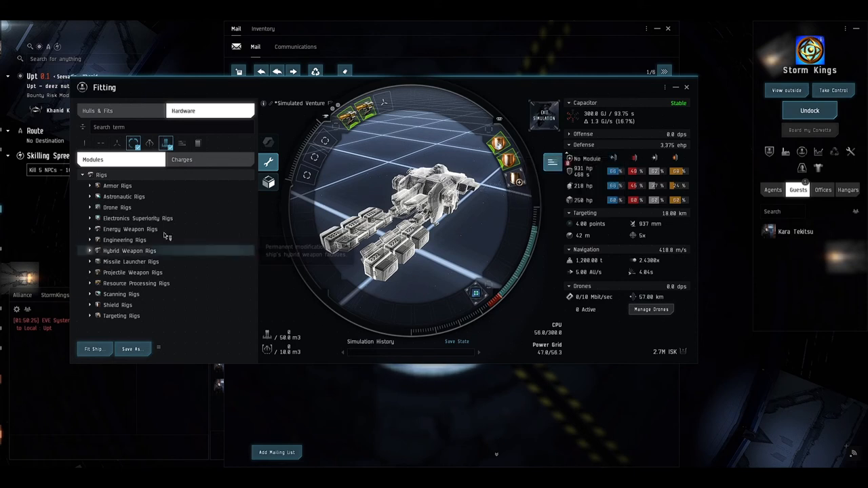
{"action": "mouse_move", "coordinate": [162, 201]}
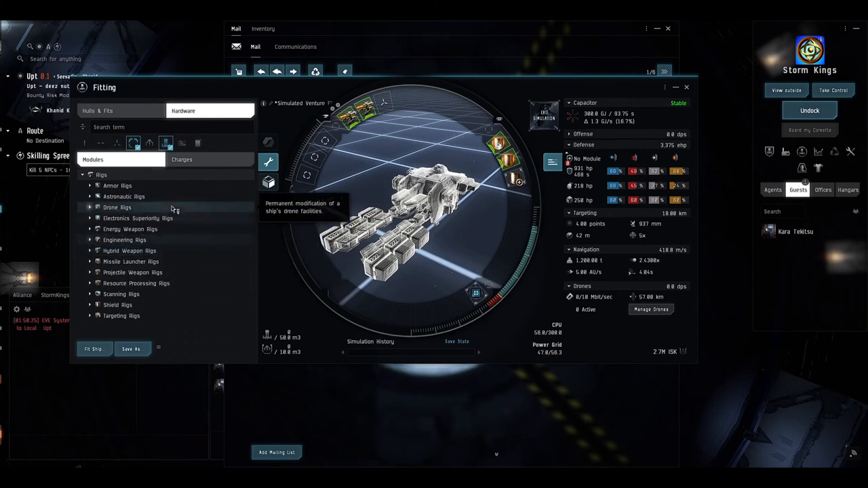
{"action": "left_click", "coordinate": [97, 196]}
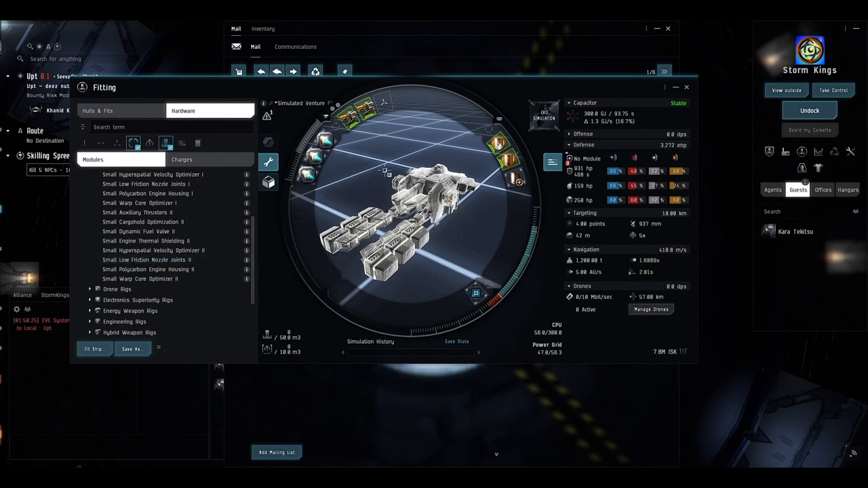
{"action": "mouse_move", "coordinate": [631, 278]}
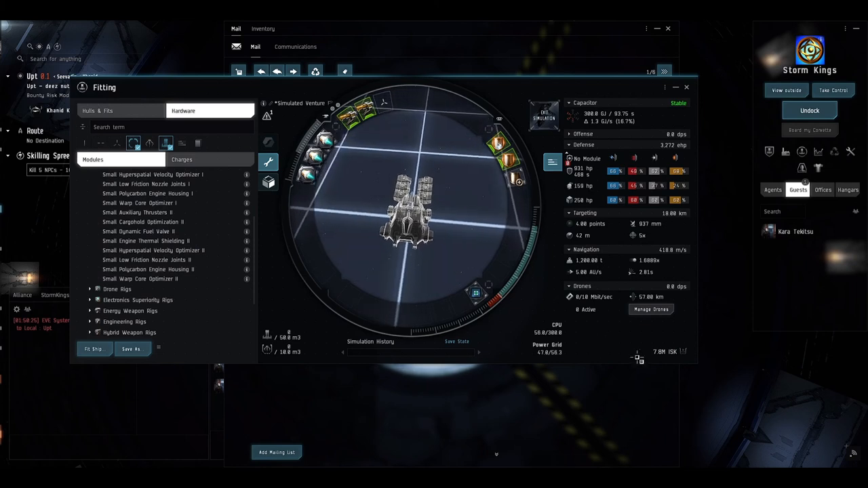
Step: Review the fit's 7.8M ISK price breakdown, then request to leave simulation mode
{"action": "left_click", "coordinate": [683, 351]}
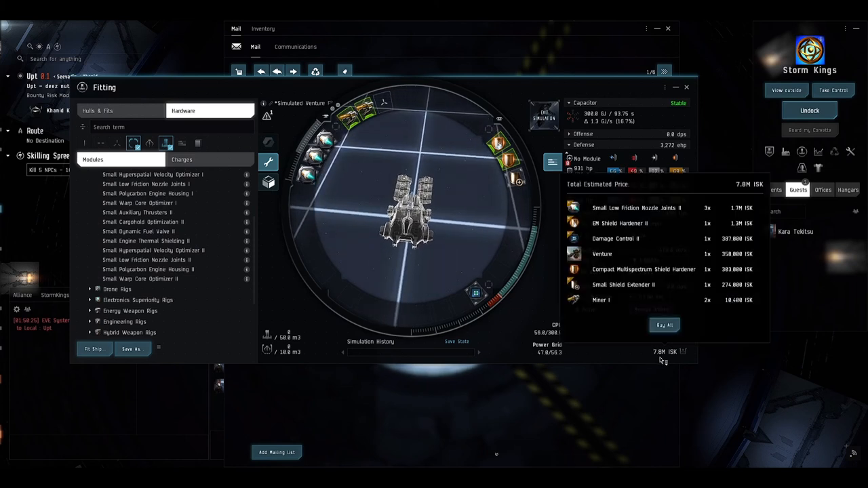
{"action": "mouse_move", "coordinate": [662, 361]}
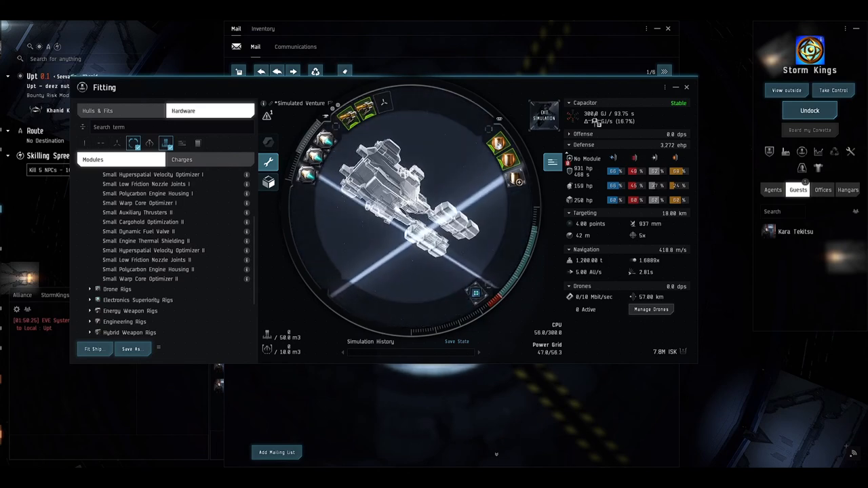
{"action": "left_click", "coordinate": [686, 87]}
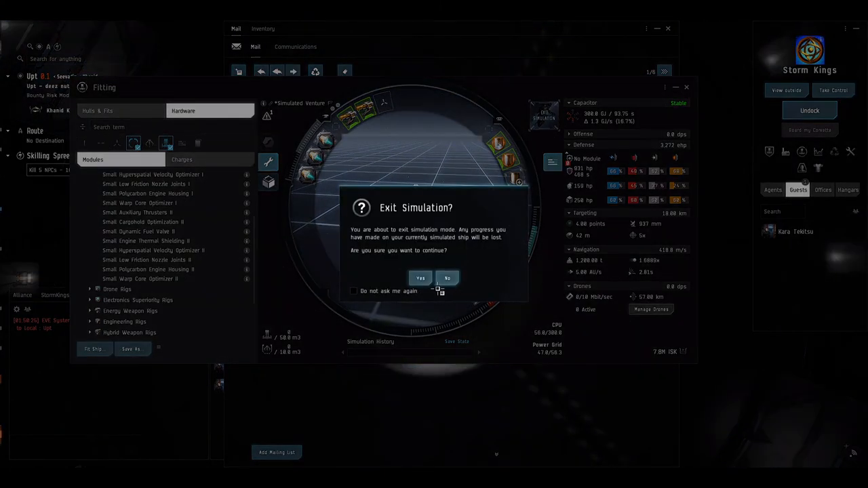
Step: Confirm exiting the simulation and dismiss the Venture search results
{"action": "left_click", "coordinate": [420, 278]}
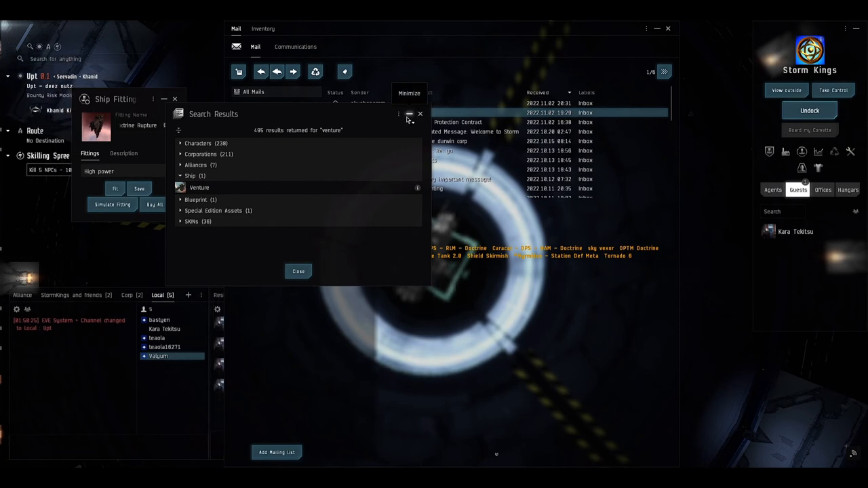
{"action": "left_click", "coordinate": [409, 114]}
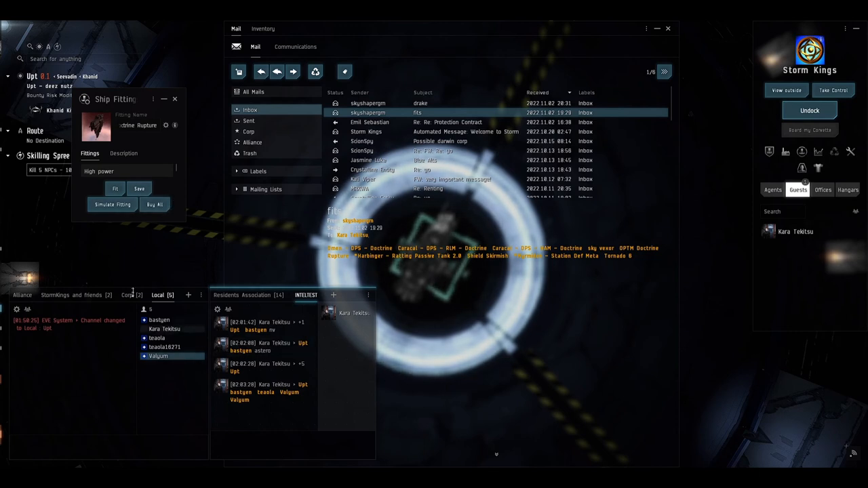
Step: Switch the chat panel to the Corp channel
{"action": "left_click", "coordinate": [131, 296]}
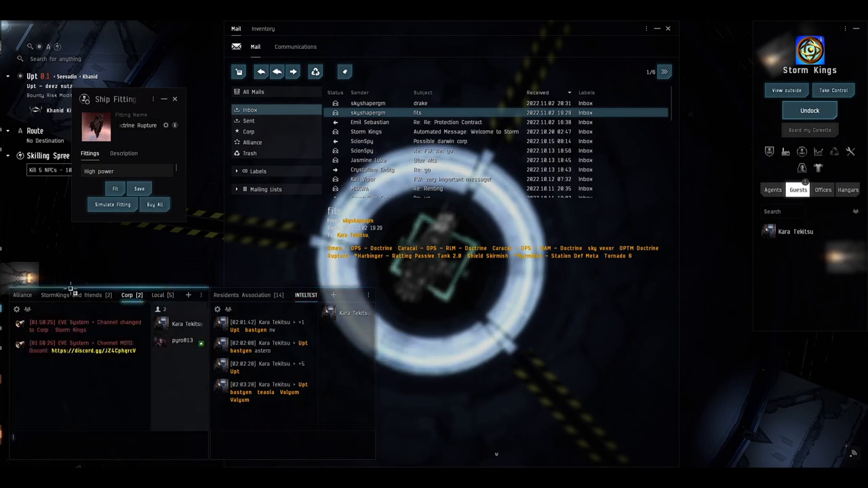
{"action": "mouse_move", "coordinate": [97, 382]}
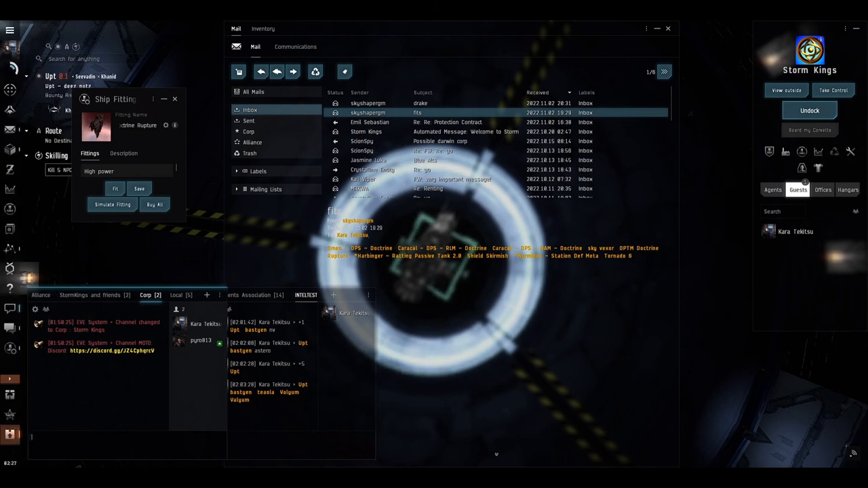
{"action": "mouse_move", "coordinate": [10, 44]}
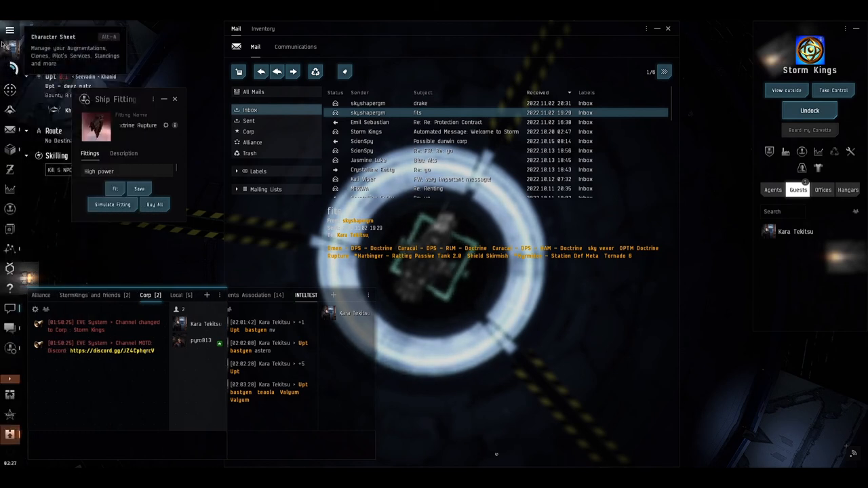
Step: Bring up the Corporation window via Neocom > Social
{"action": "left_click", "coordinate": [11, 30]}
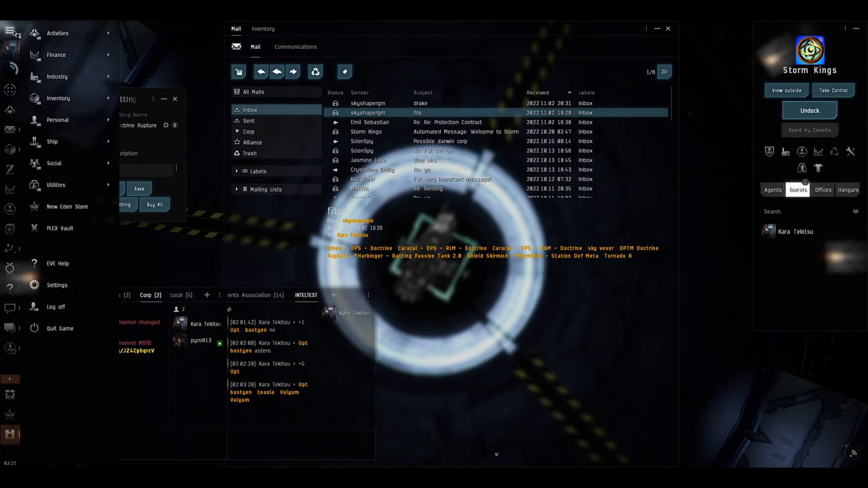
{"action": "left_click", "coordinate": [54, 163]}
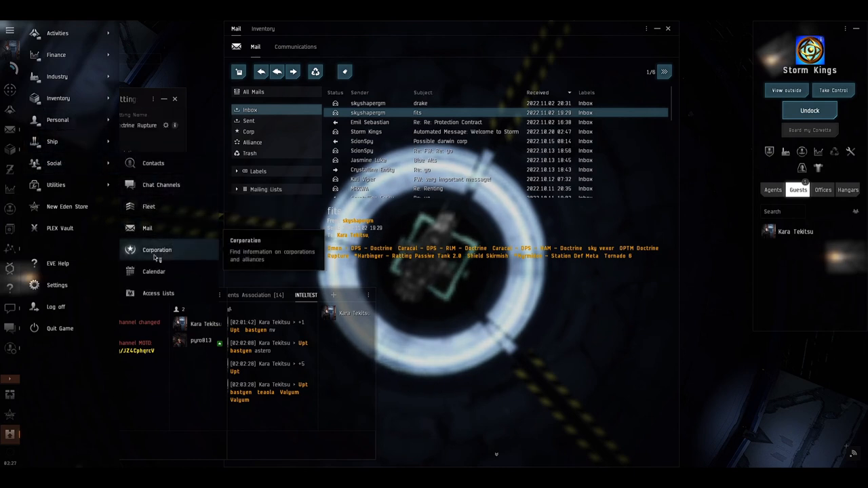
{"action": "left_click", "coordinate": [157, 250]}
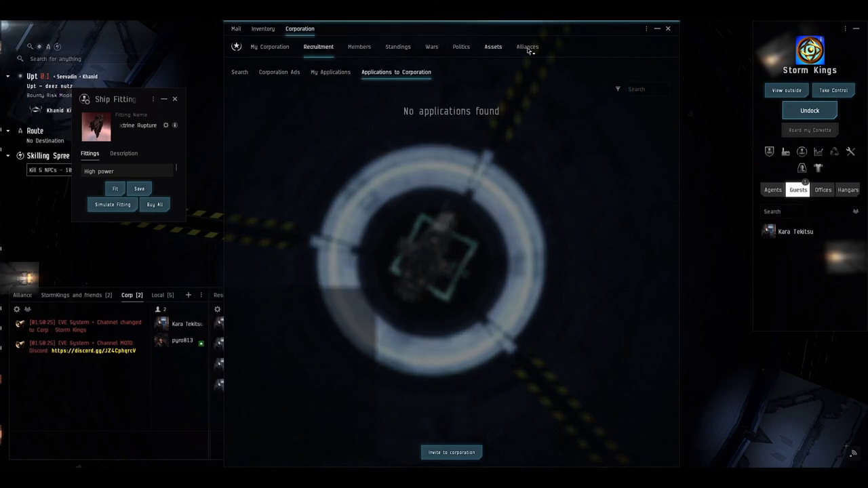
Step: View the Alliances tab, check Bulletins, return Home and search 'jovian fo'
{"action": "left_click", "coordinate": [526, 46]}
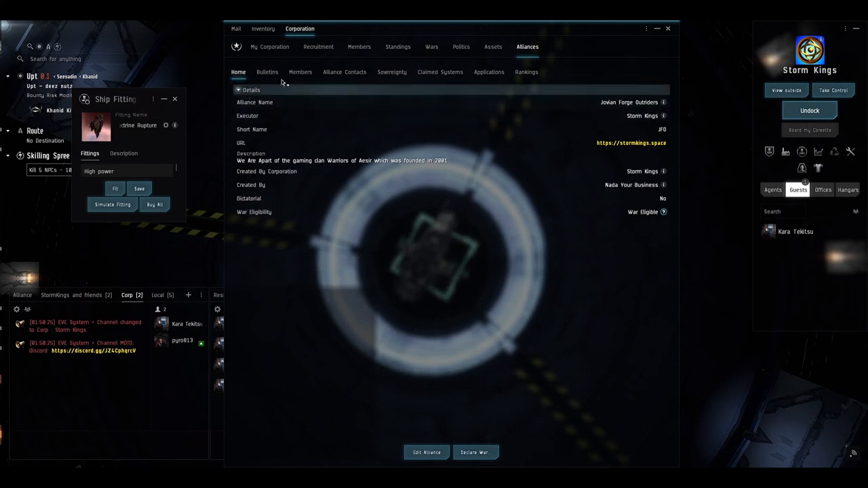
{"action": "left_click", "coordinate": [266, 72]}
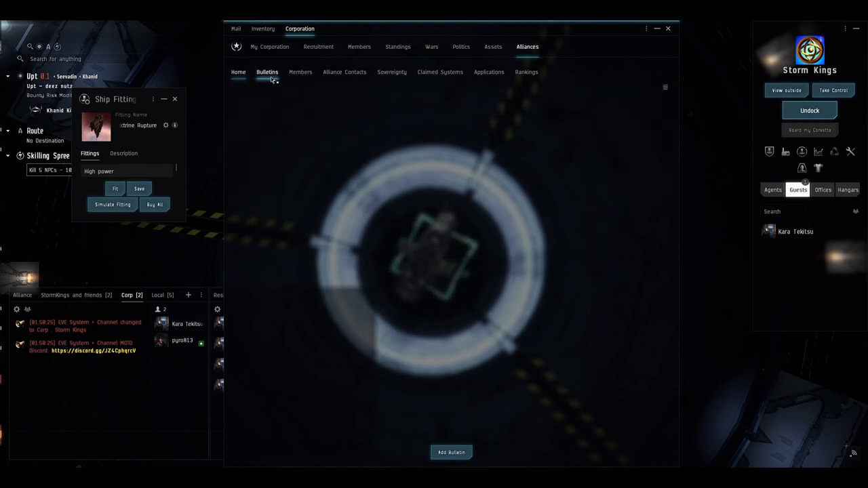
{"action": "left_click", "coordinate": [239, 72]}
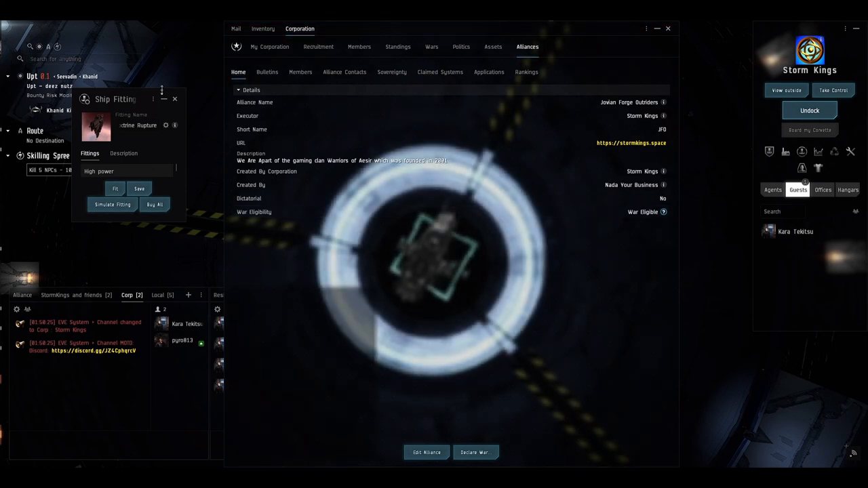
{"action": "type", "text": "jovian fo"}
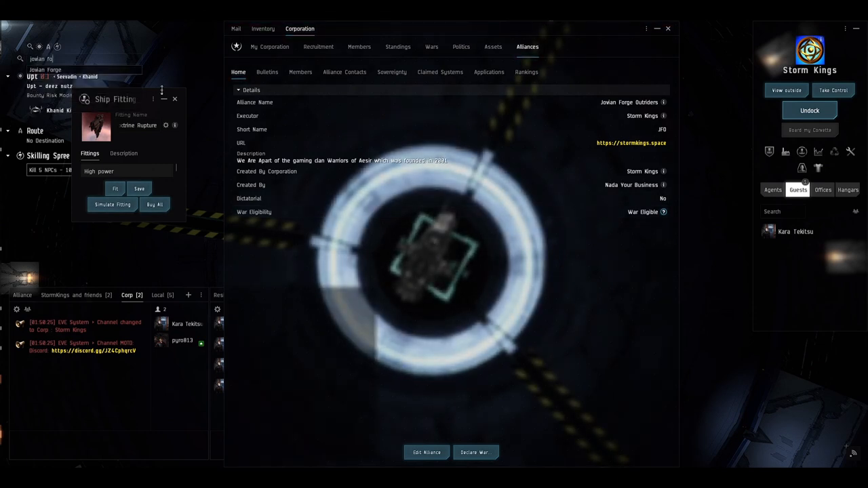